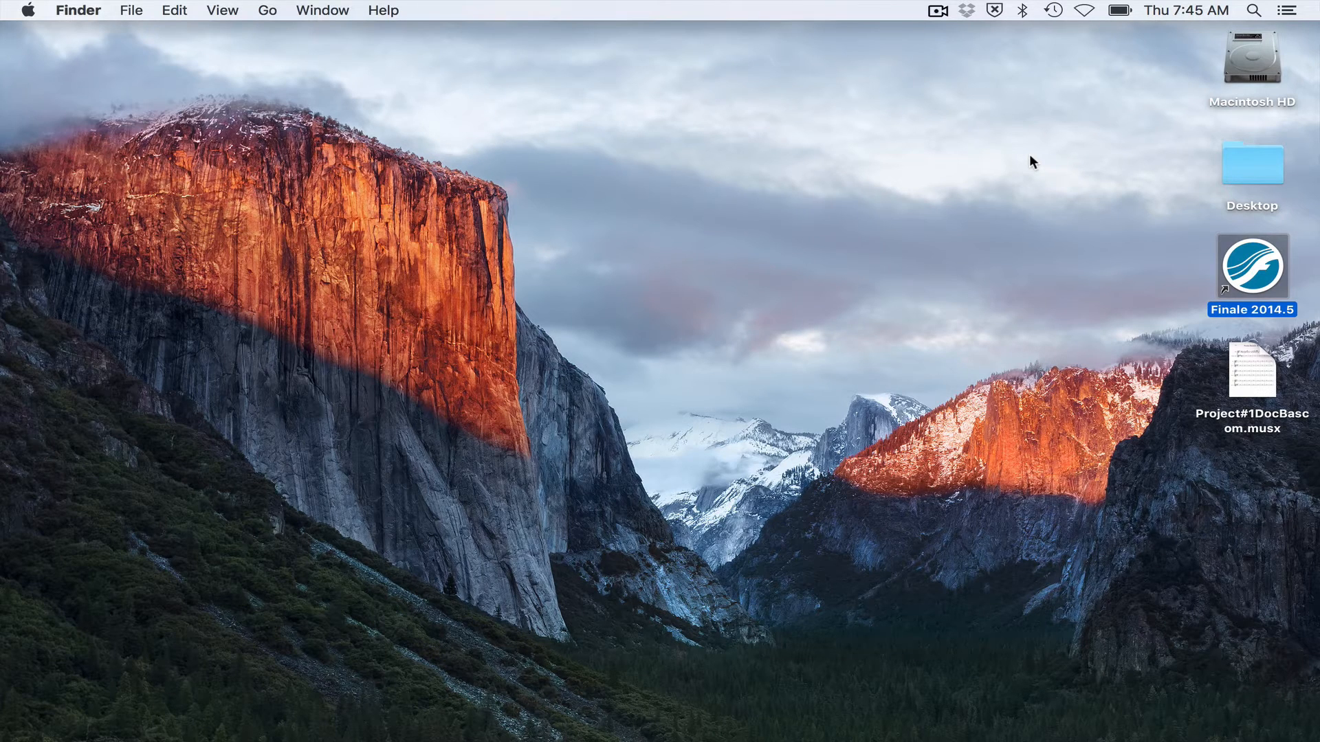
mouse_move(1251, 271)
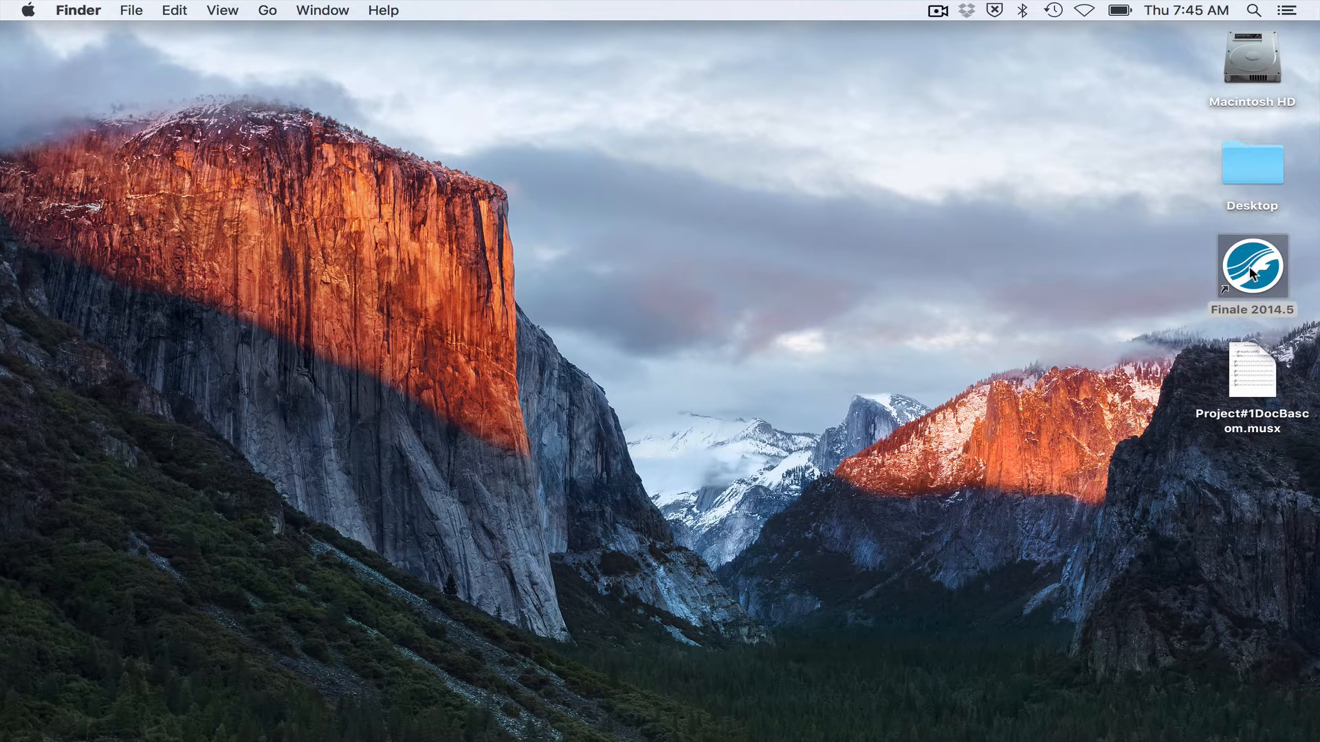
Step: Launch Finale 2014.5 from its desktop alias so the launch window appears
double_click(1251, 268)
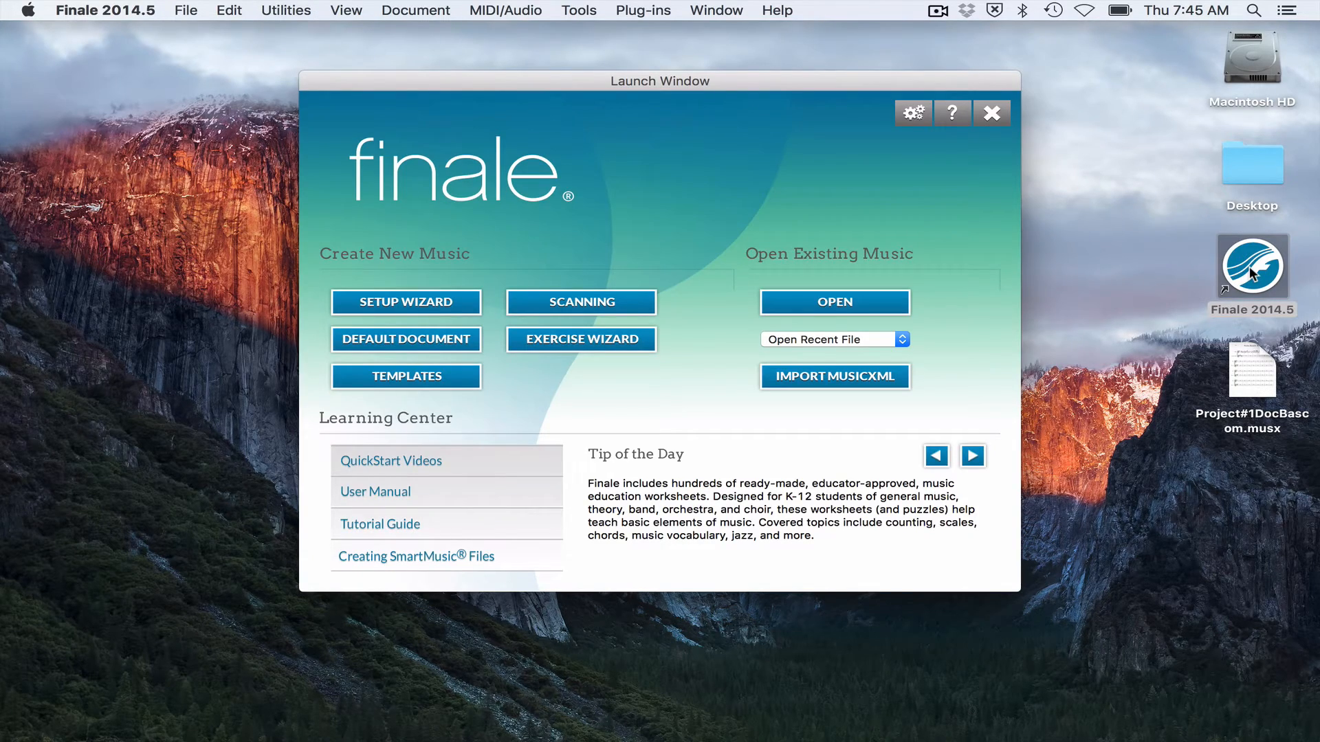
Step: Start the Setup Wizard from the launch window's Create New Music area
left_click(406, 303)
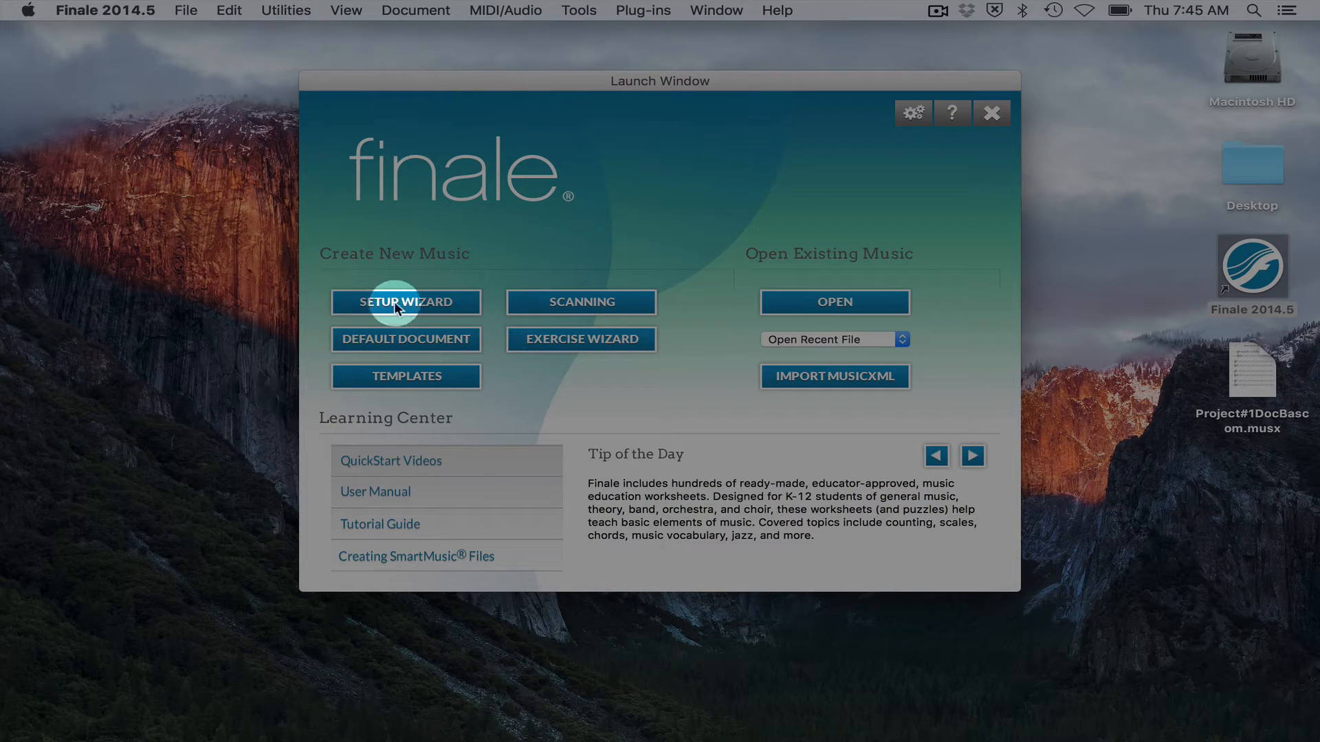
mouse_move(385, 292)
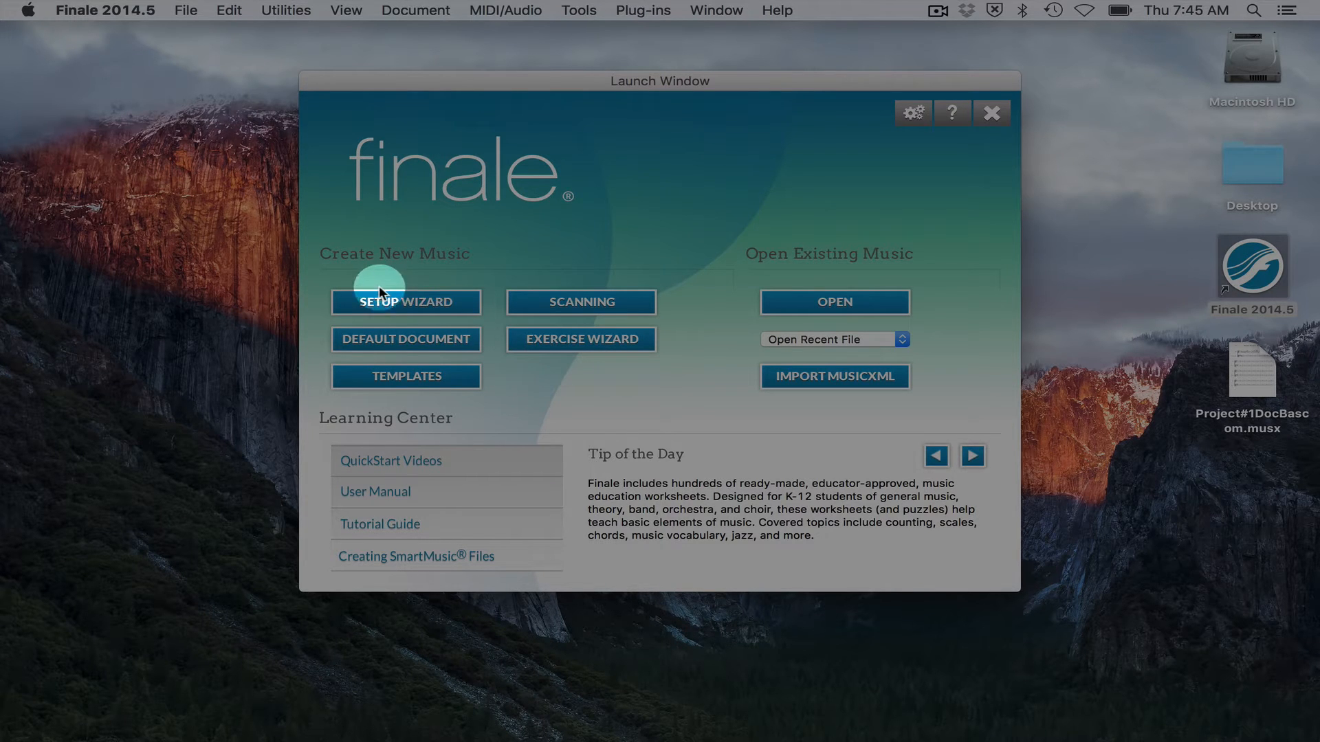
mouse_move(452, 348)
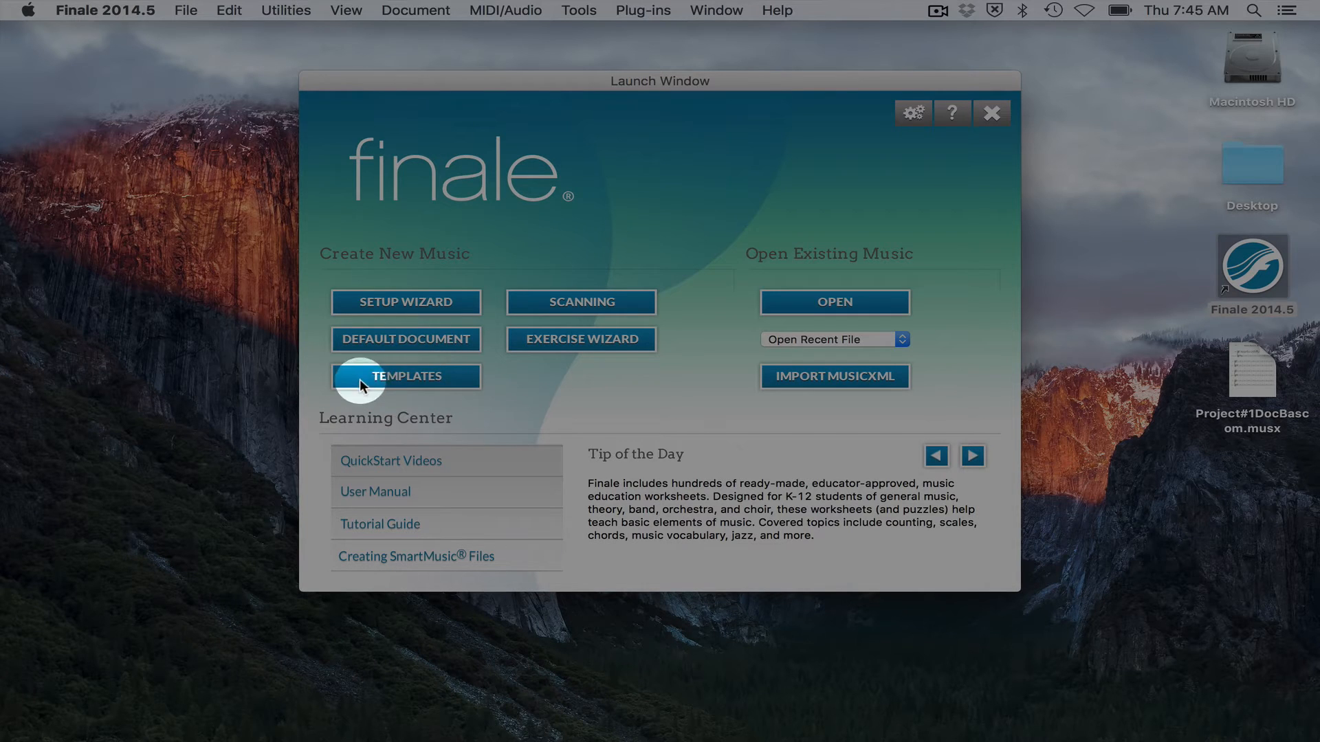
mouse_move(635, 383)
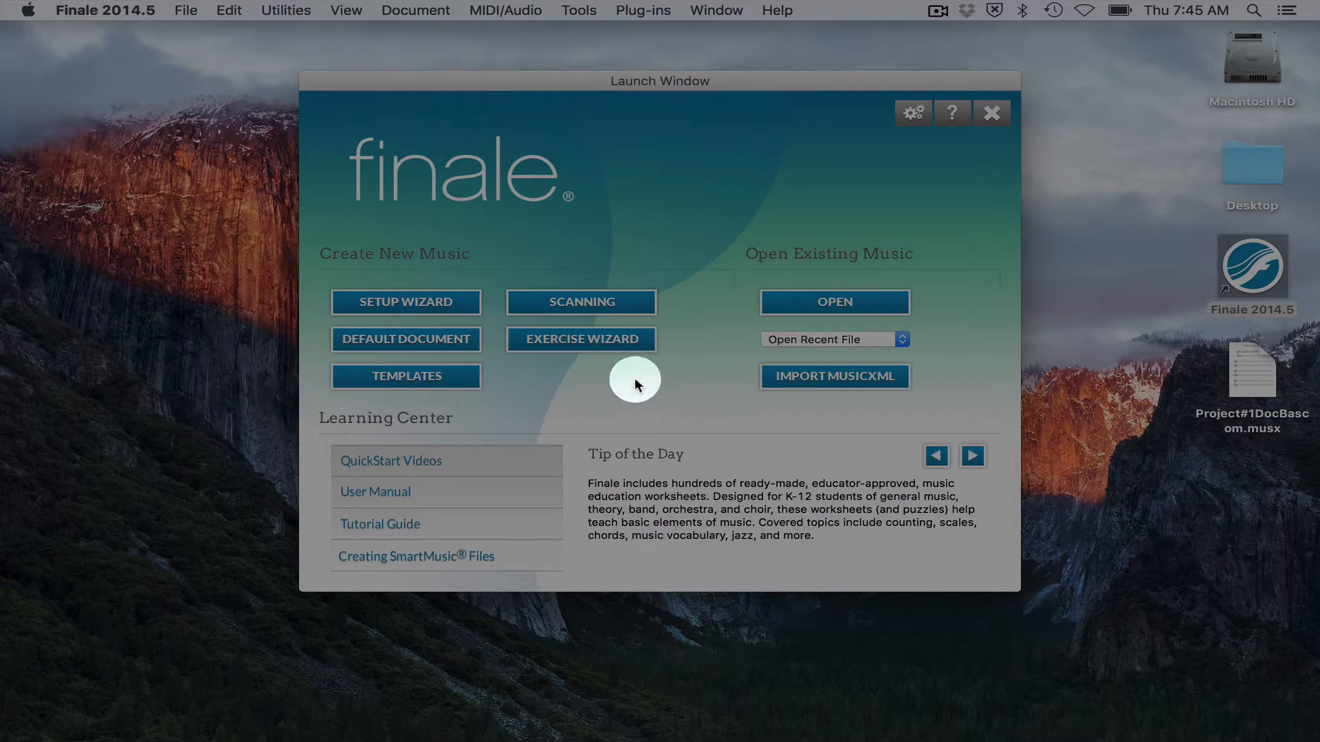
mouse_move(838, 341)
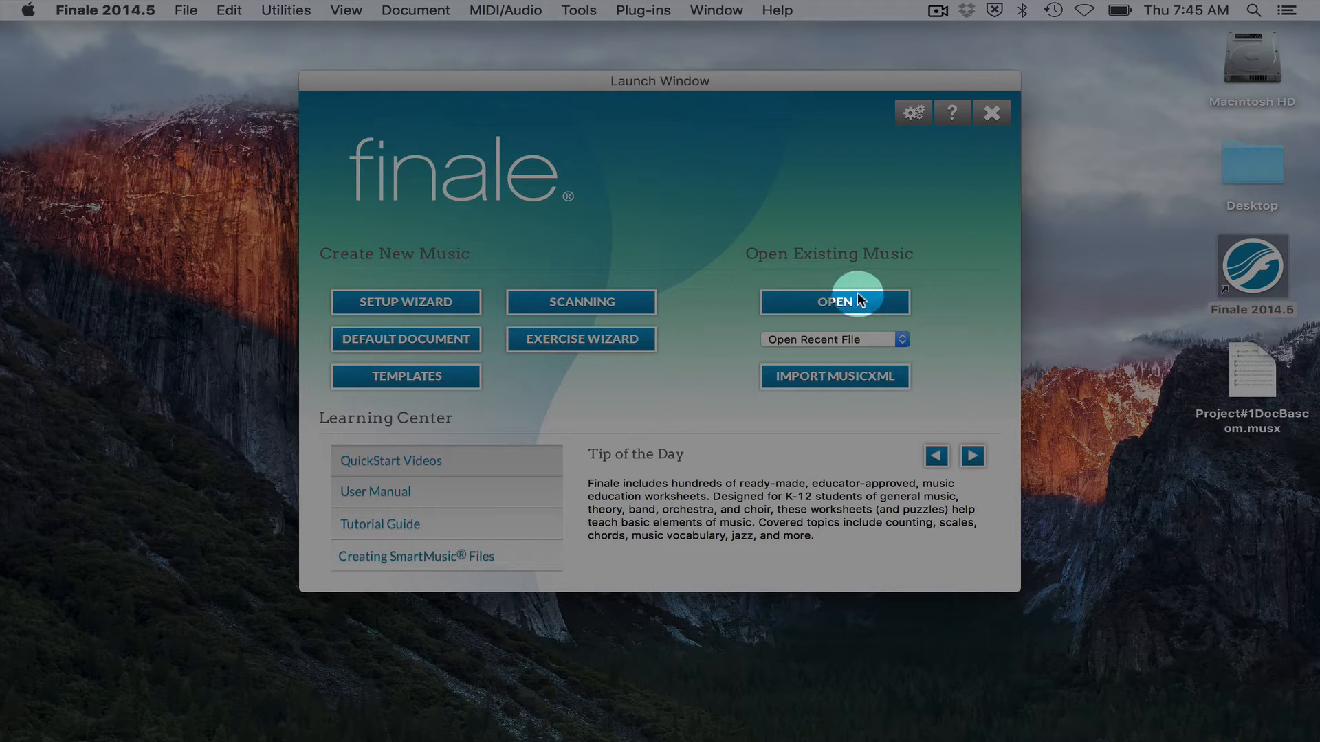
mouse_move(815, 305)
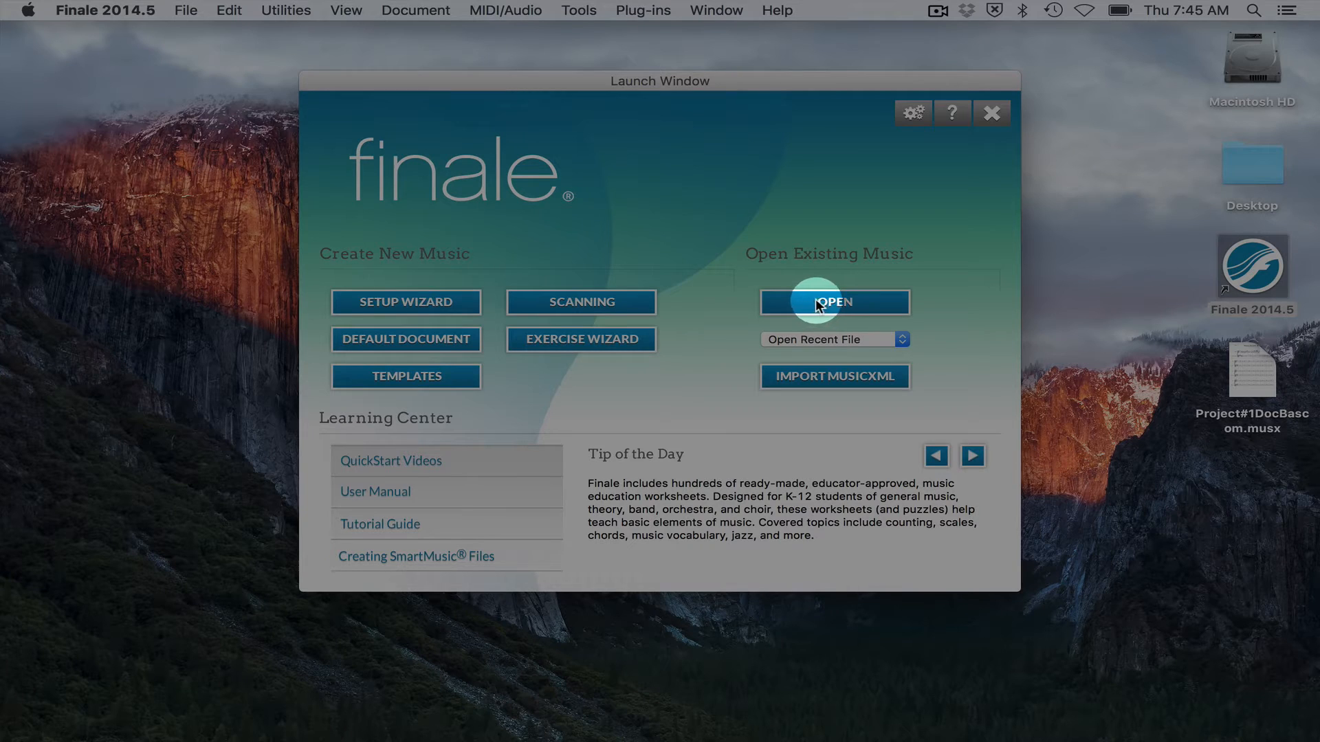
mouse_move(407, 302)
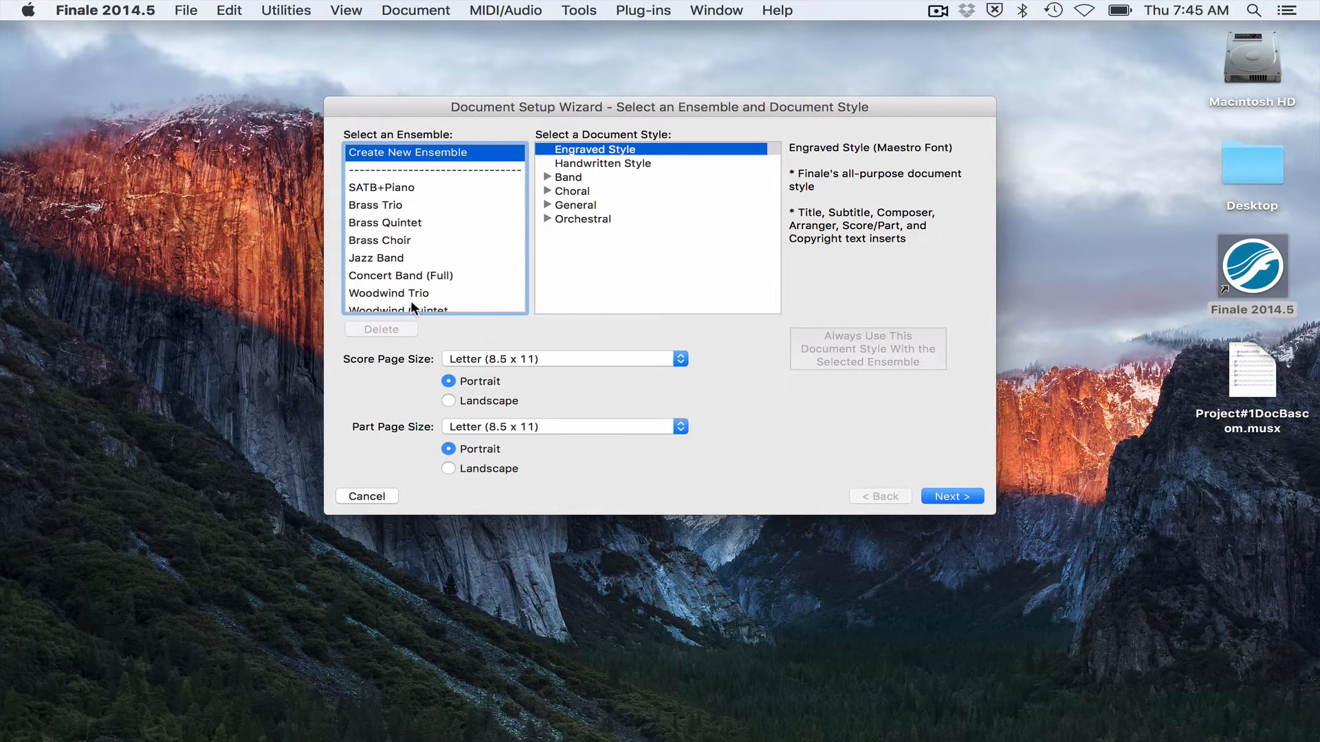
mouse_move(390, 235)
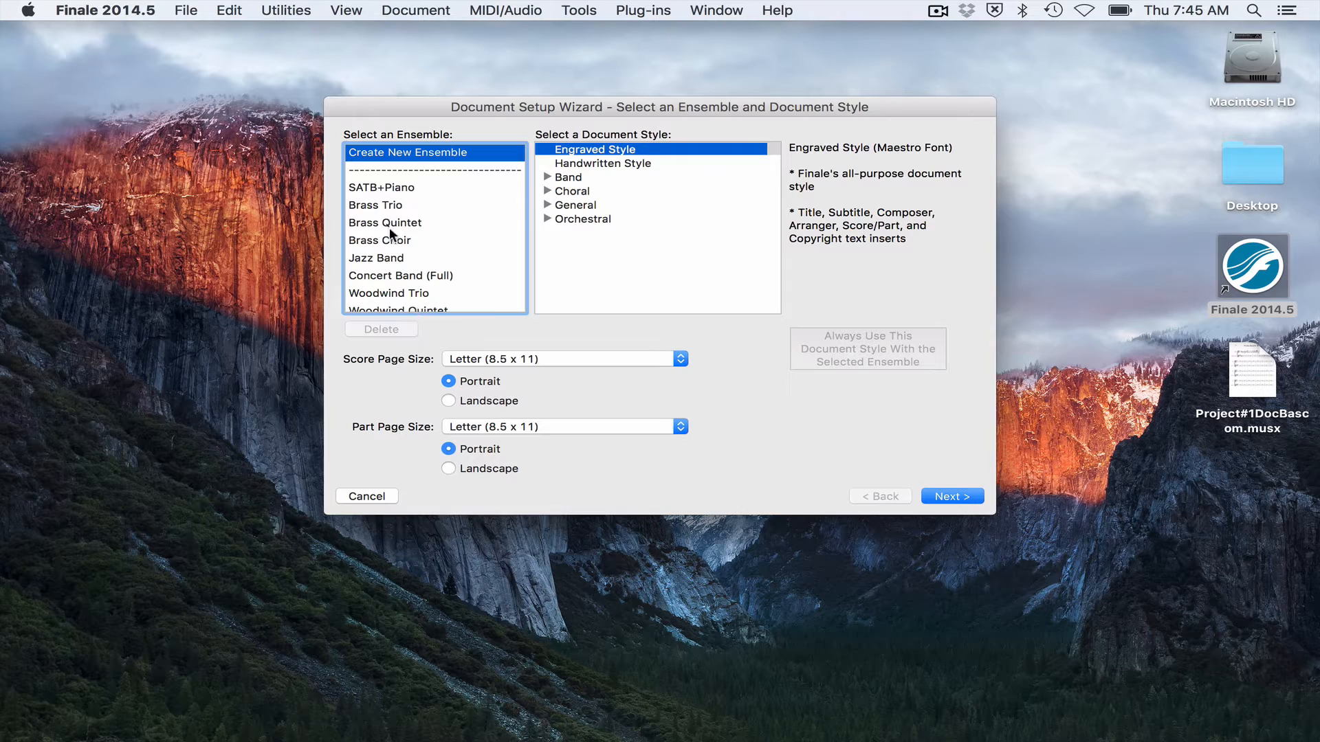
Step: Keep Create New Ensemble in Engraved Style on letter portrait pages and continue to instrument selection
scroll("down", 3)
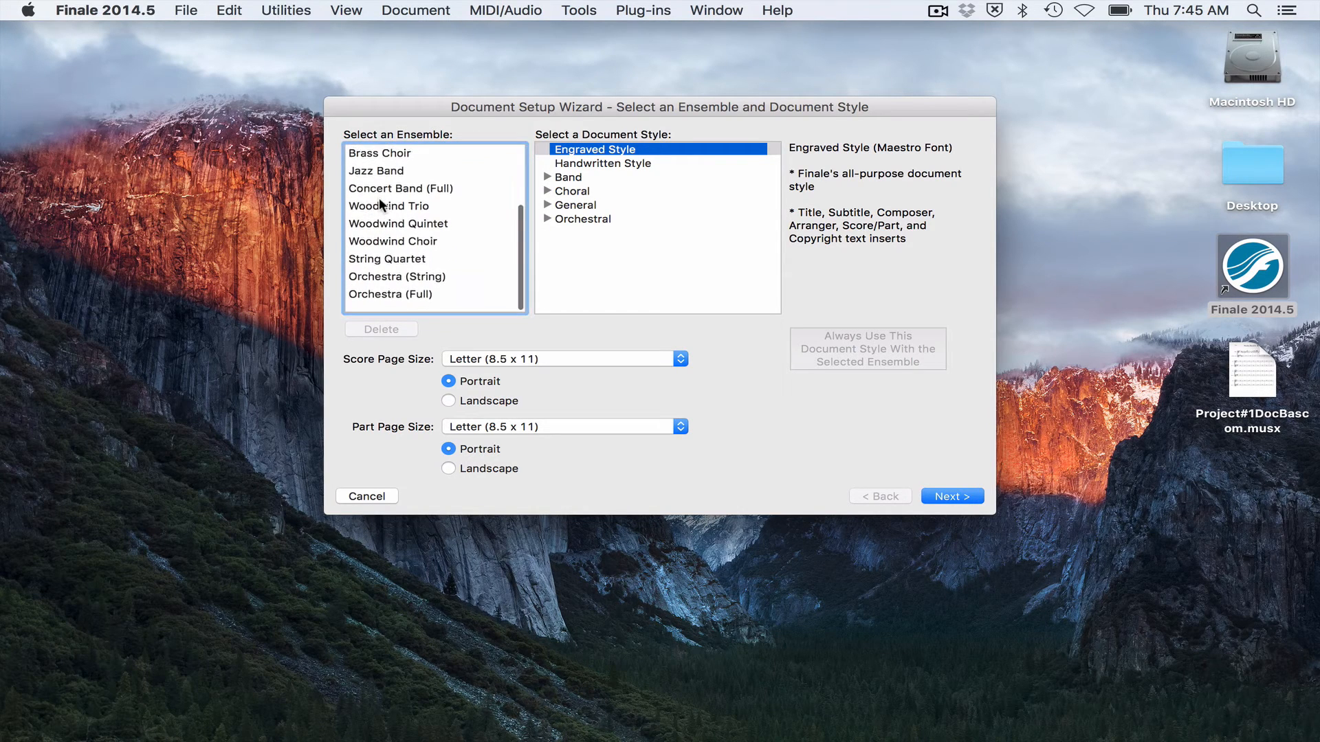
scroll("up", 3)
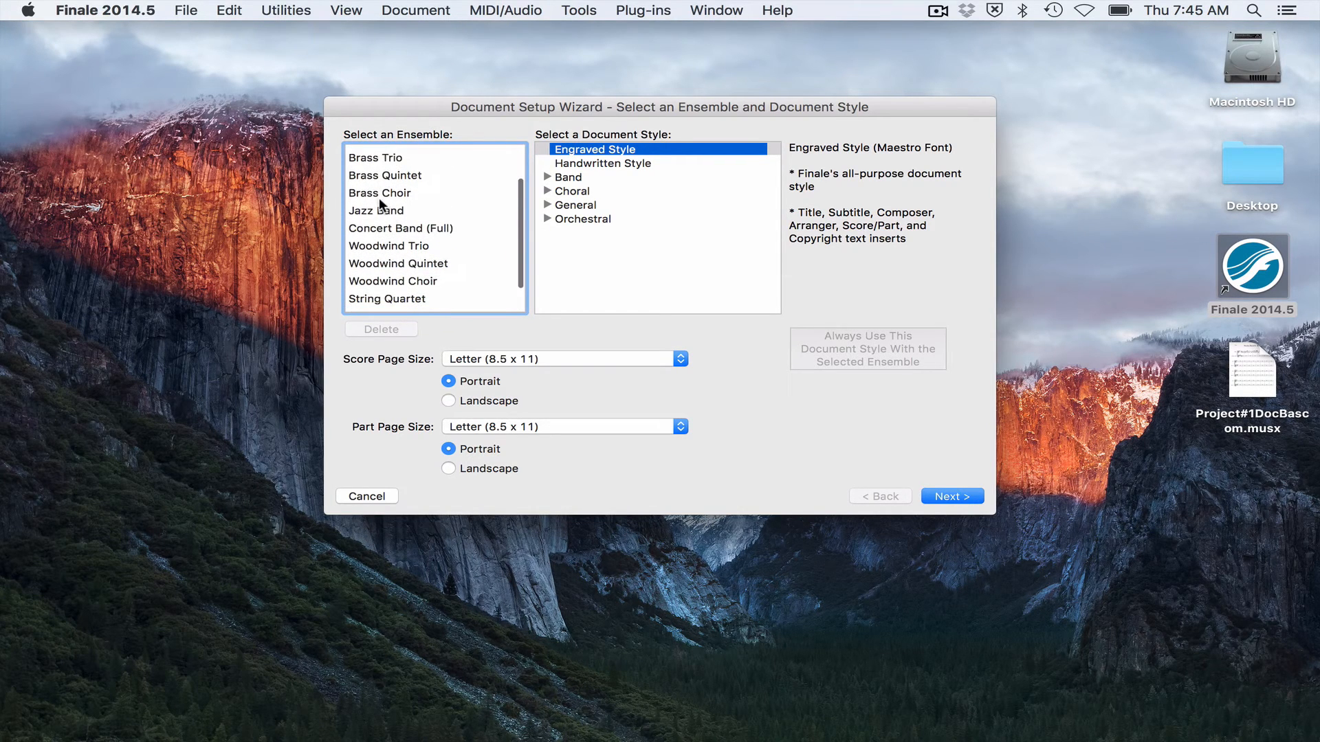
mouse_move(371, 178)
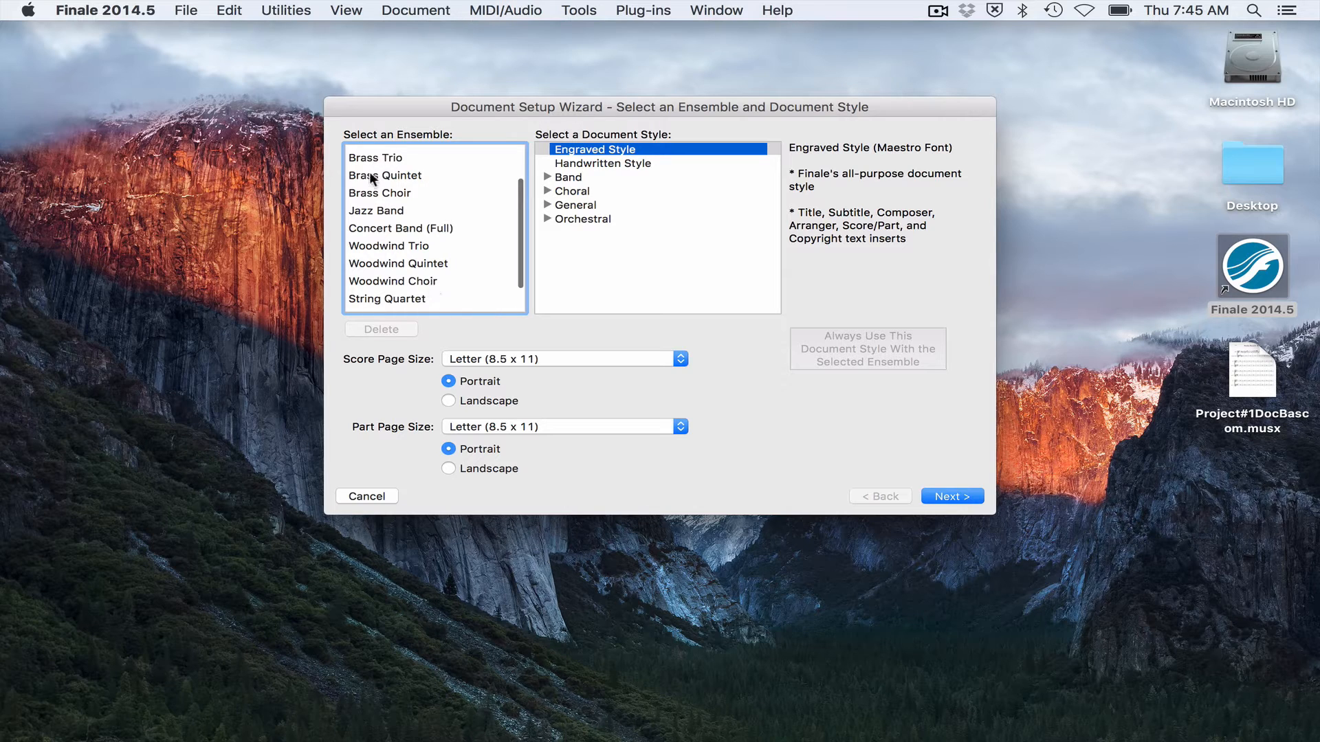
mouse_move(408, 202)
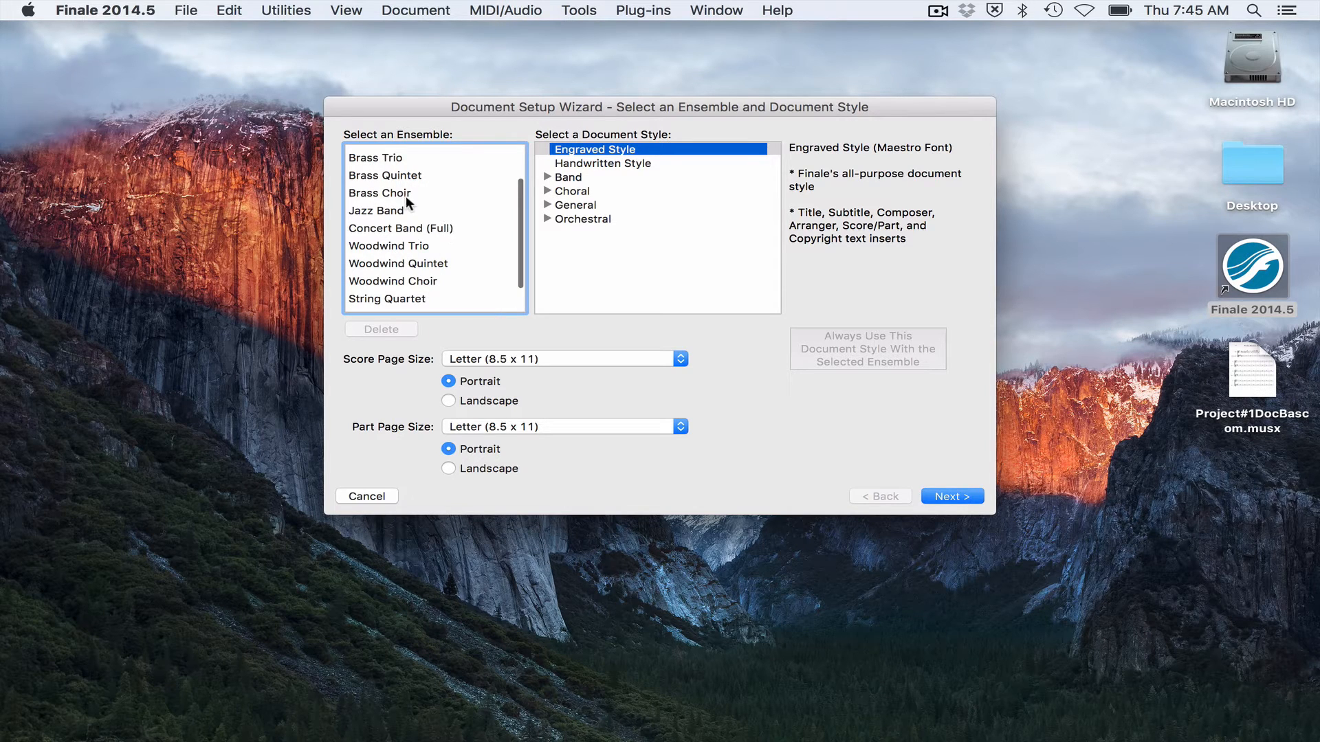
scroll("up", 3)
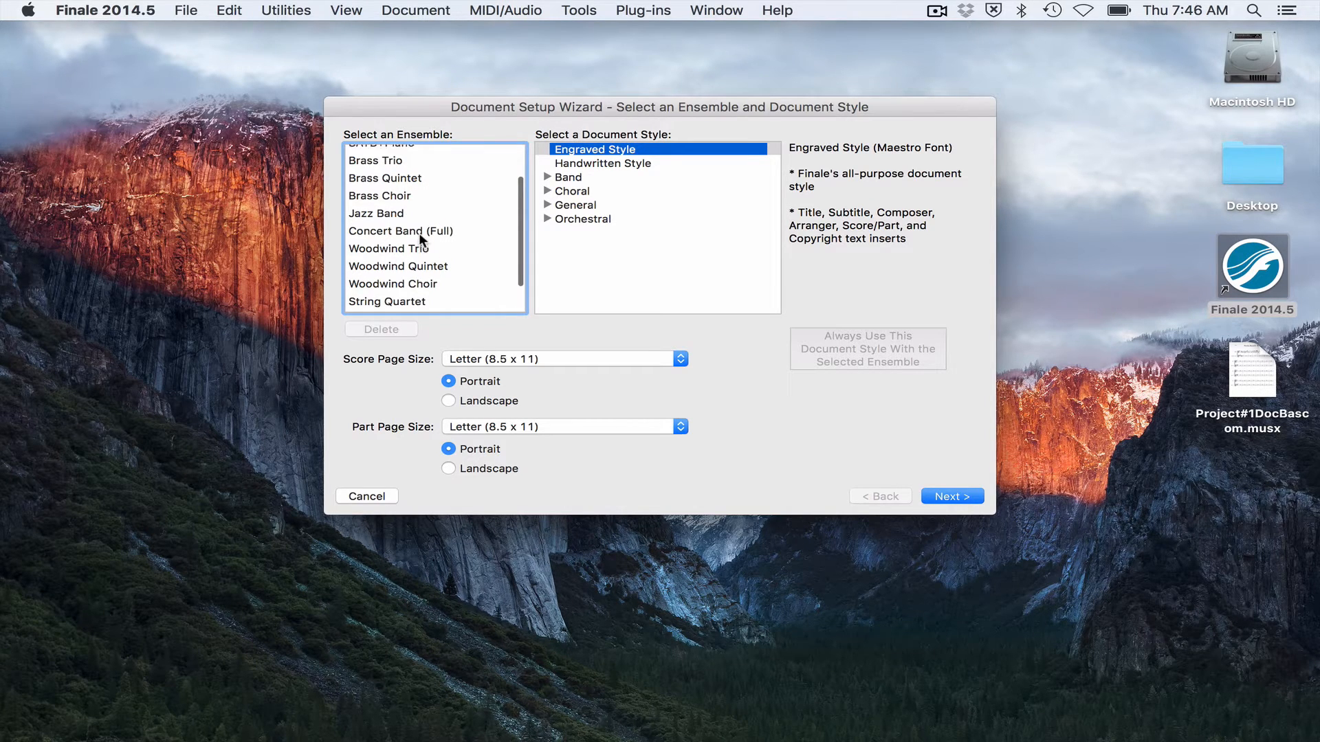
scroll("up", 3)
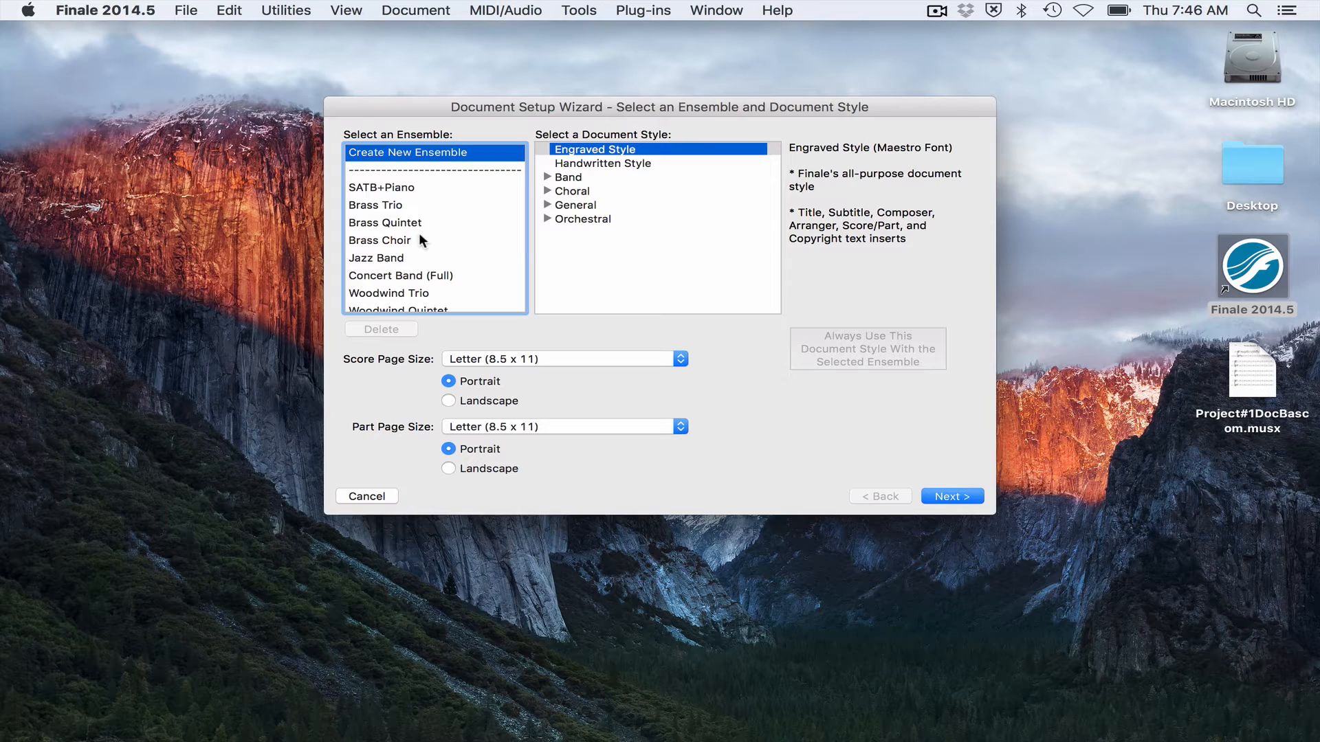
mouse_move(387, 157)
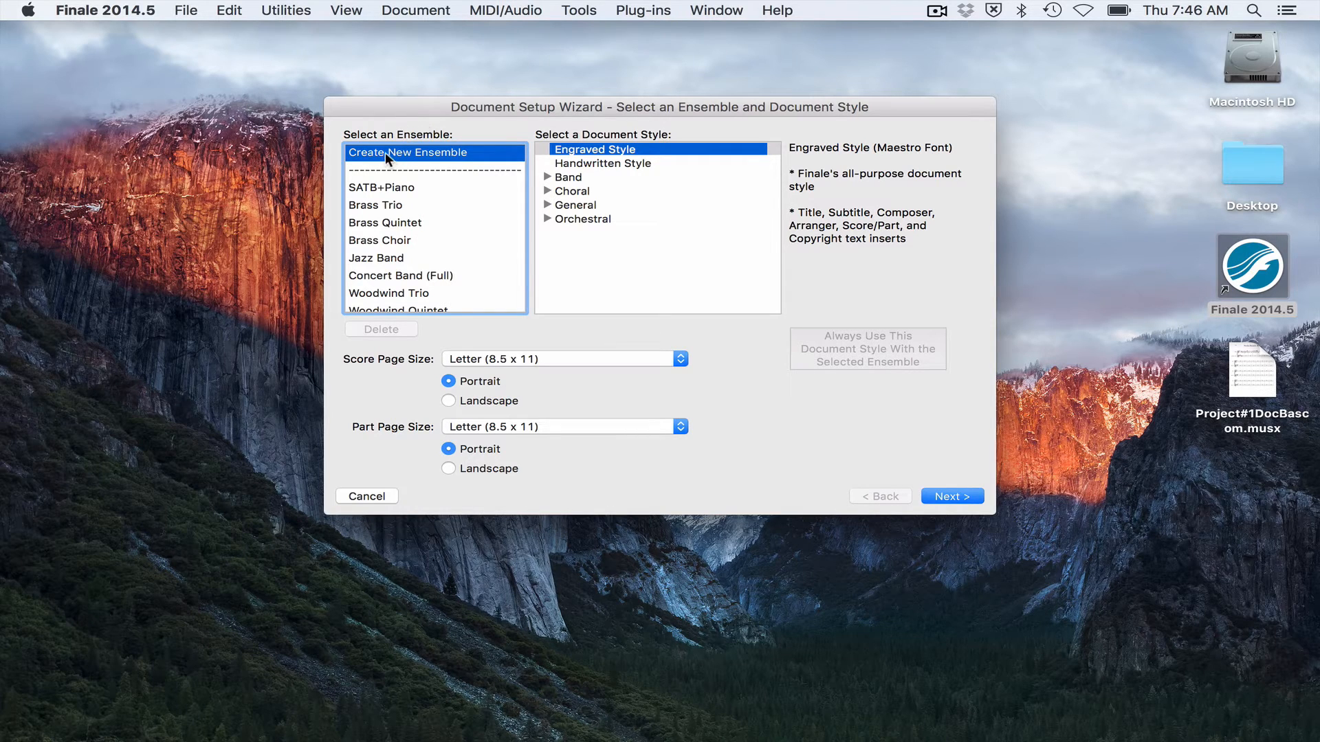
mouse_move(444, 156)
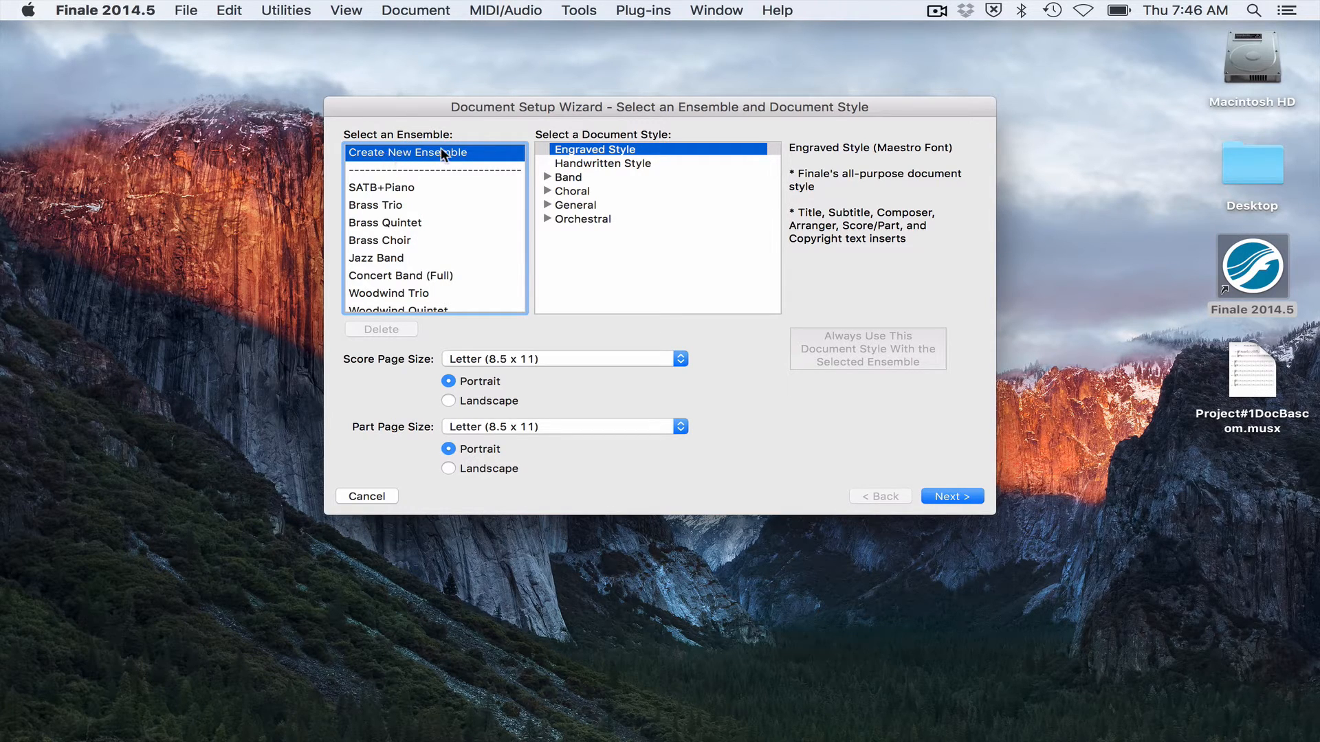
mouse_move(579, 177)
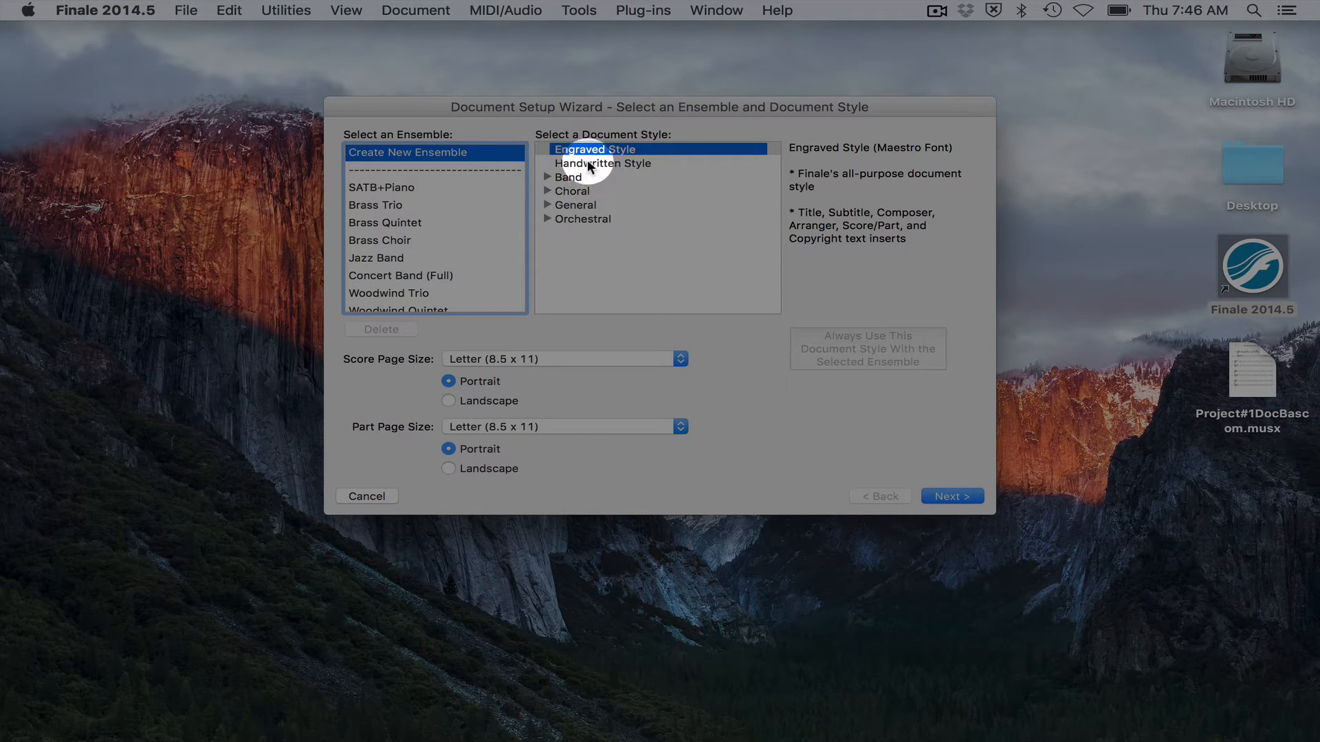
mouse_move(564, 156)
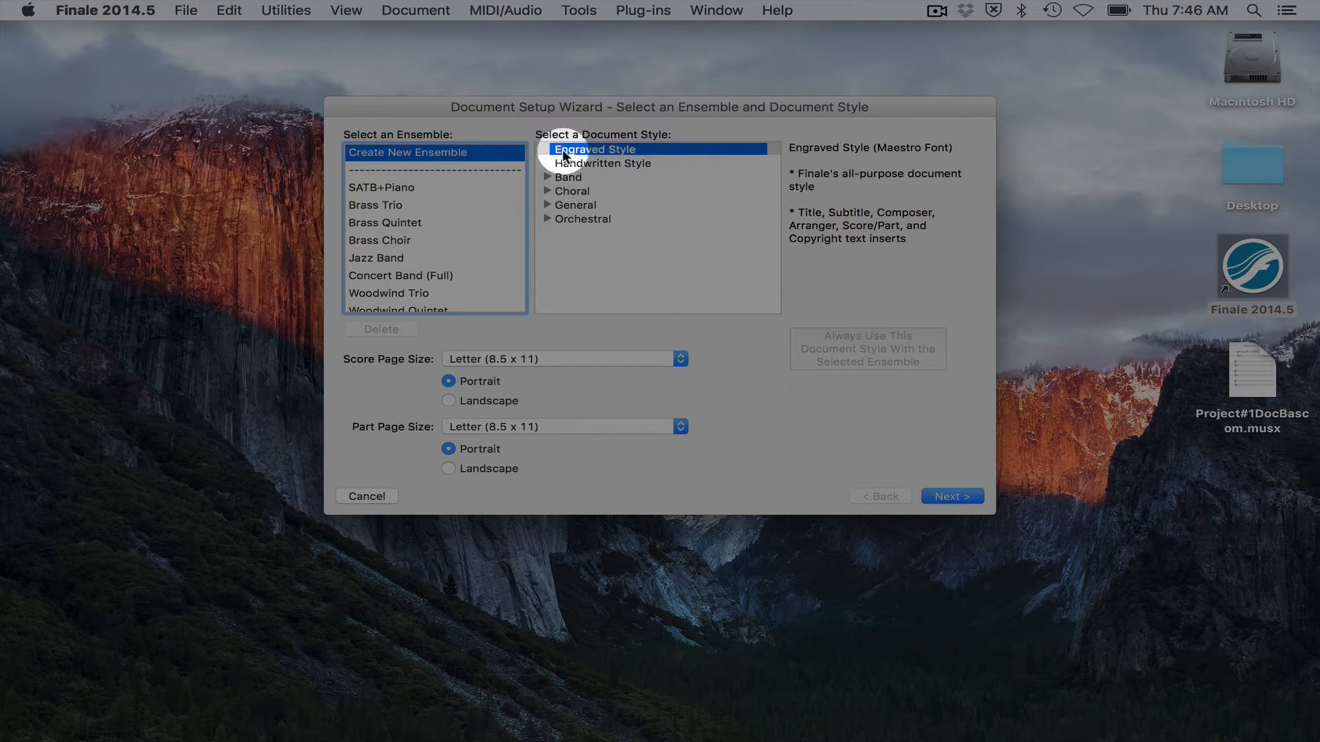
mouse_move(564, 162)
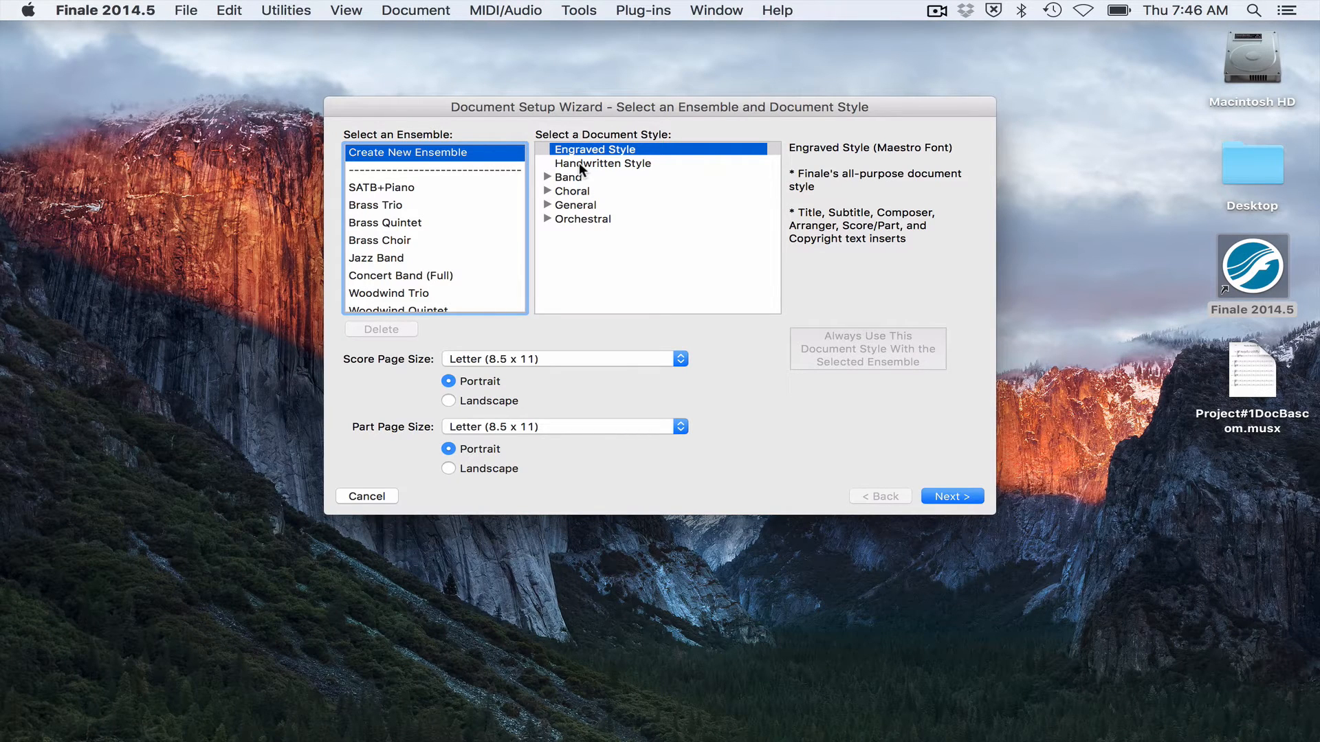
mouse_move(633, 153)
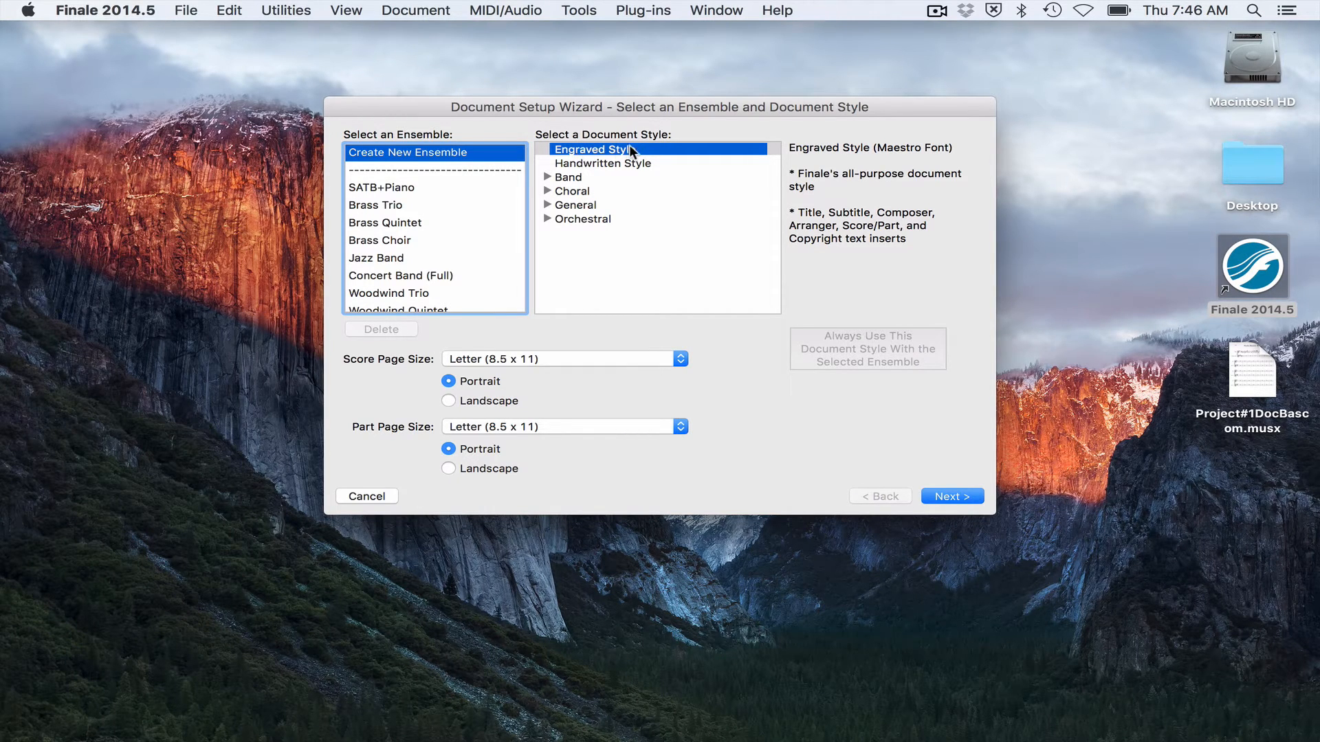
mouse_move(604, 160)
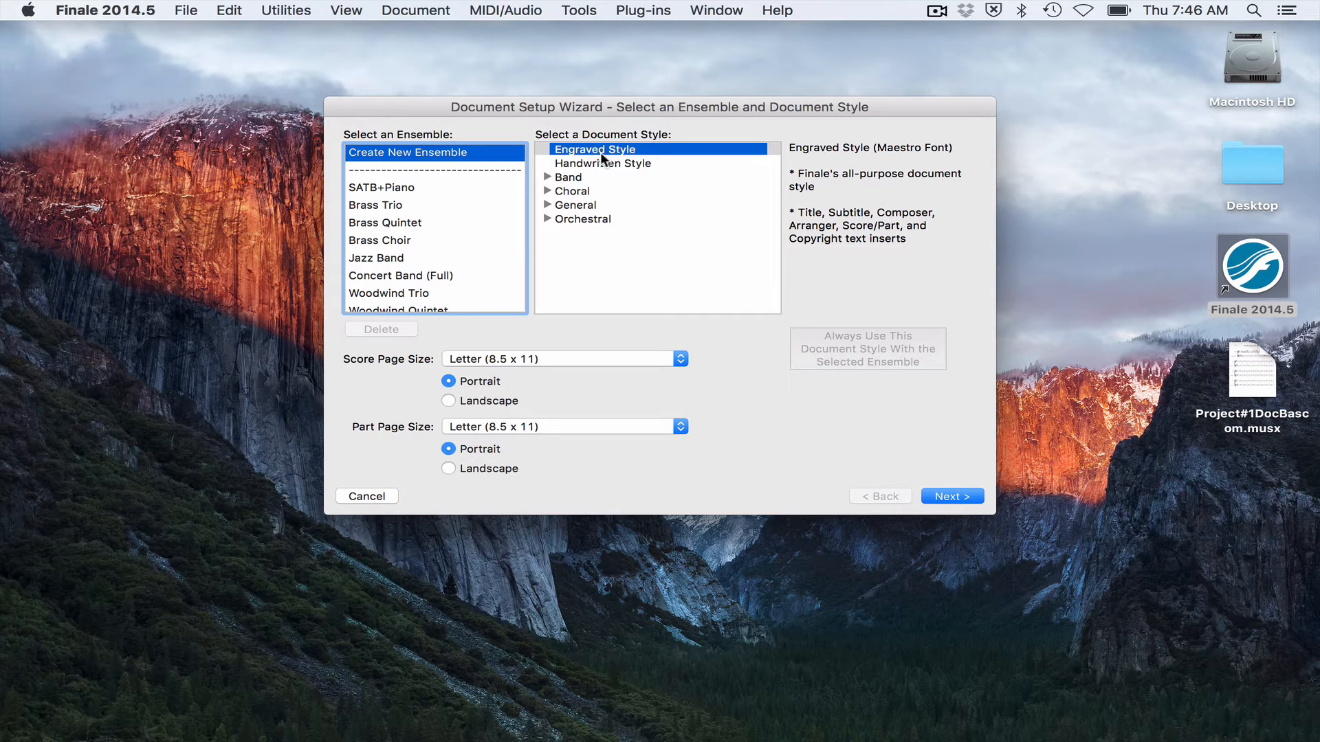
mouse_move(950, 496)
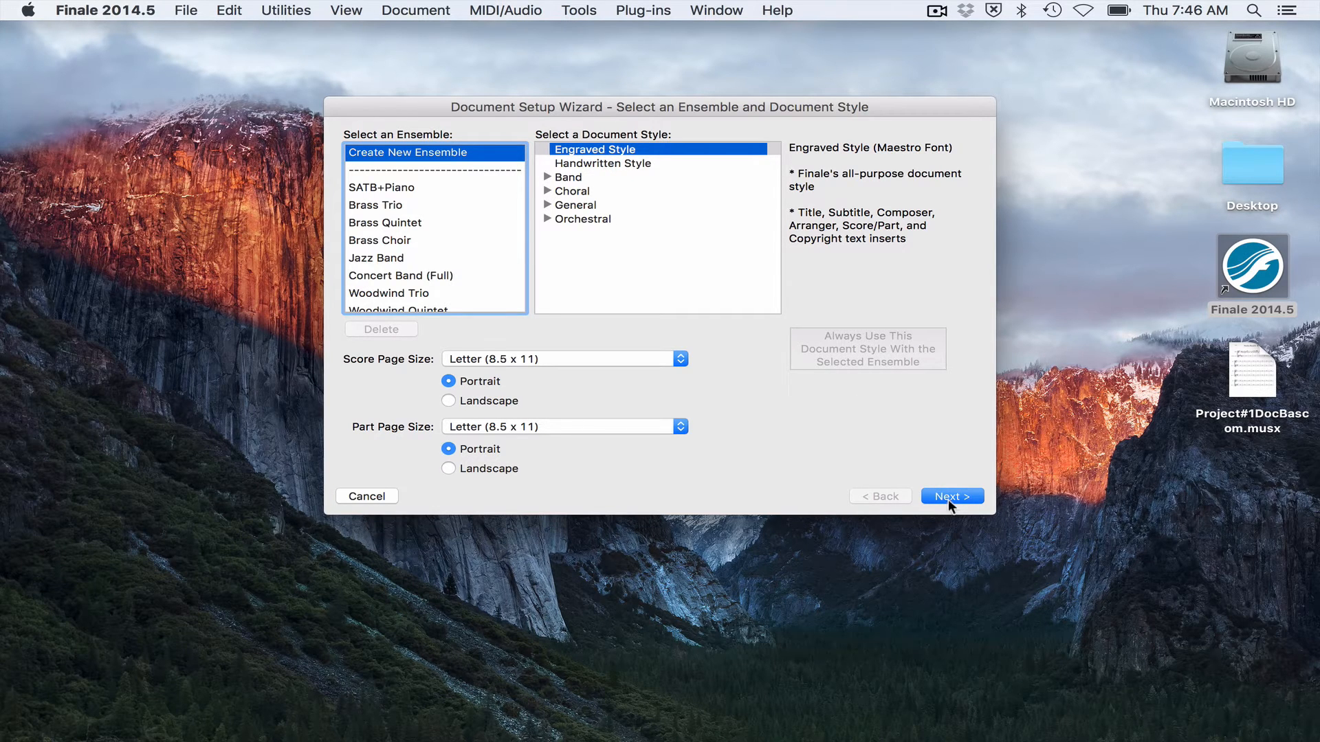
left_click(952, 496)
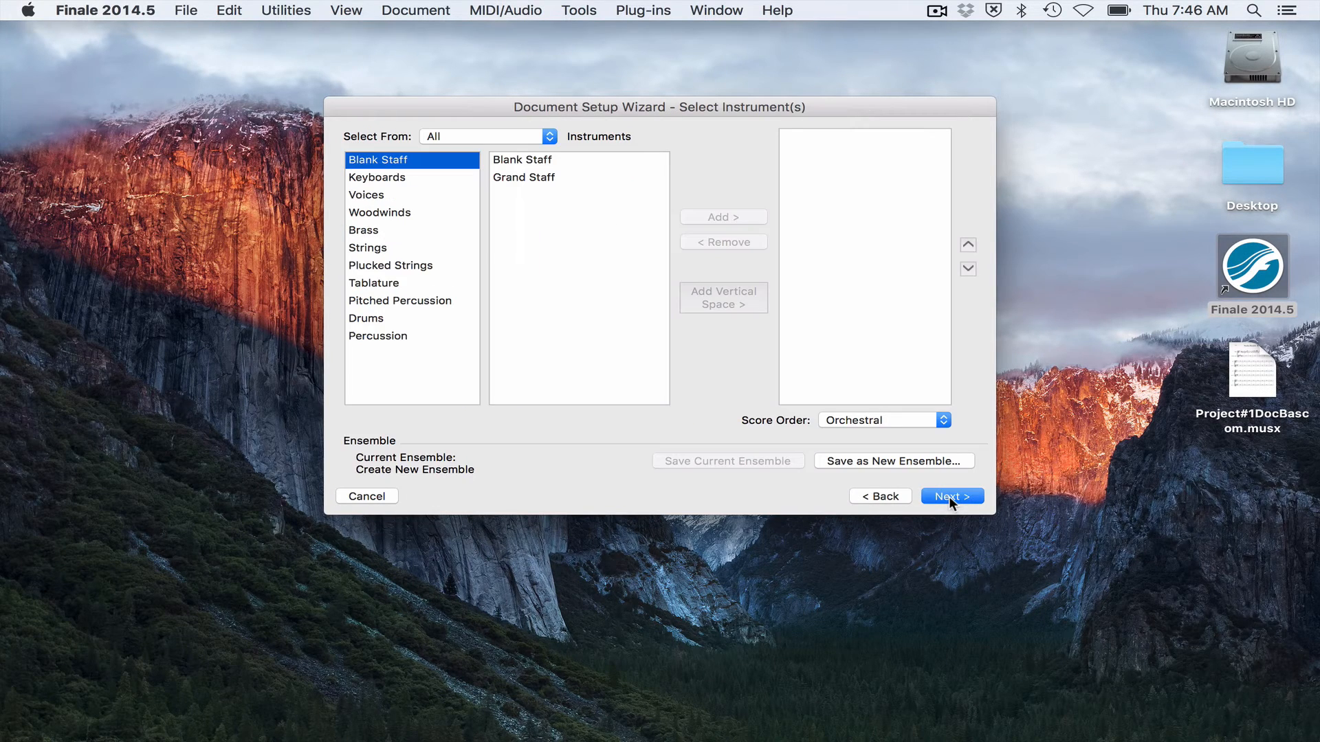
mouse_move(502, 336)
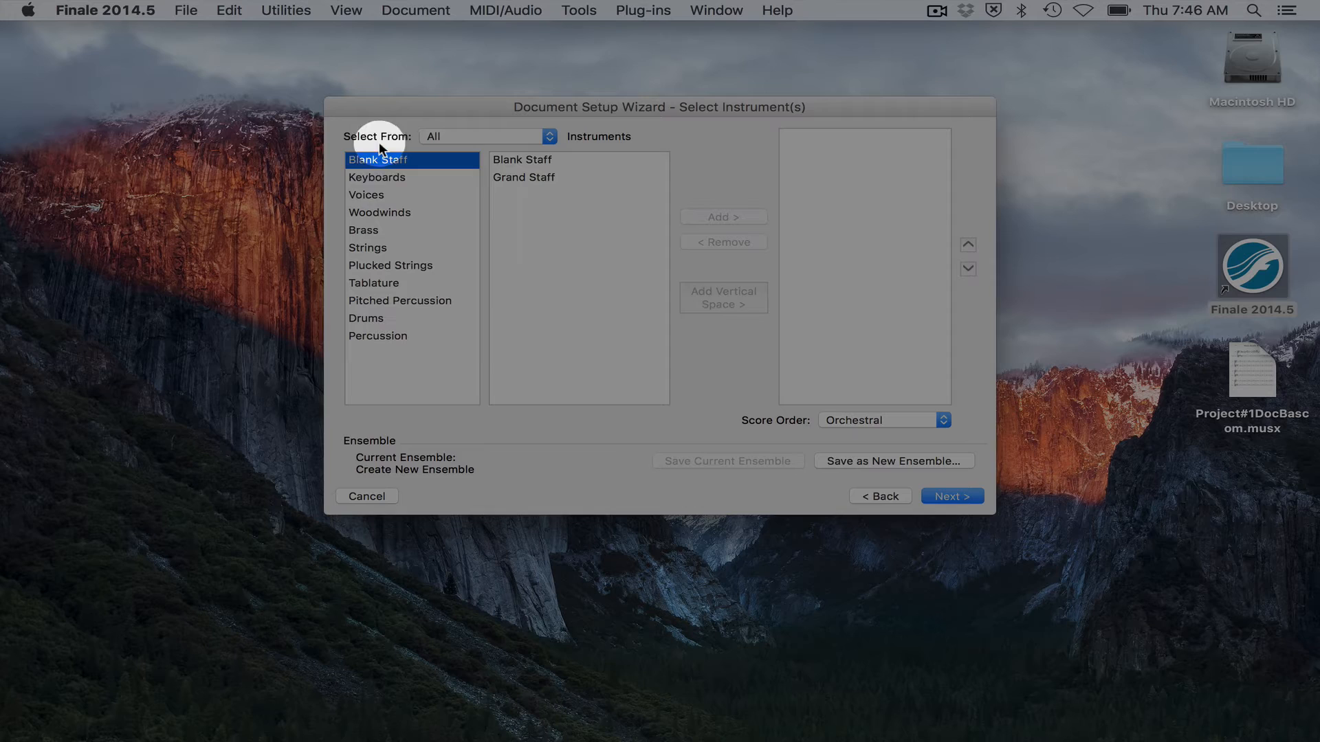
Step: Browse keyboard and woodwind instruments, then show the Blank Staff group and pick Grand Staff
left_click(376, 177)
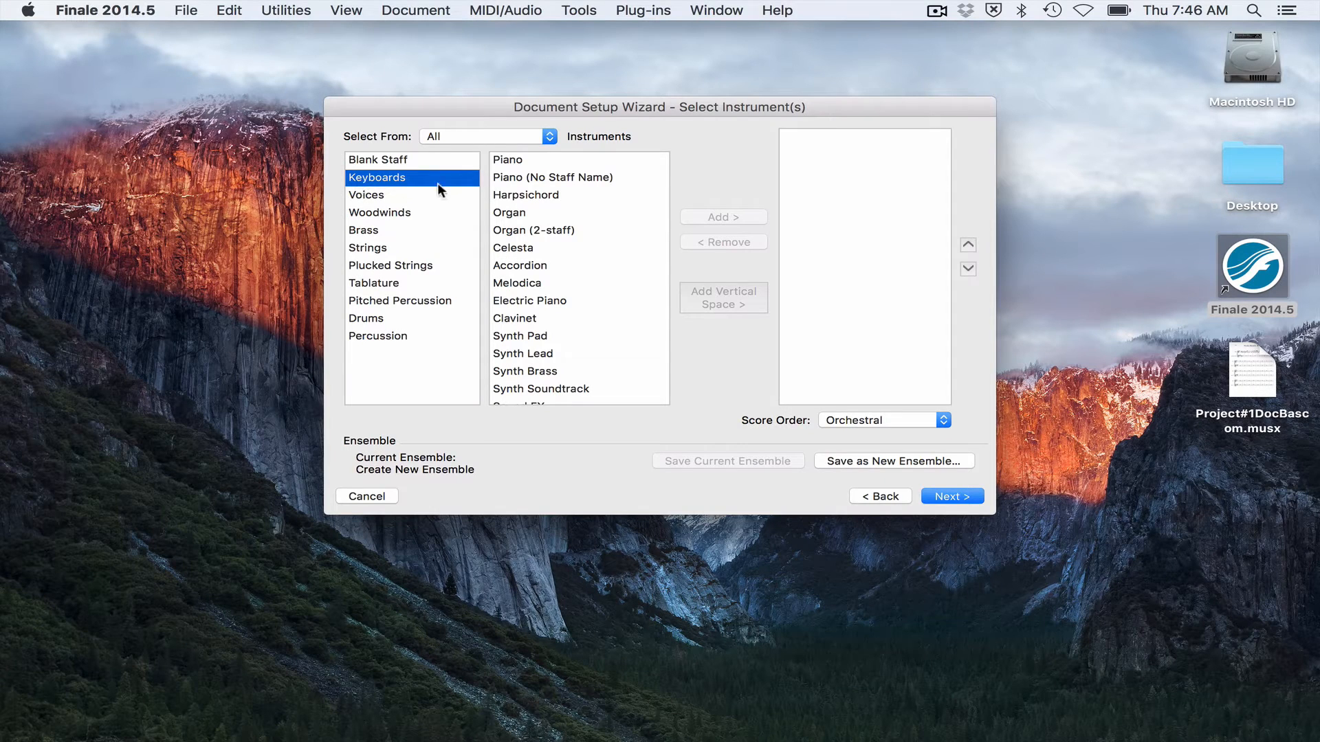
left_click(509, 160)
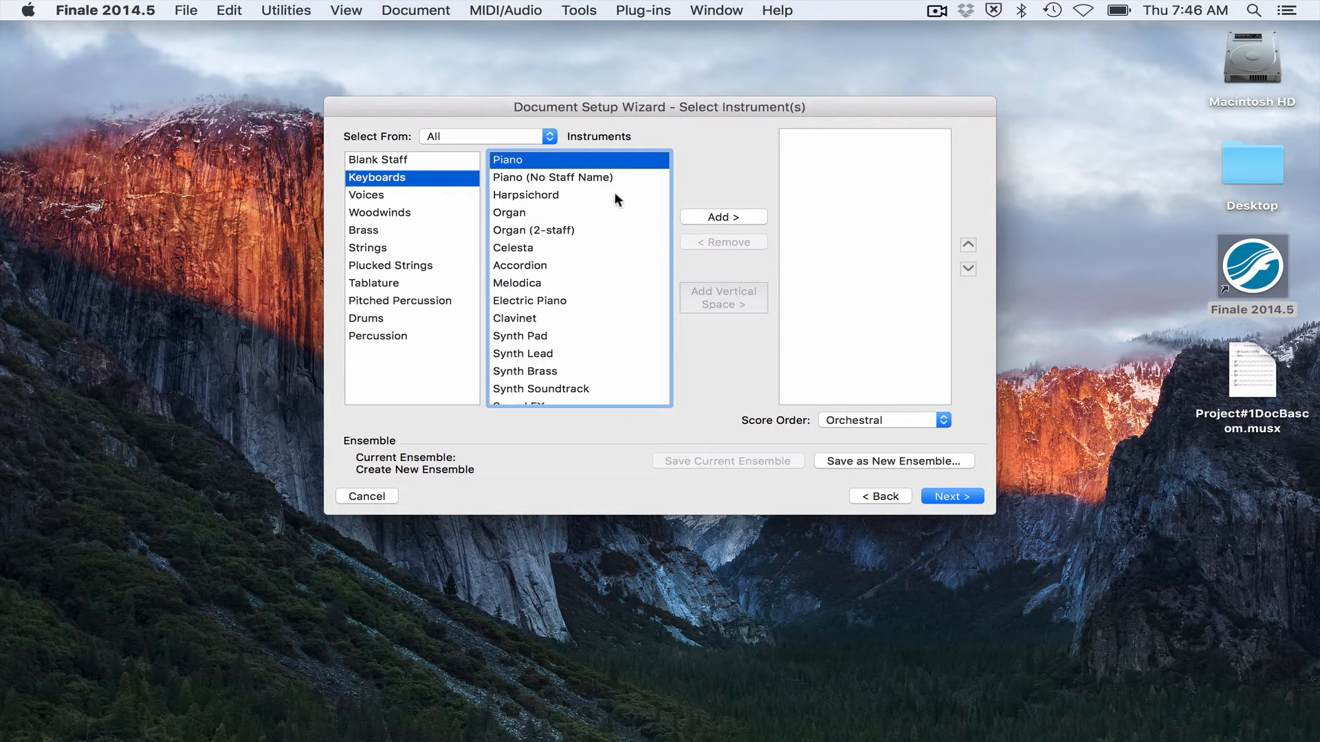
mouse_move(366, 247)
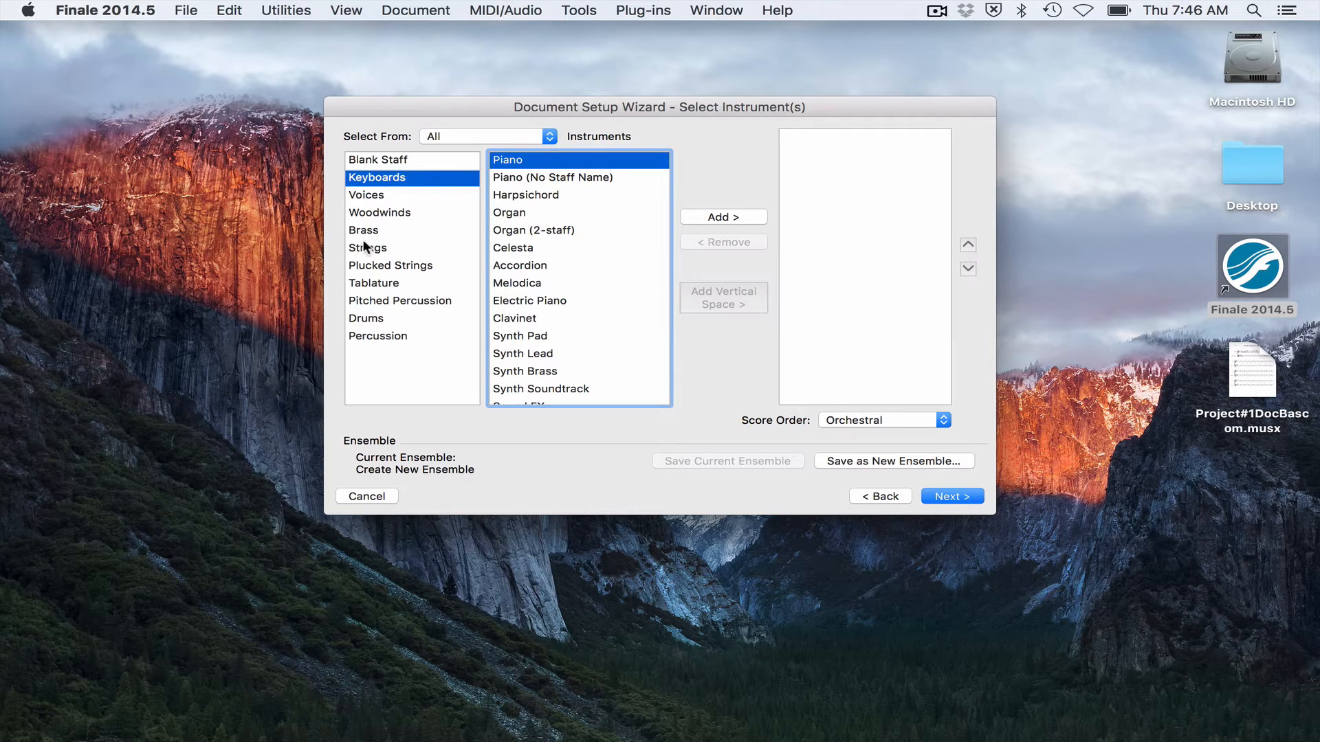
left_click(379, 212)
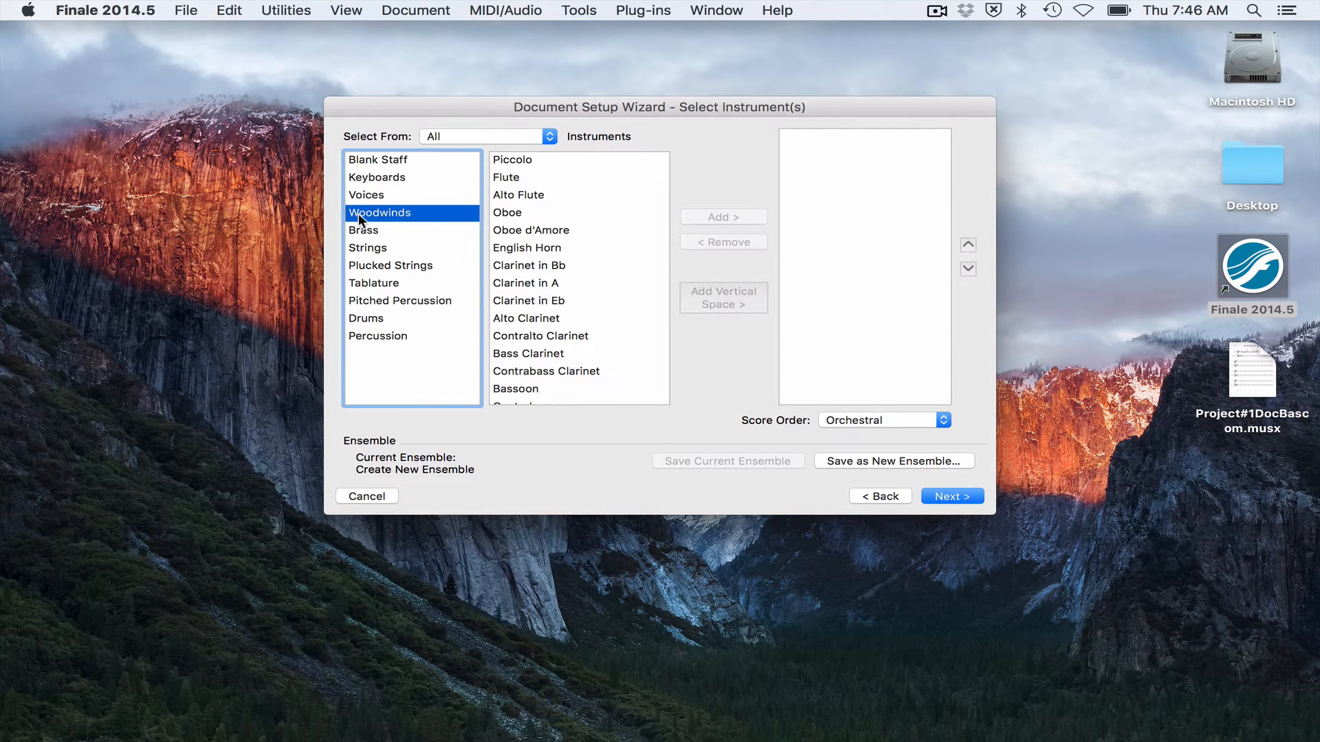
left_click(506, 178)
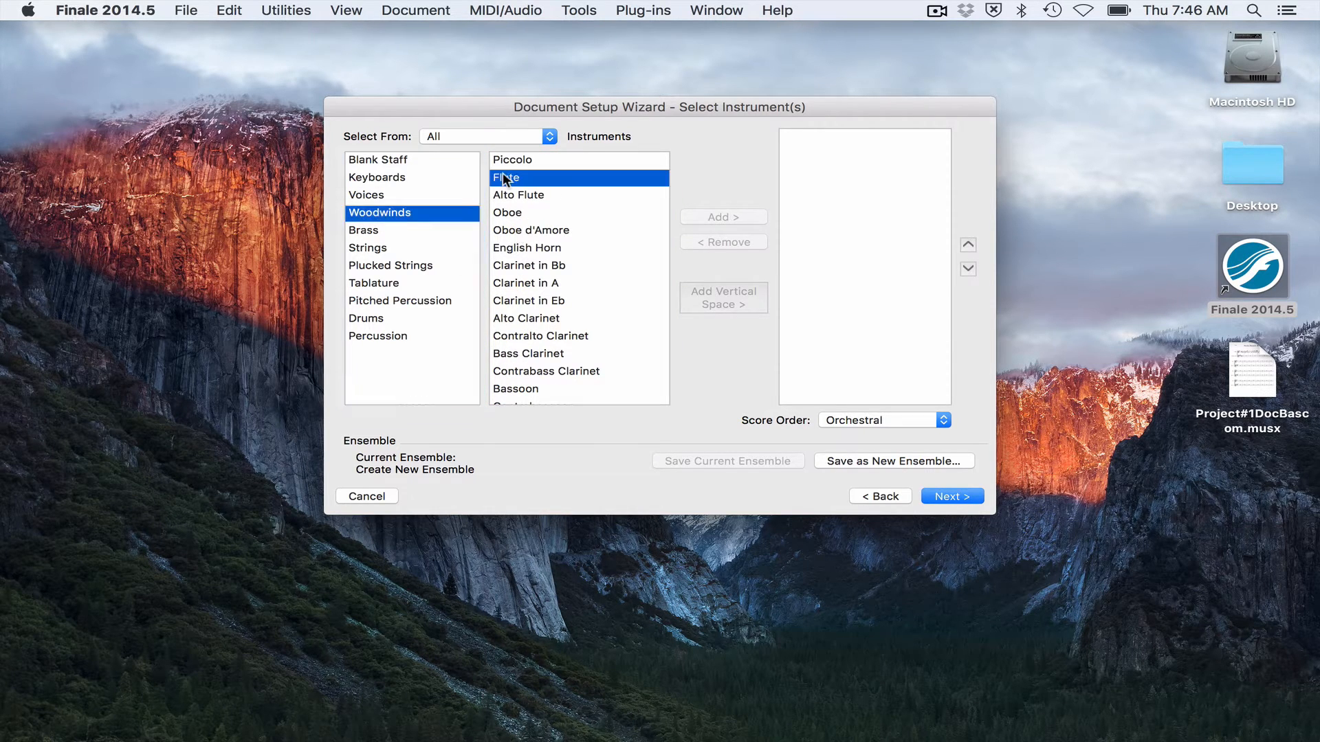
left_click(528, 265)
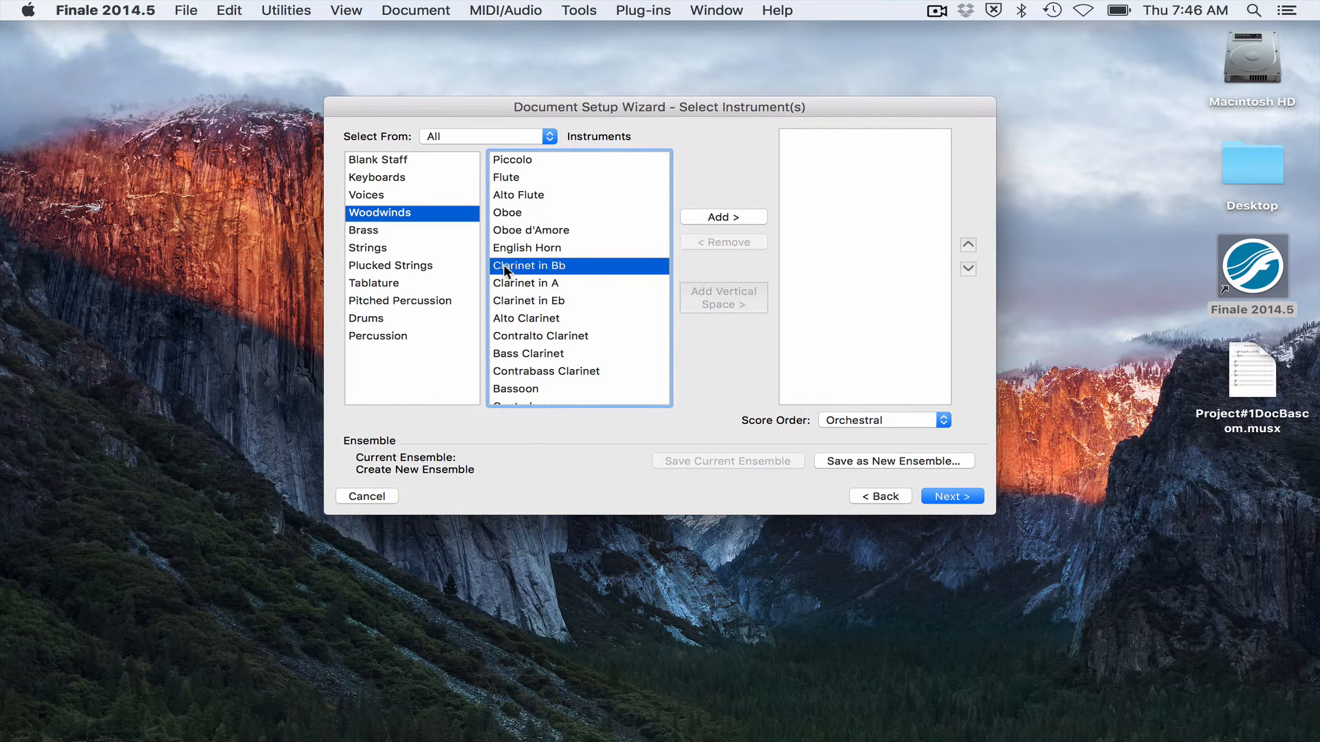
mouse_move(384, 336)
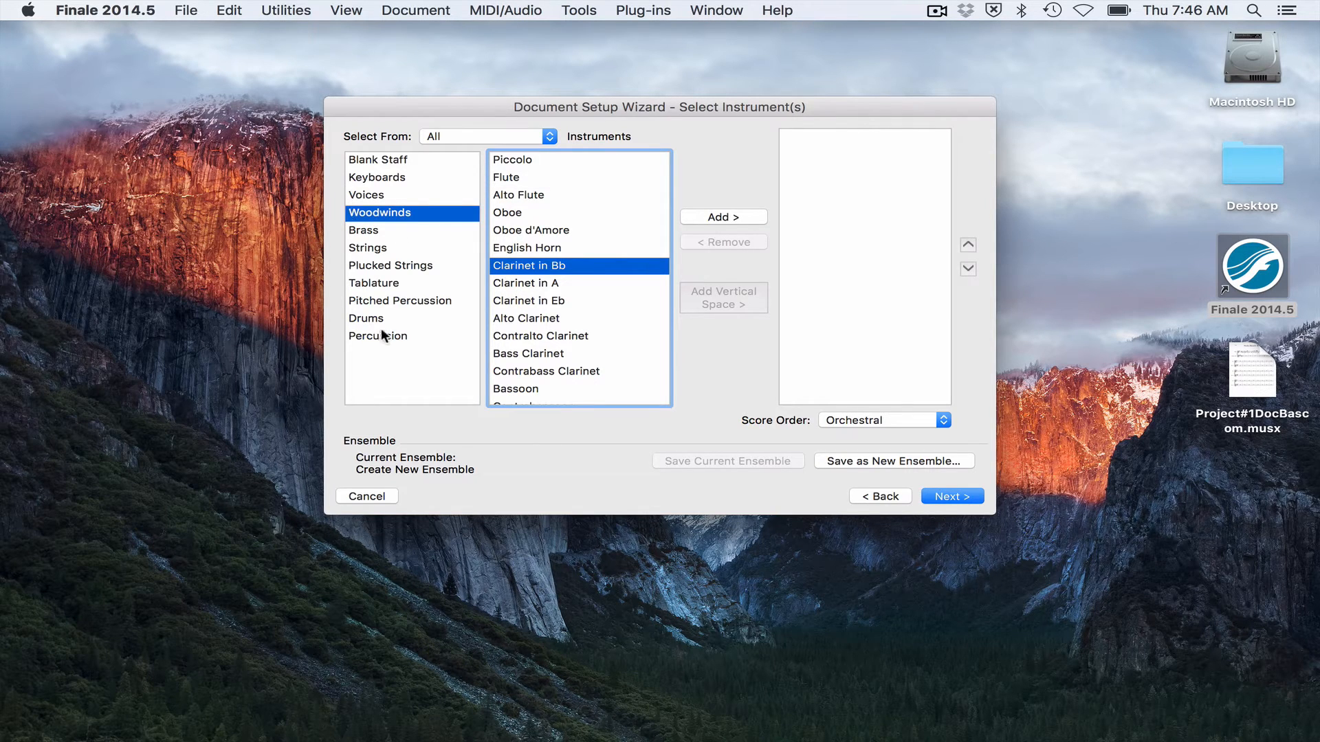
mouse_move(381, 179)
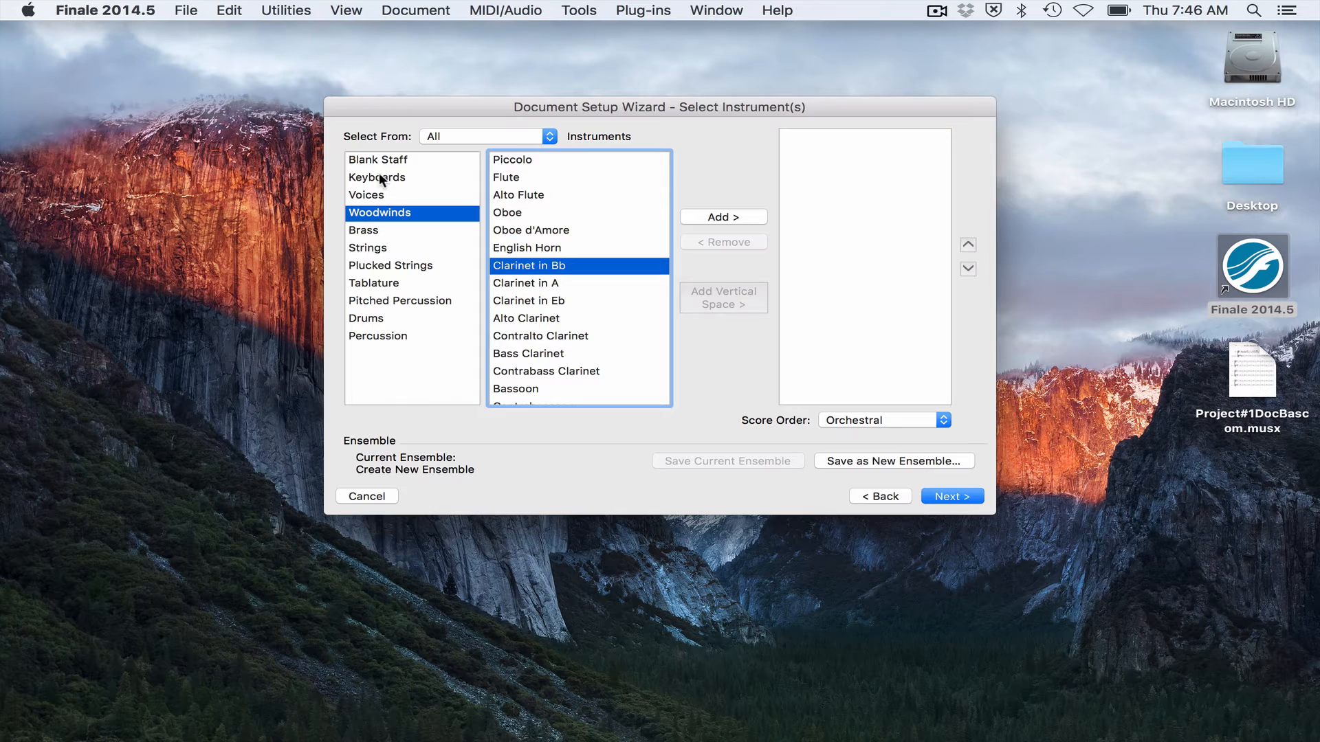
left_click(378, 159)
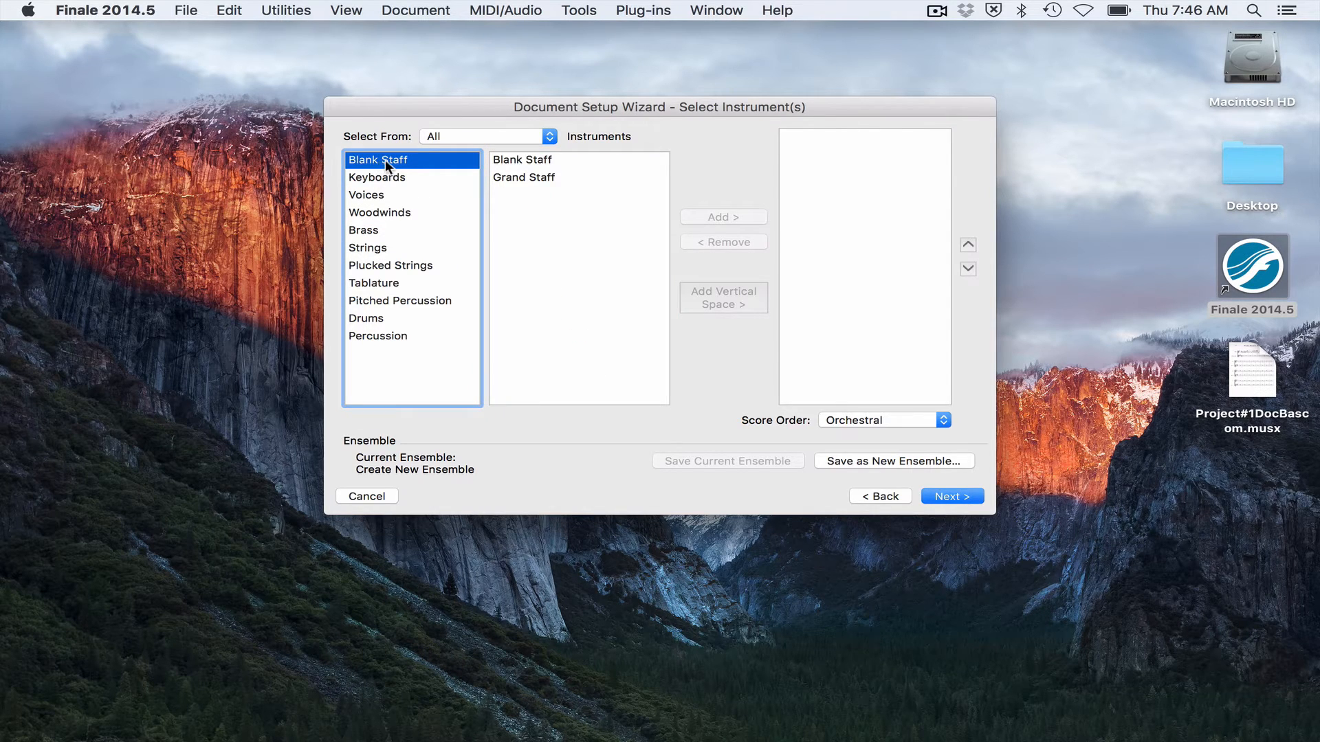
left_click(522, 177)
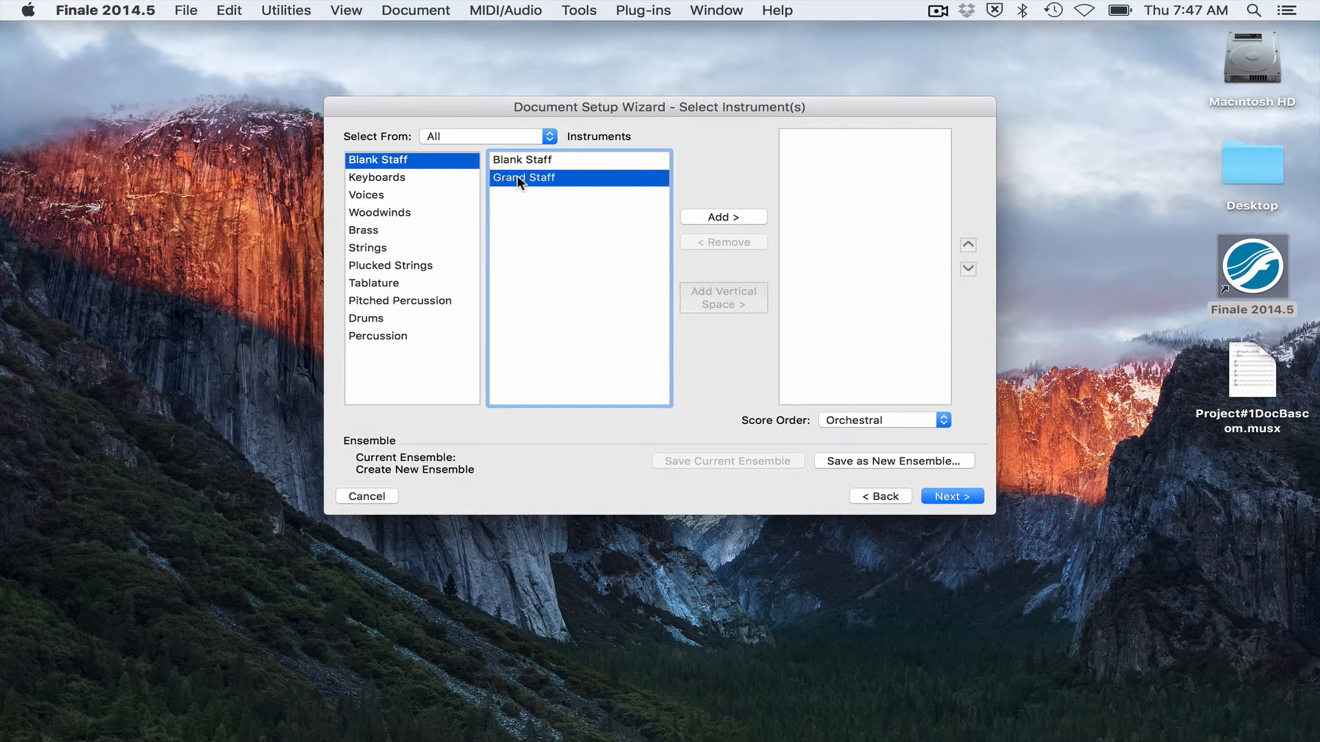
Step: Add Grand Staff as the score's first instrument in the setup wizard
left_click(522, 159)
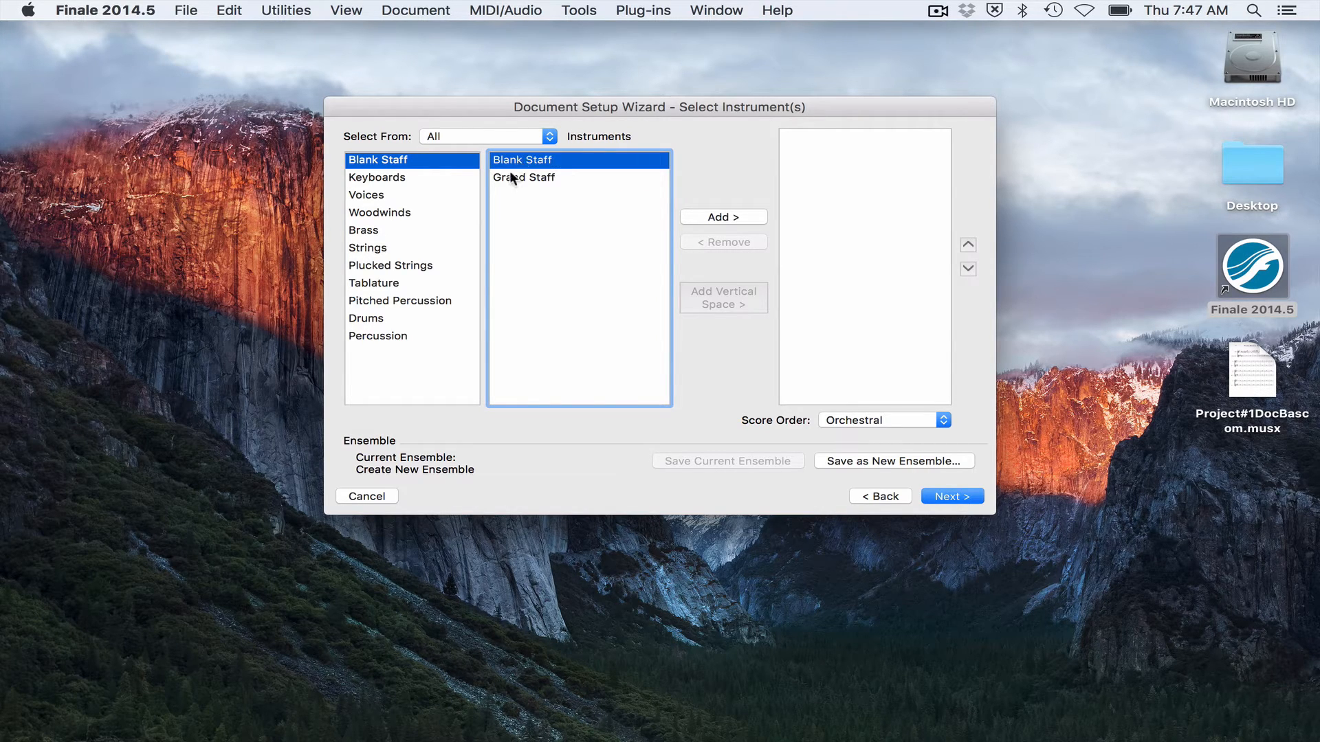
left_click(524, 177)
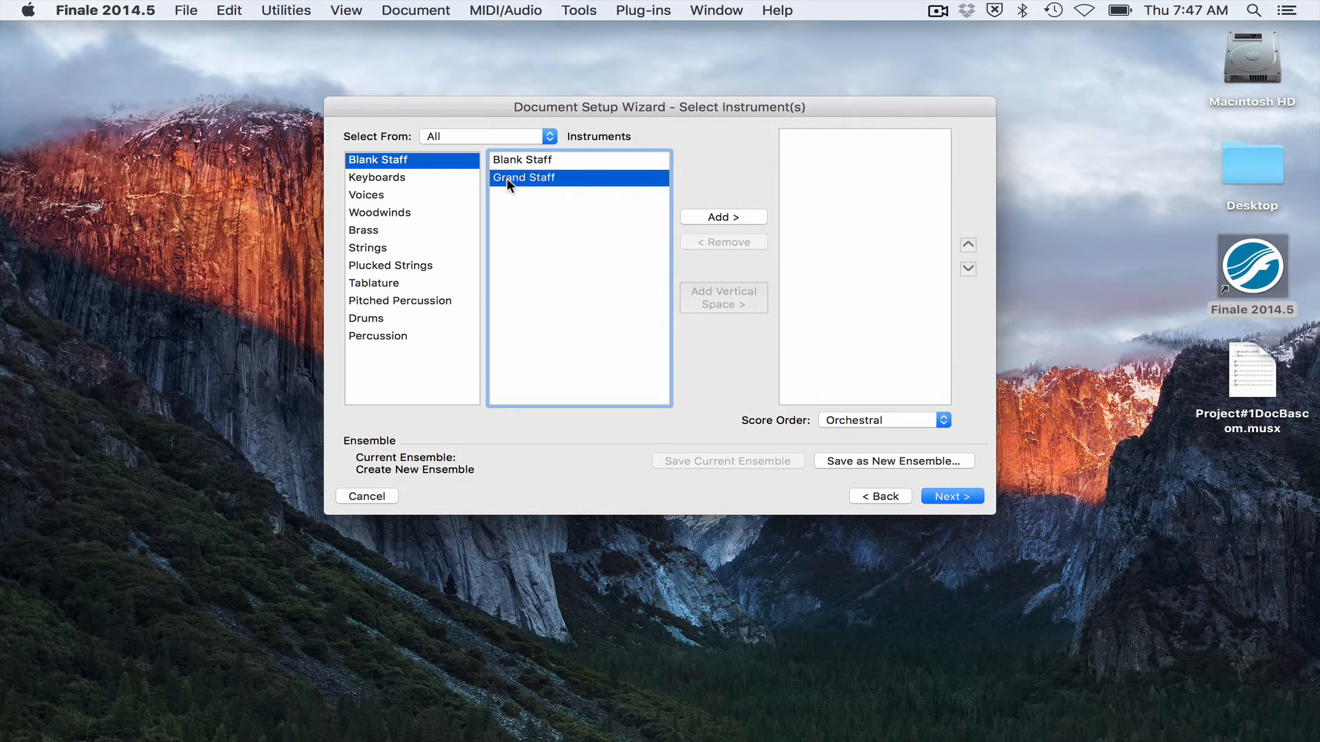
left_click(721, 217)
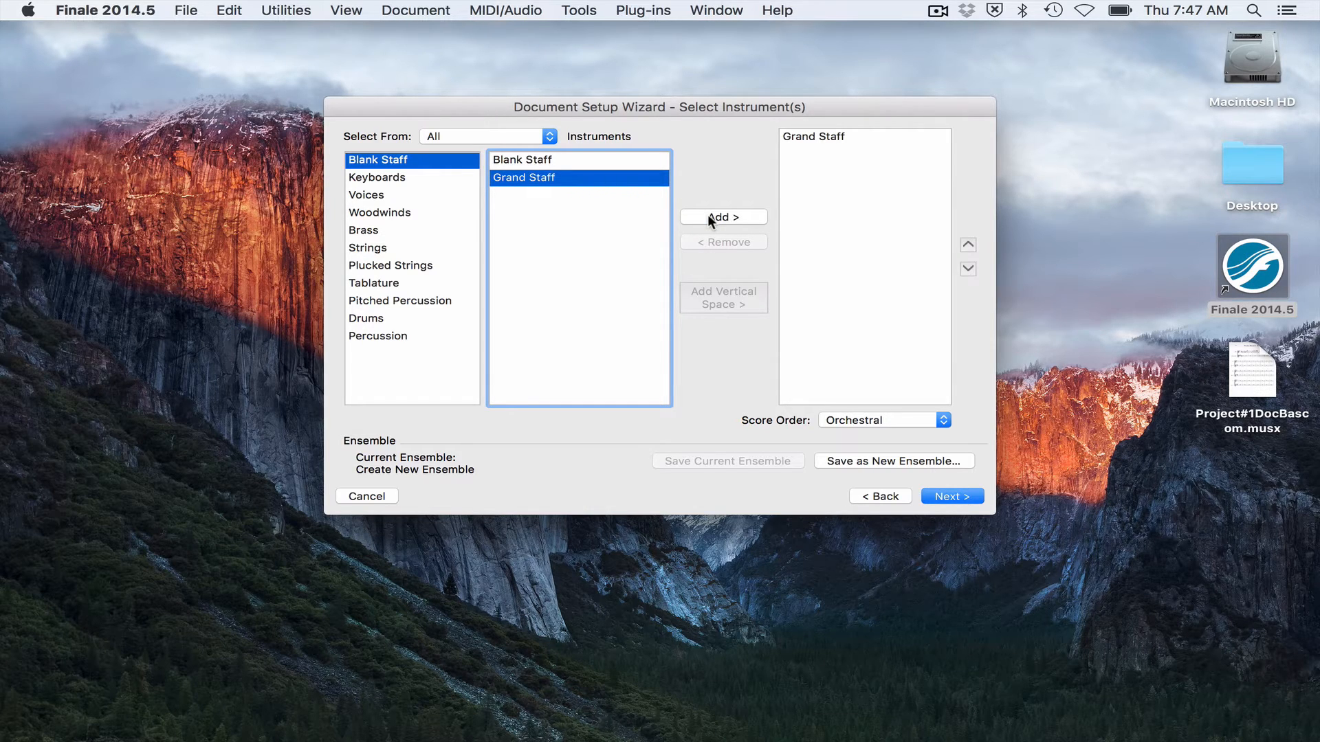
mouse_move(817, 143)
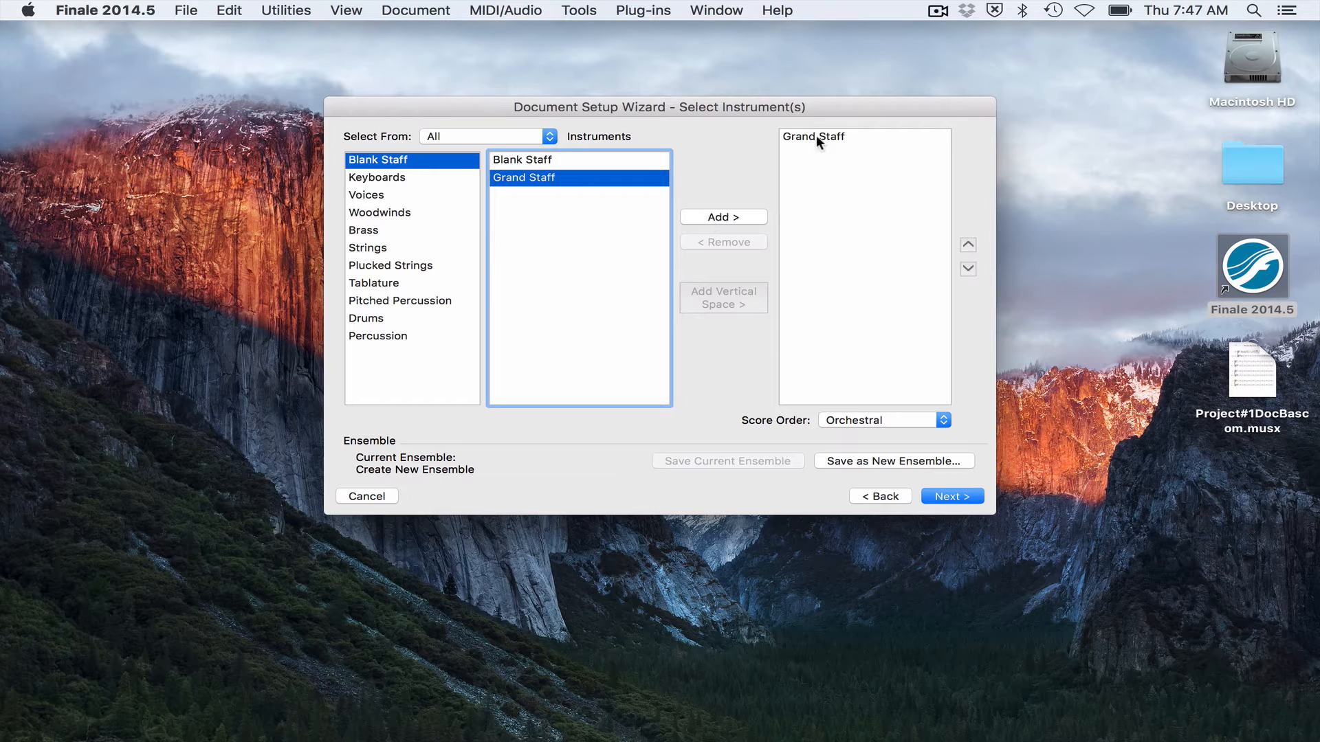
left_click(377, 178)
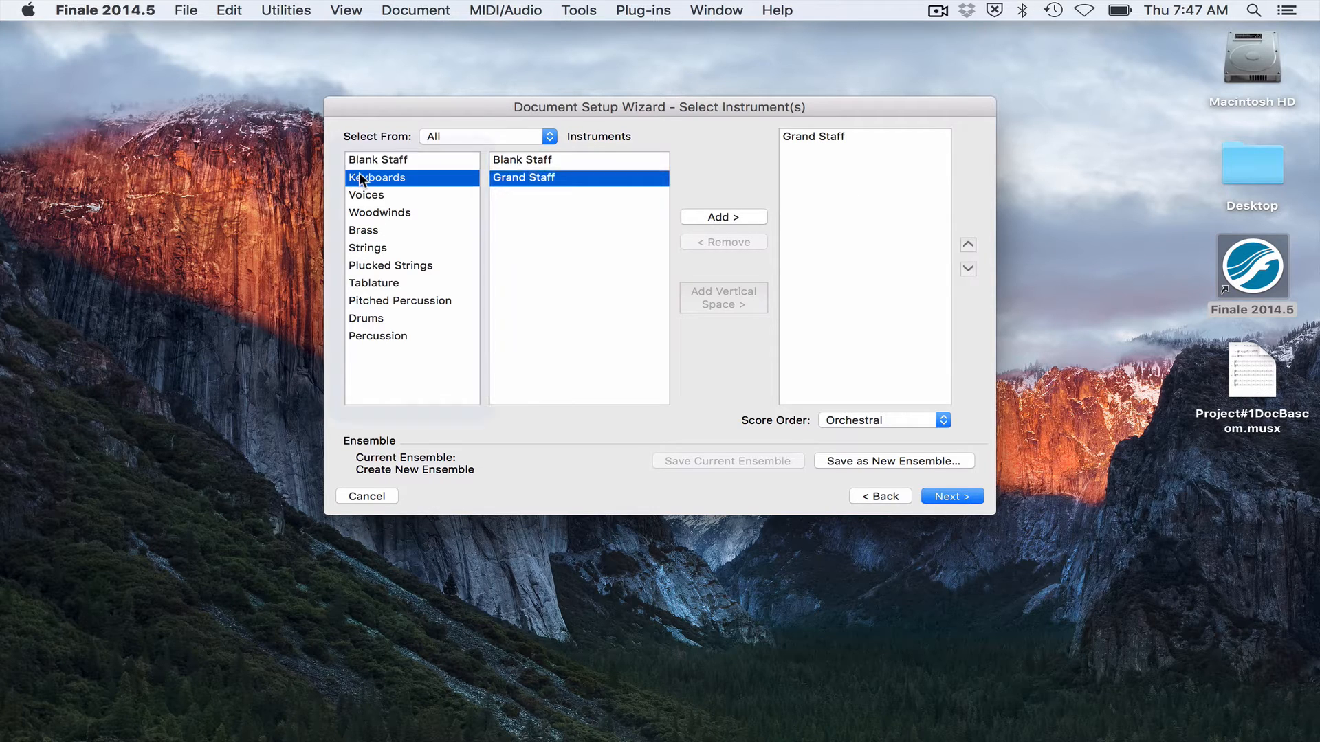
Step: Add Oboe and Clarinet in Bb from the woodwinds and reorder Oboe up and down
left_click(380, 211)
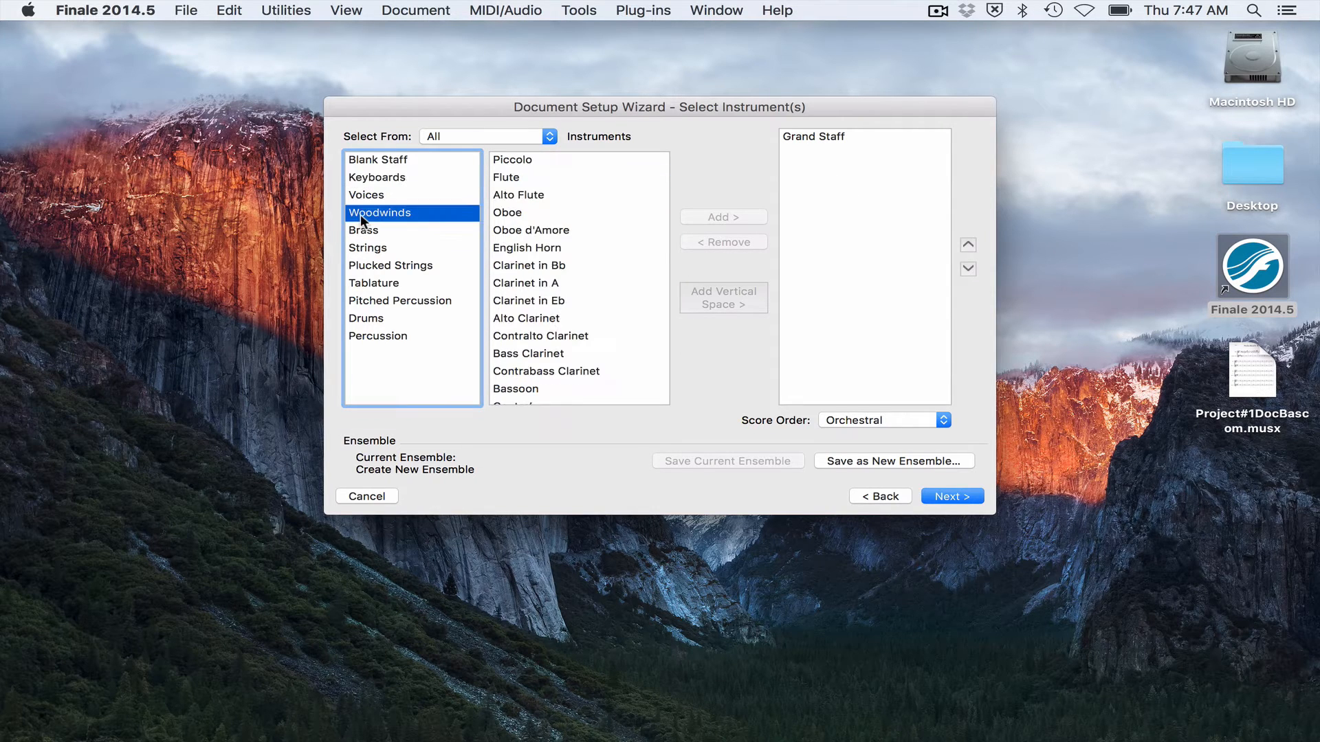
left_click(507, 212)
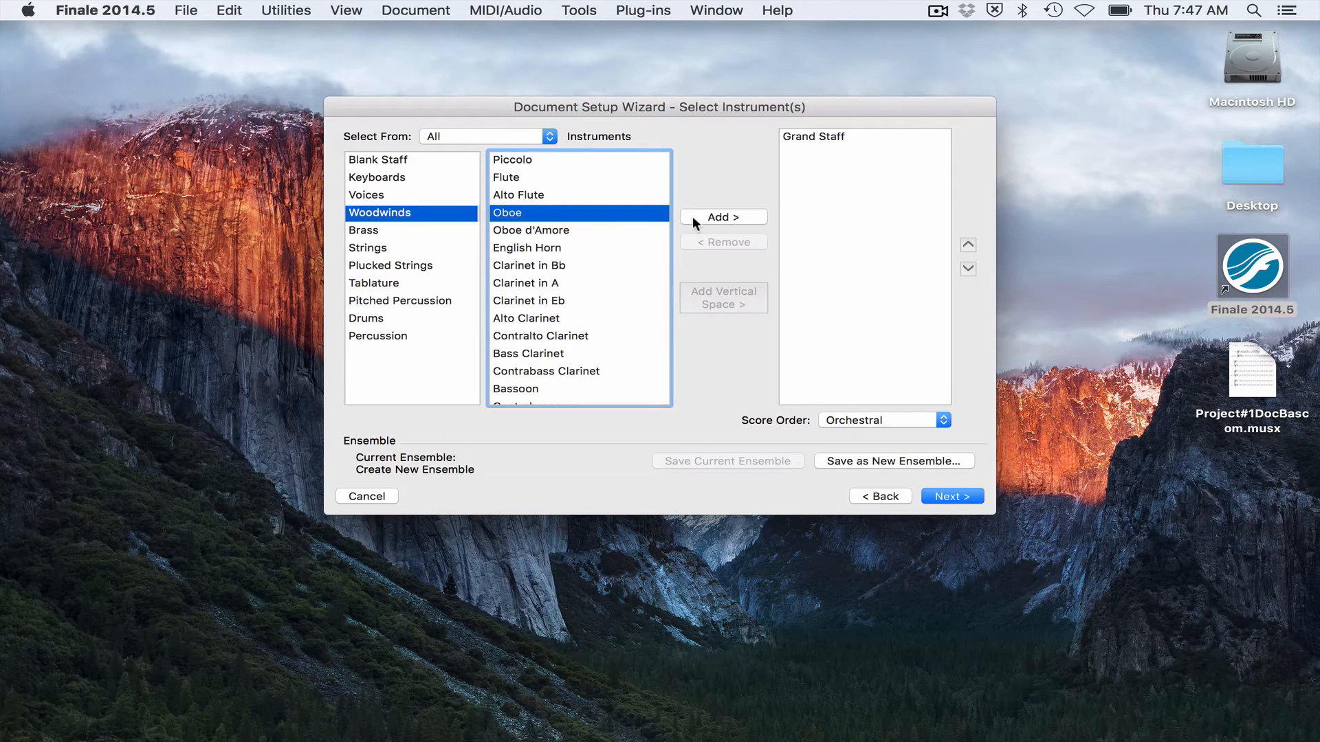
left_click(722, 216)
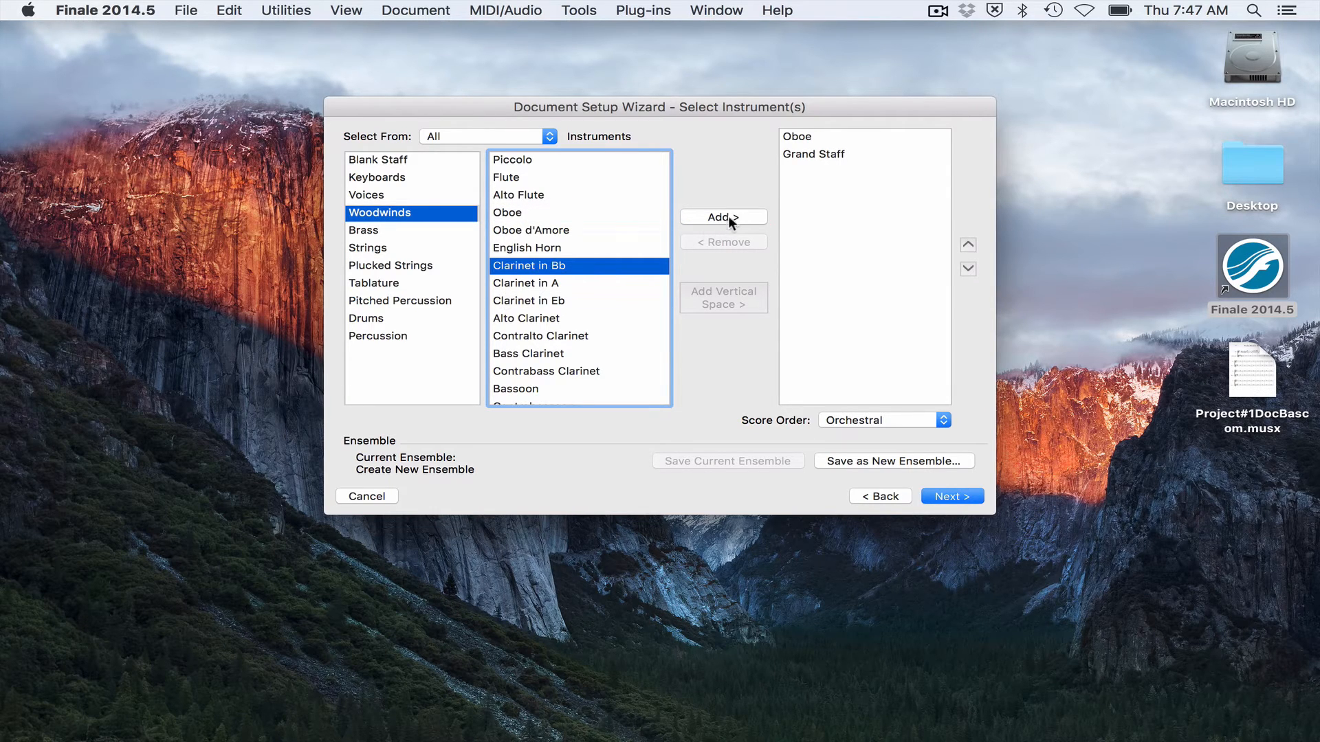
left_click(722, 217)
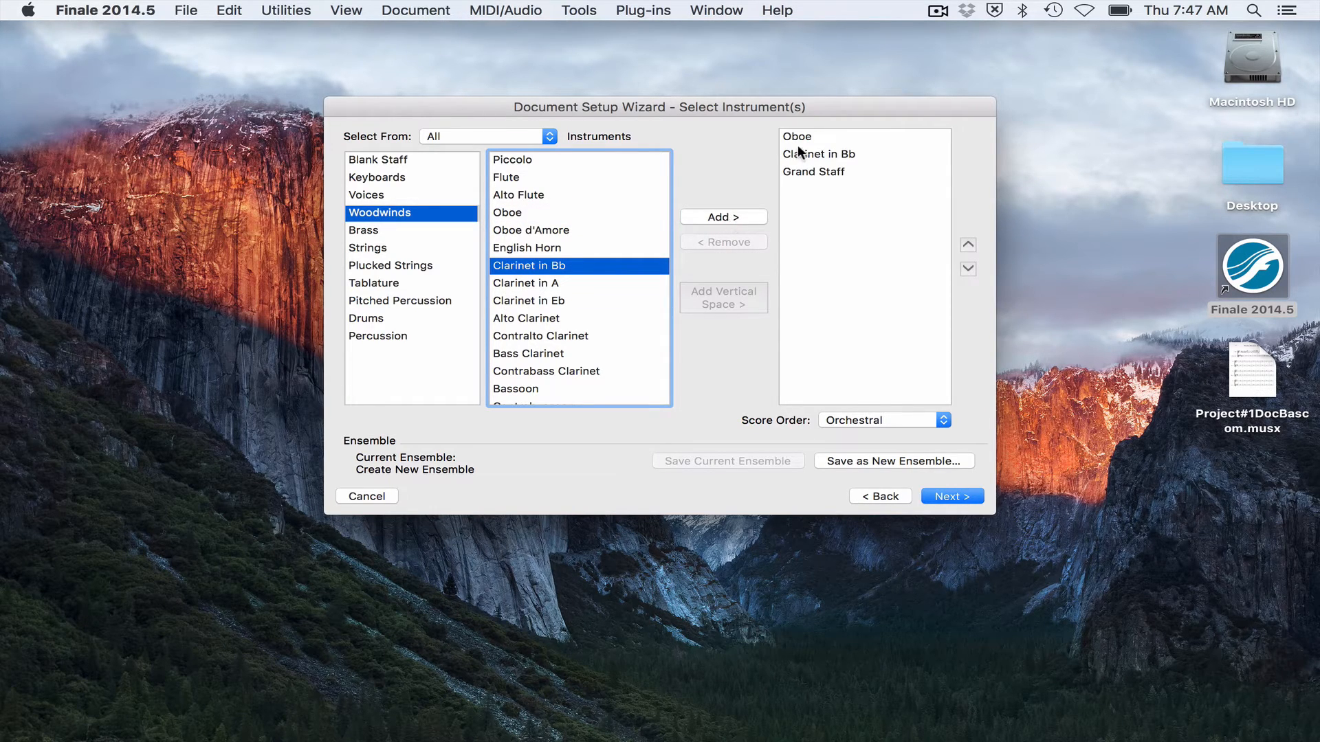
mouse_move(848, 433)
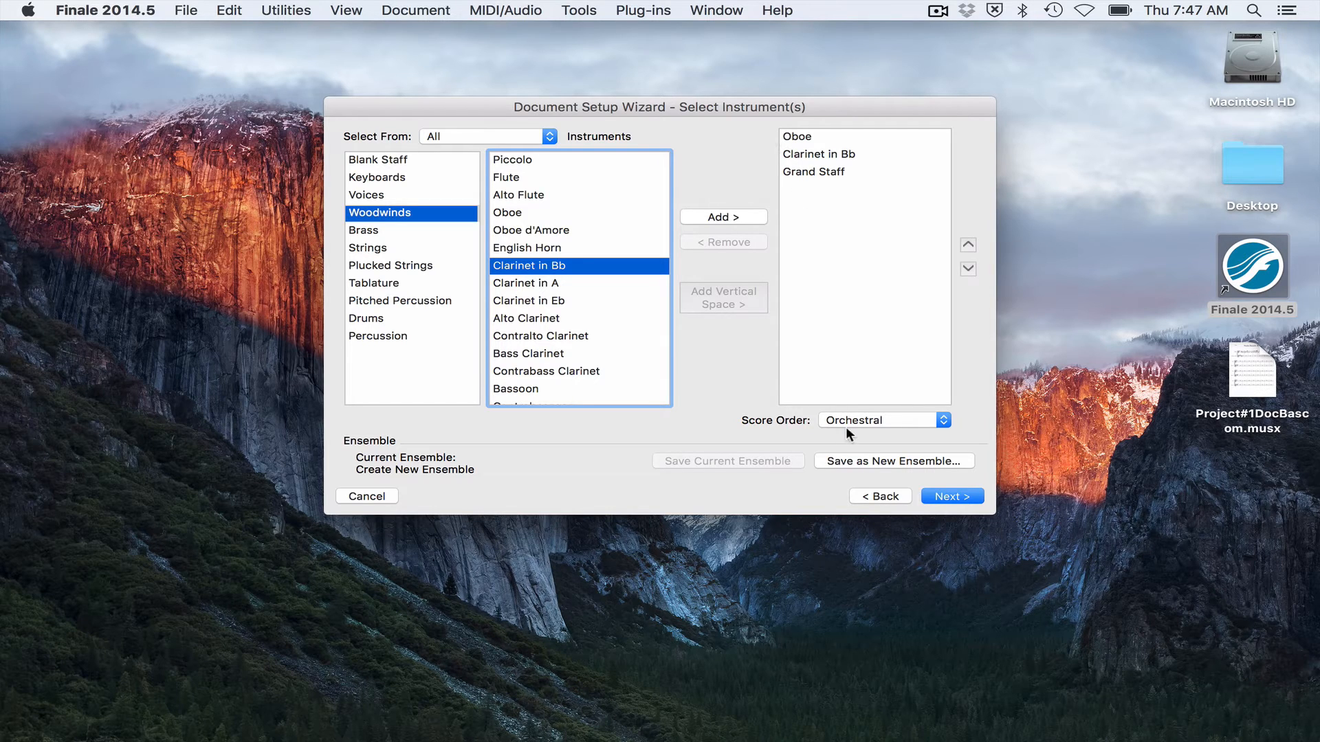
mouse_move(818, 245)
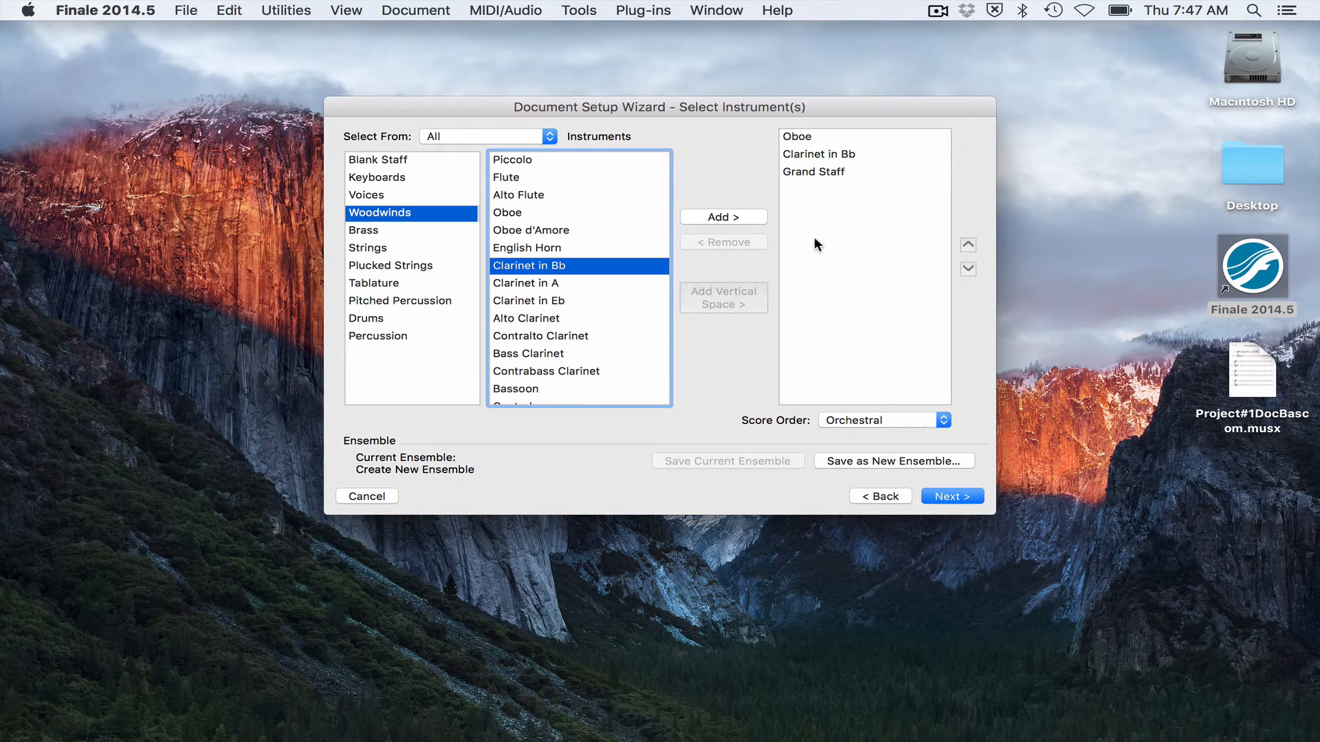
left_click(818, 153)
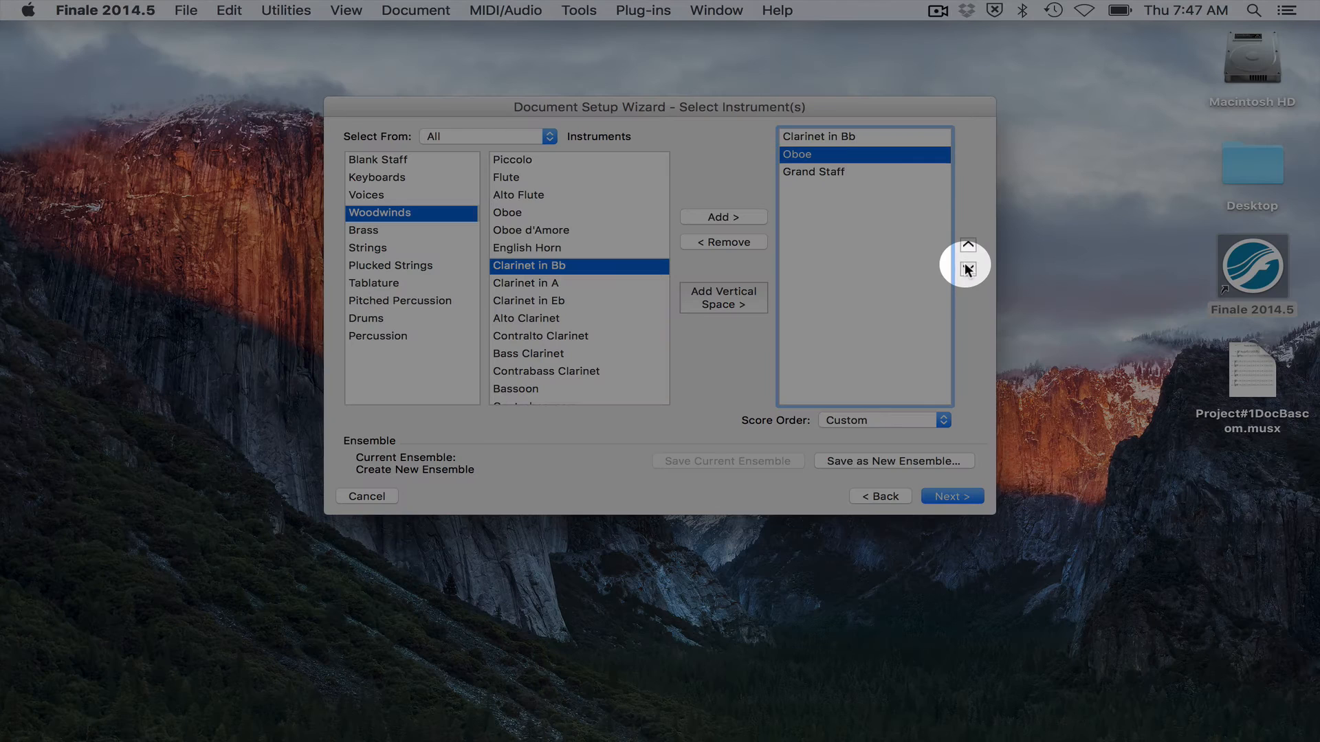
left_click(967, 245)
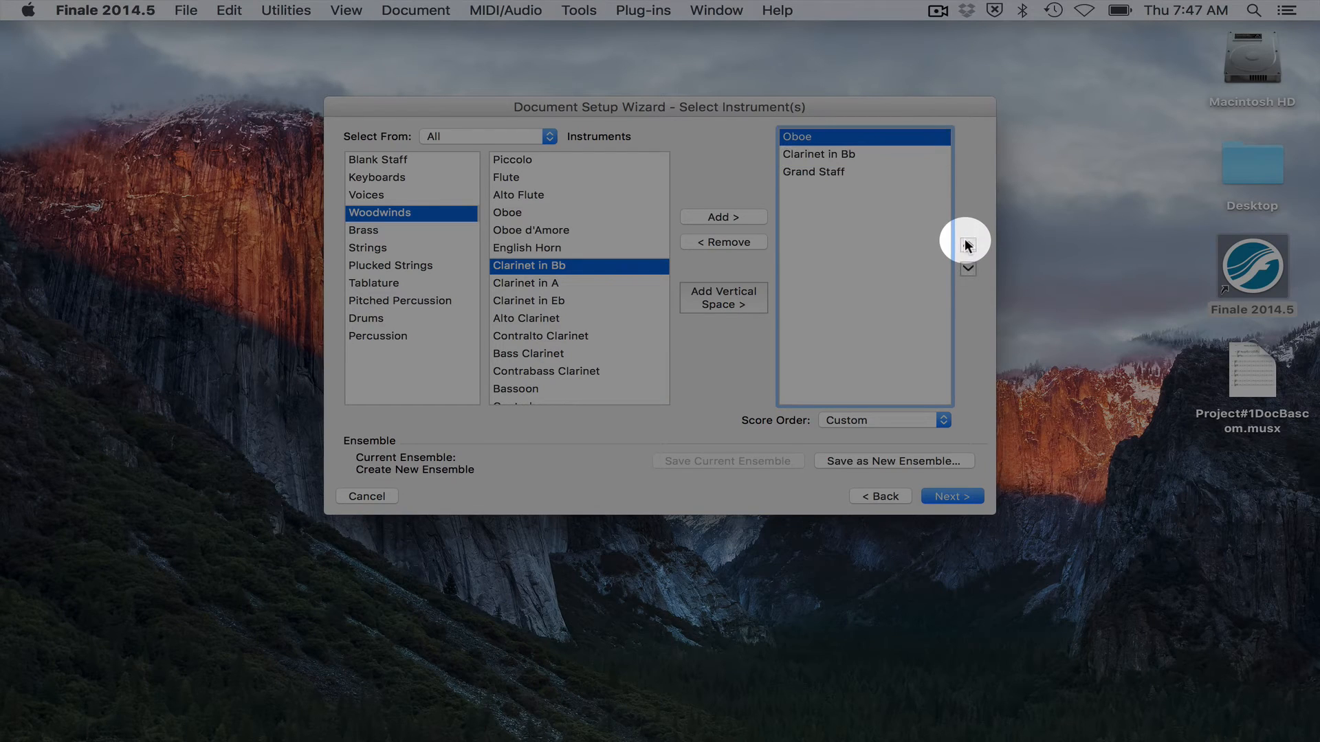
left_click(968, 268)
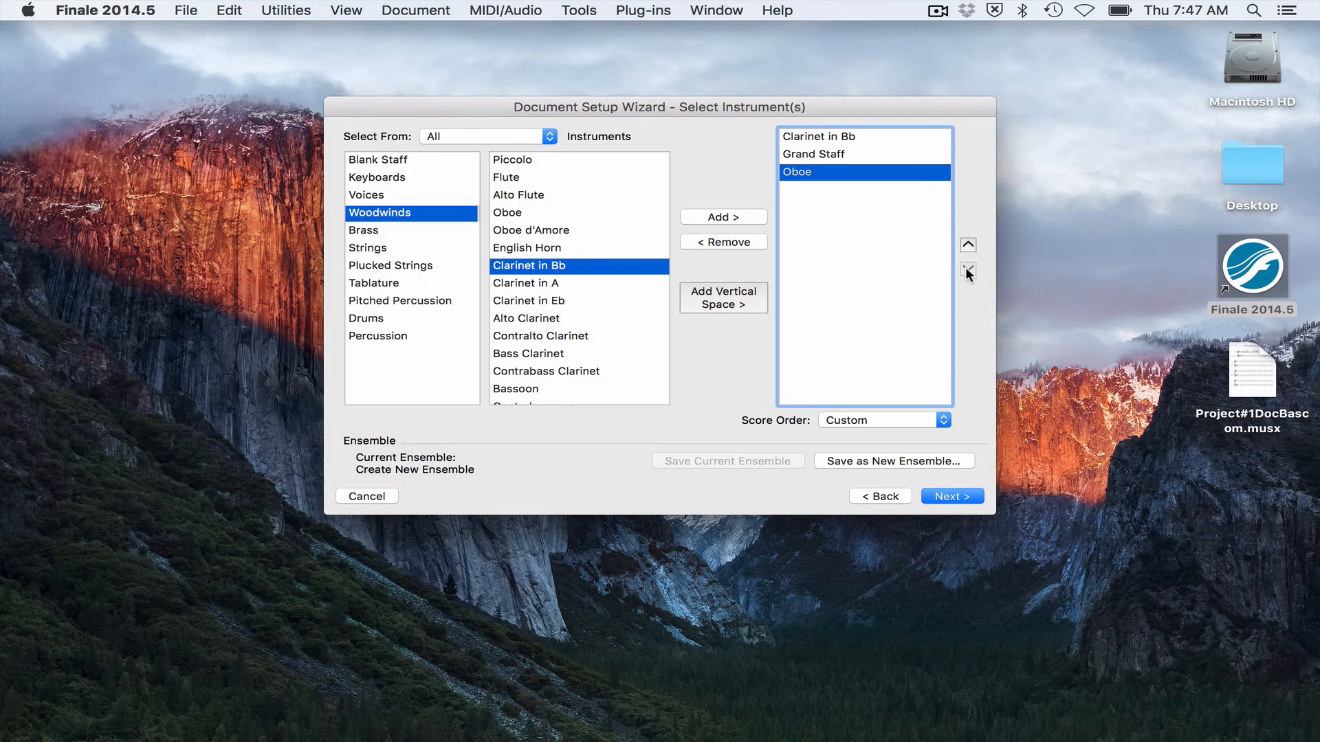
left_click(968, 245)
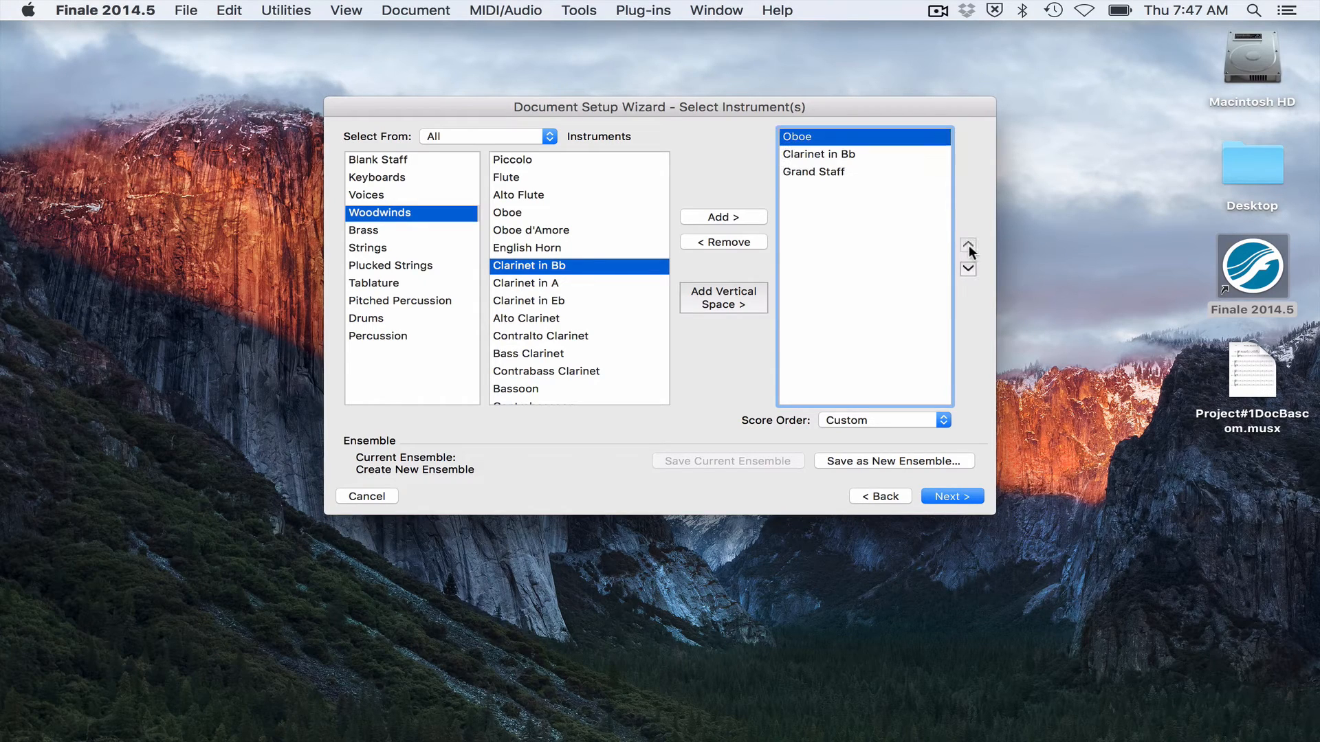
Step: Remove Oboe and Clarinet in Bb, leaving only Grand Staff, and continue to score information
left_click(721, 242)
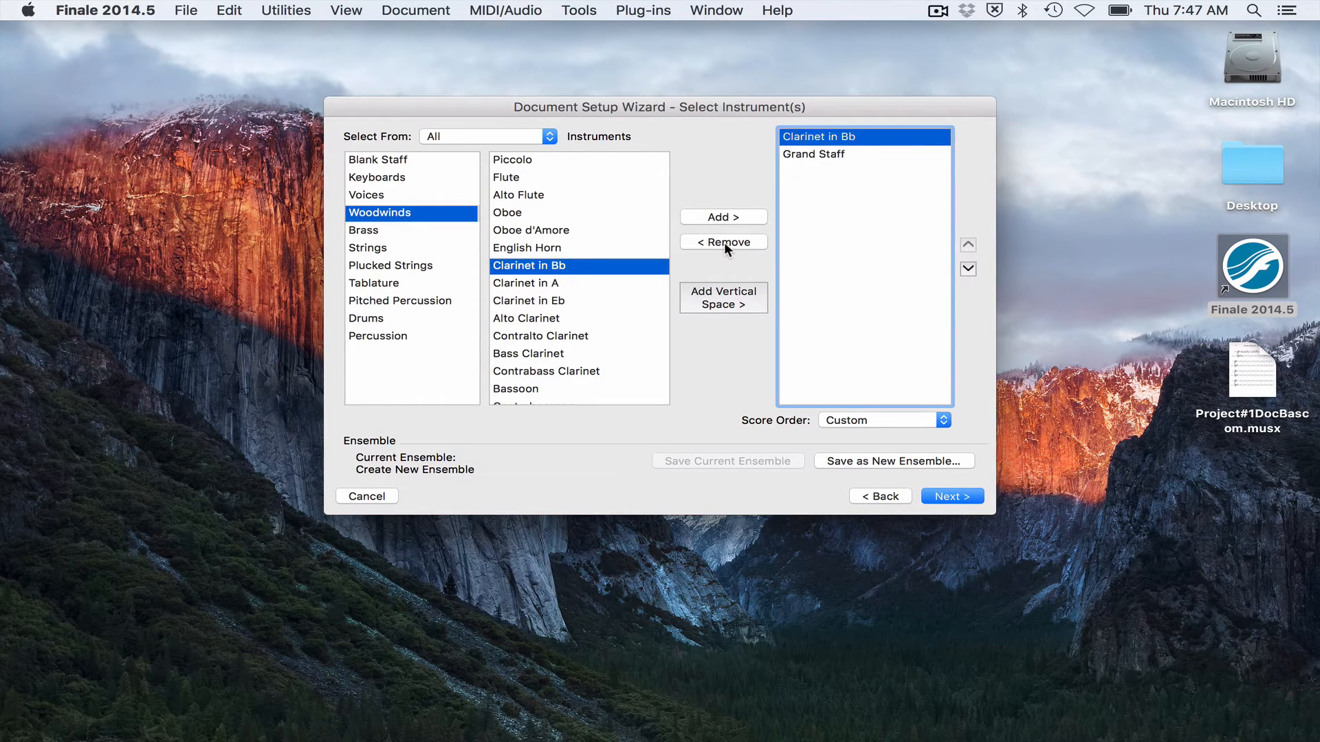
mouse_move(750, 266)
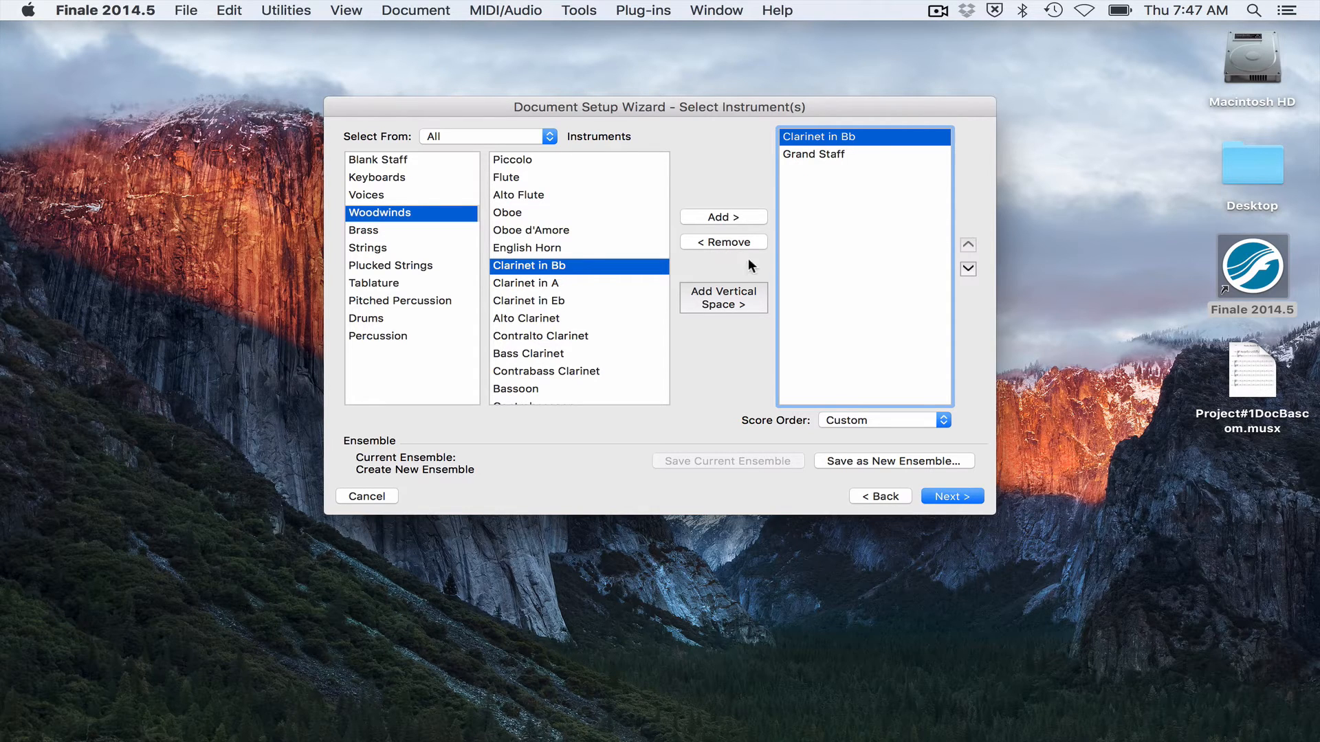
mouse_move(719, 269)
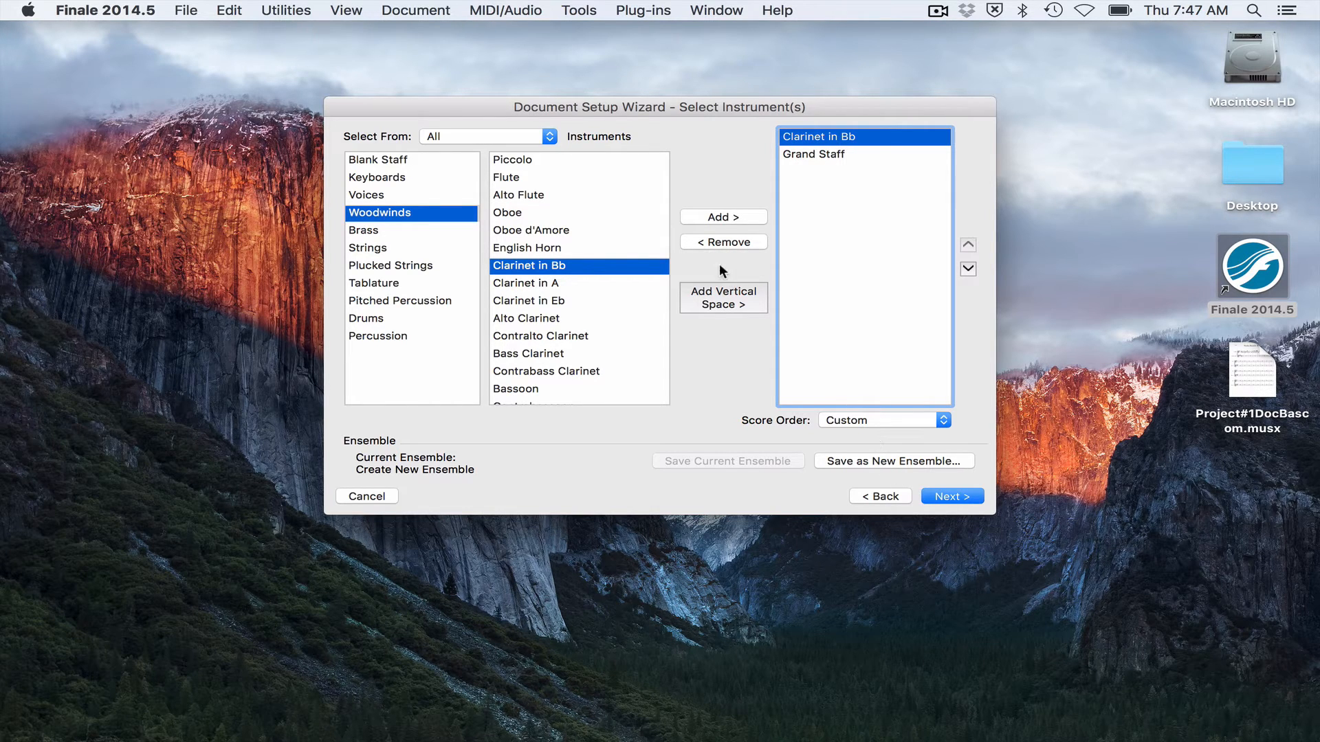
left_click(721, 242)
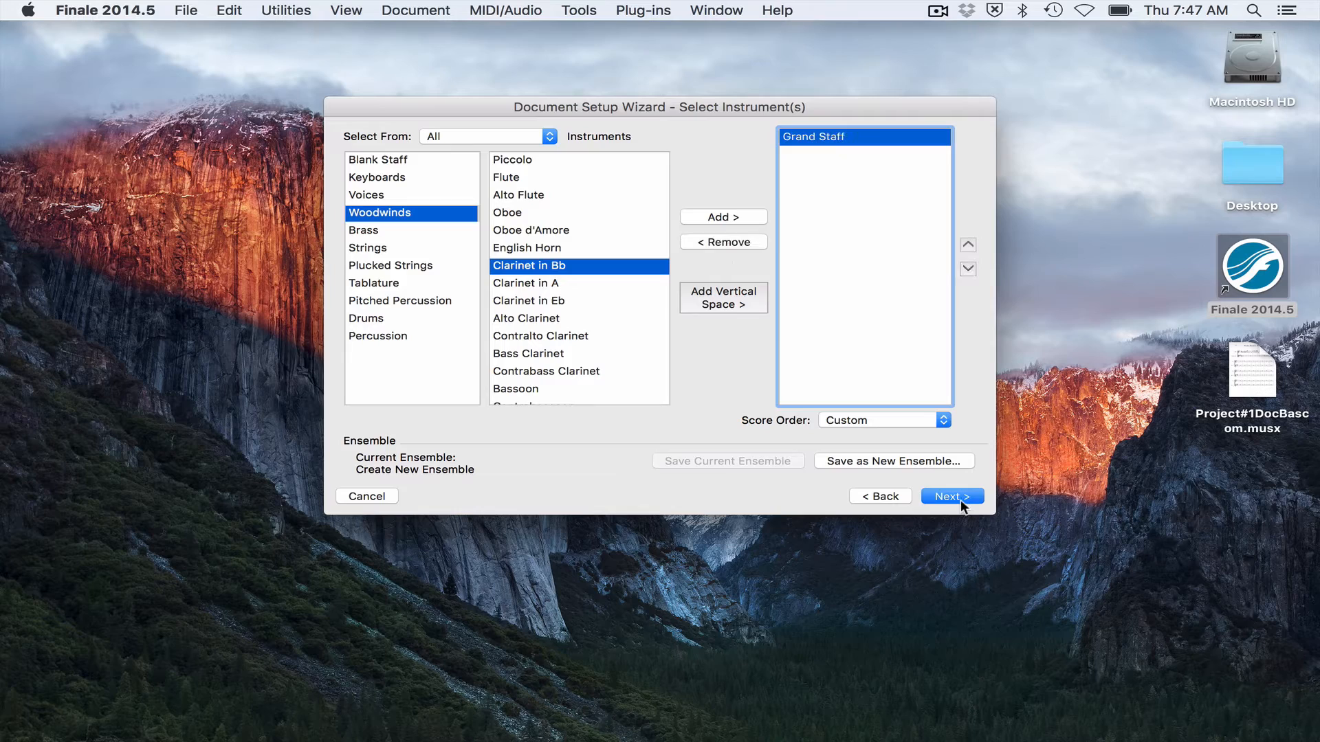
left_click(951, 496)
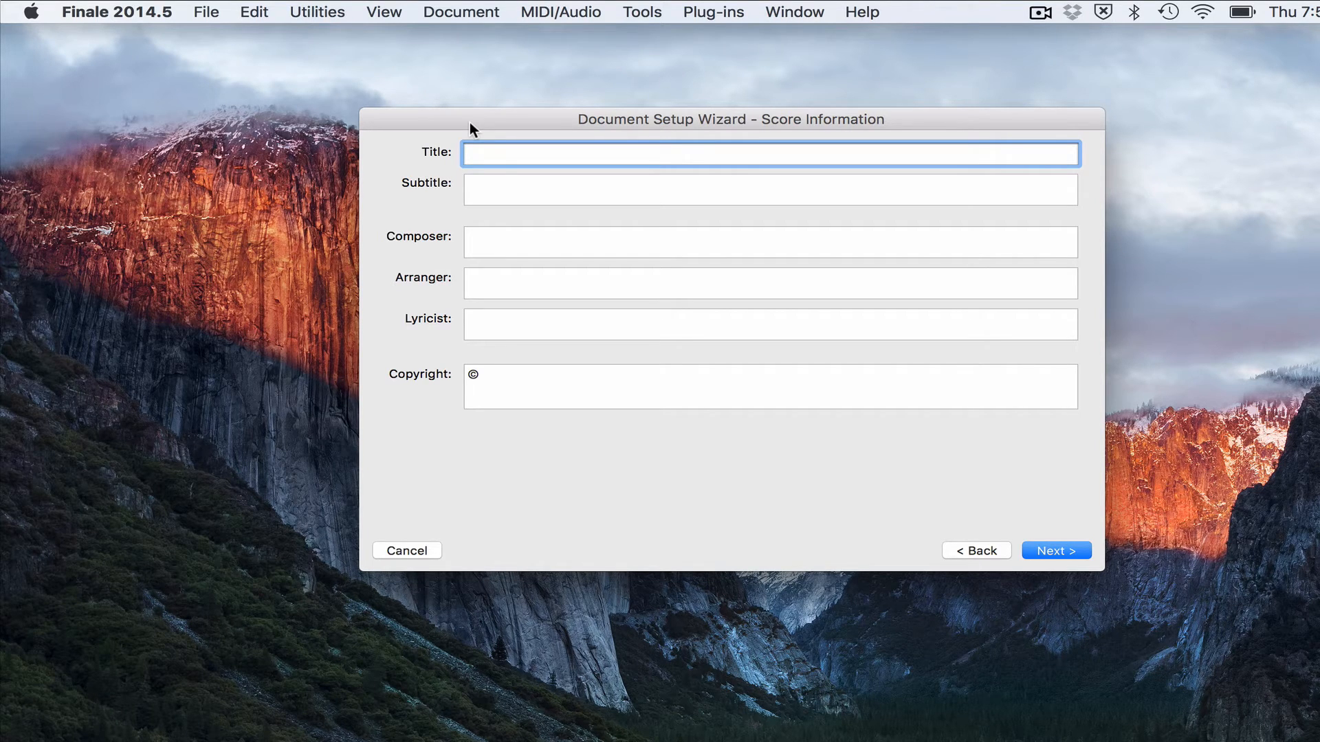
Step: Enter the title Sonata and composer Dr. Bascom in the score information
type("Sonata")
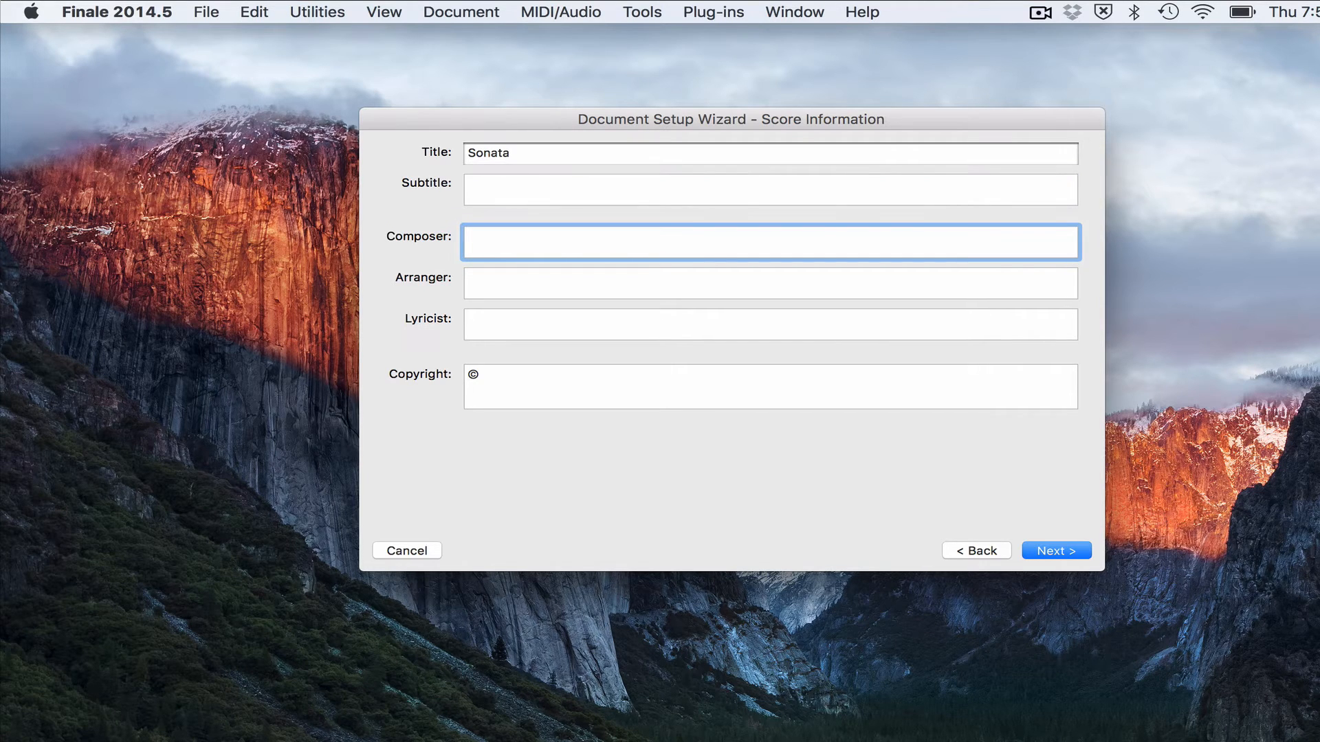
type("D")
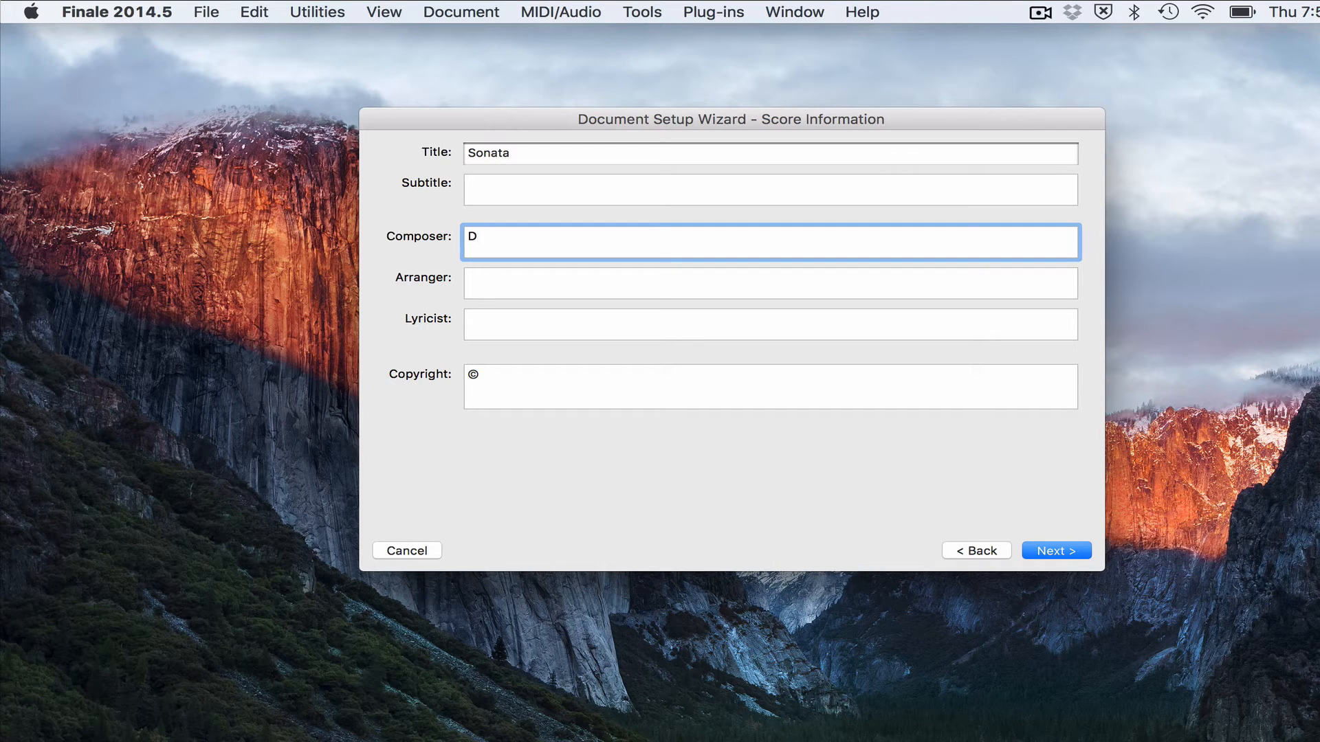
type("r. Bascom")
left_click(770, 386)
type(" 2016")
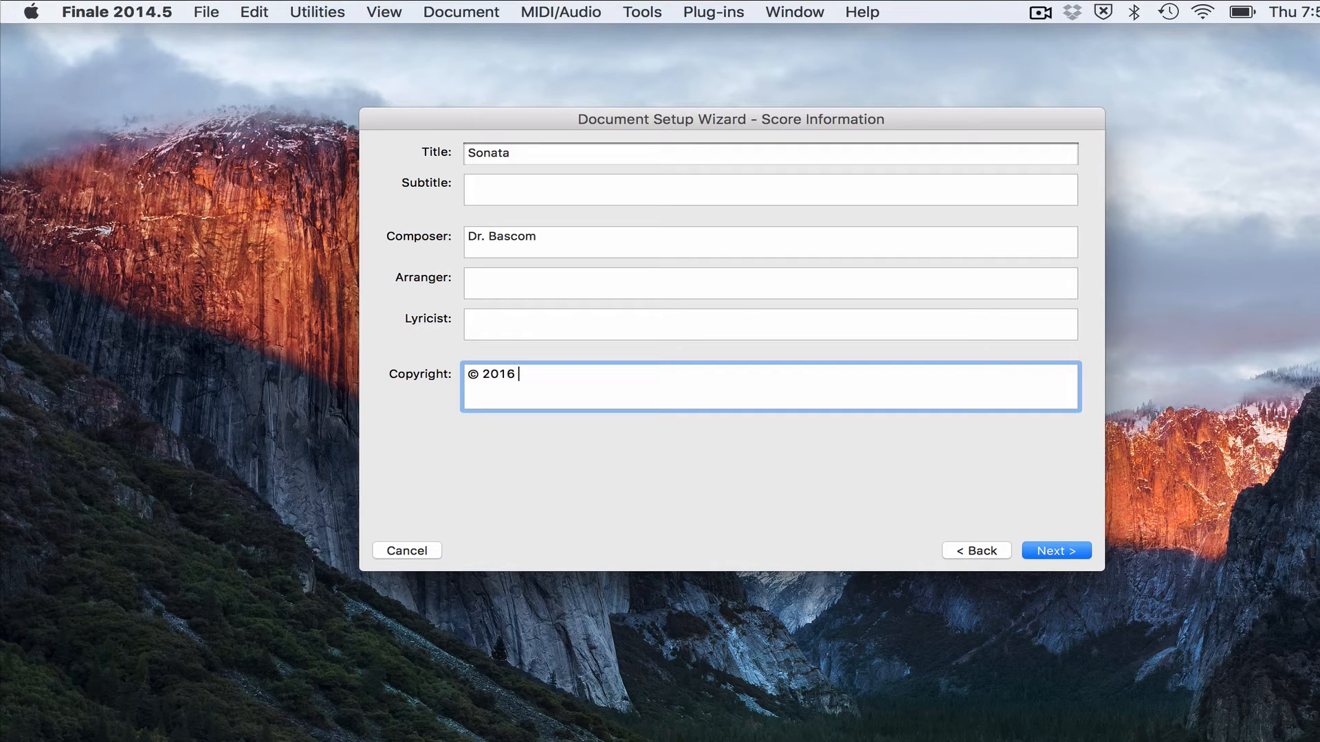
Step: Enter the copyright 'Brandon R. Bascom, All Rights Reserved.' and continue to score settings
type("Brandn")
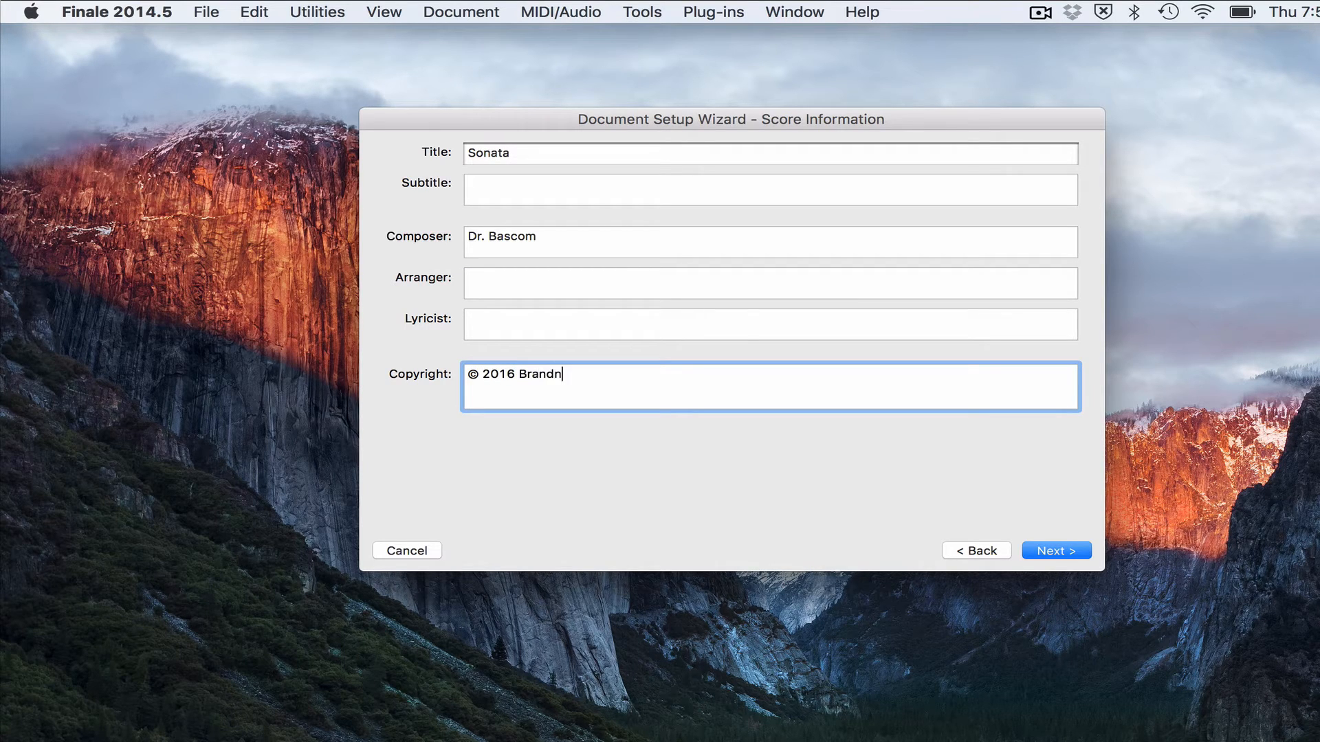
key("Backspace")
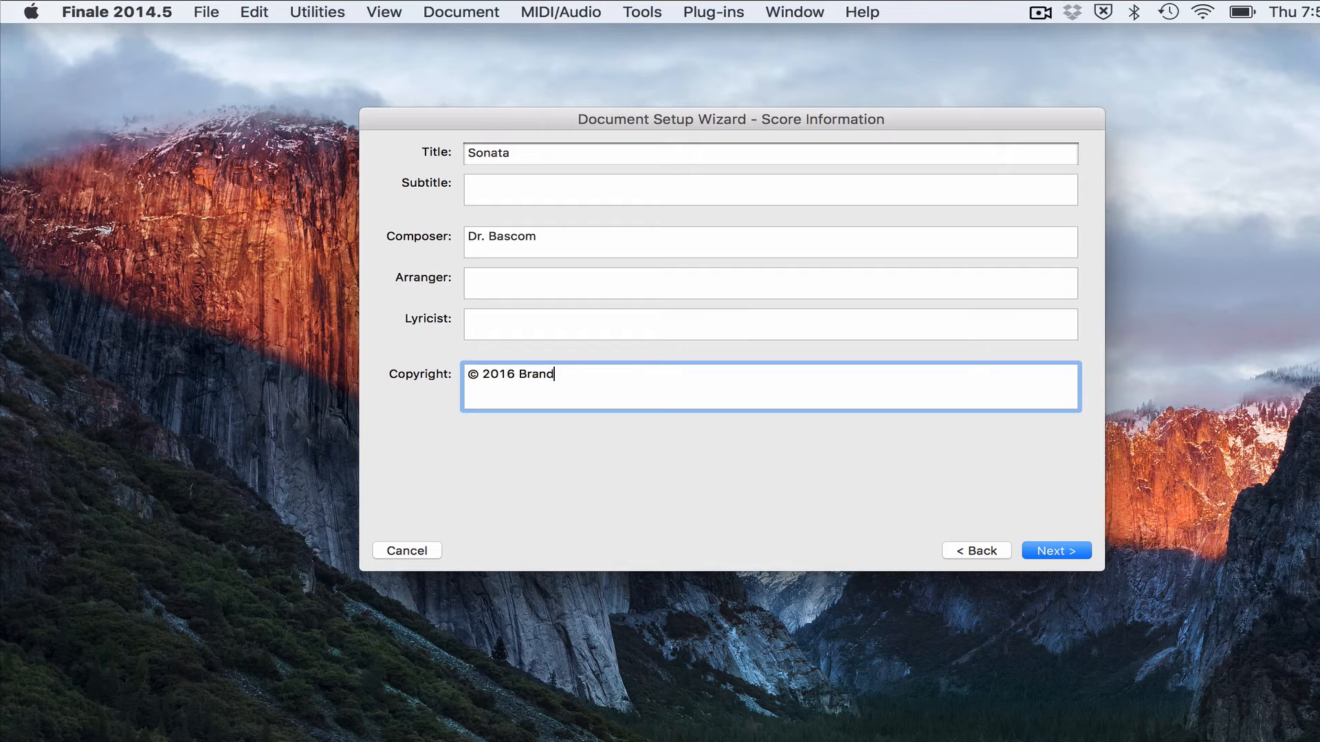
type("don R. Bascom")
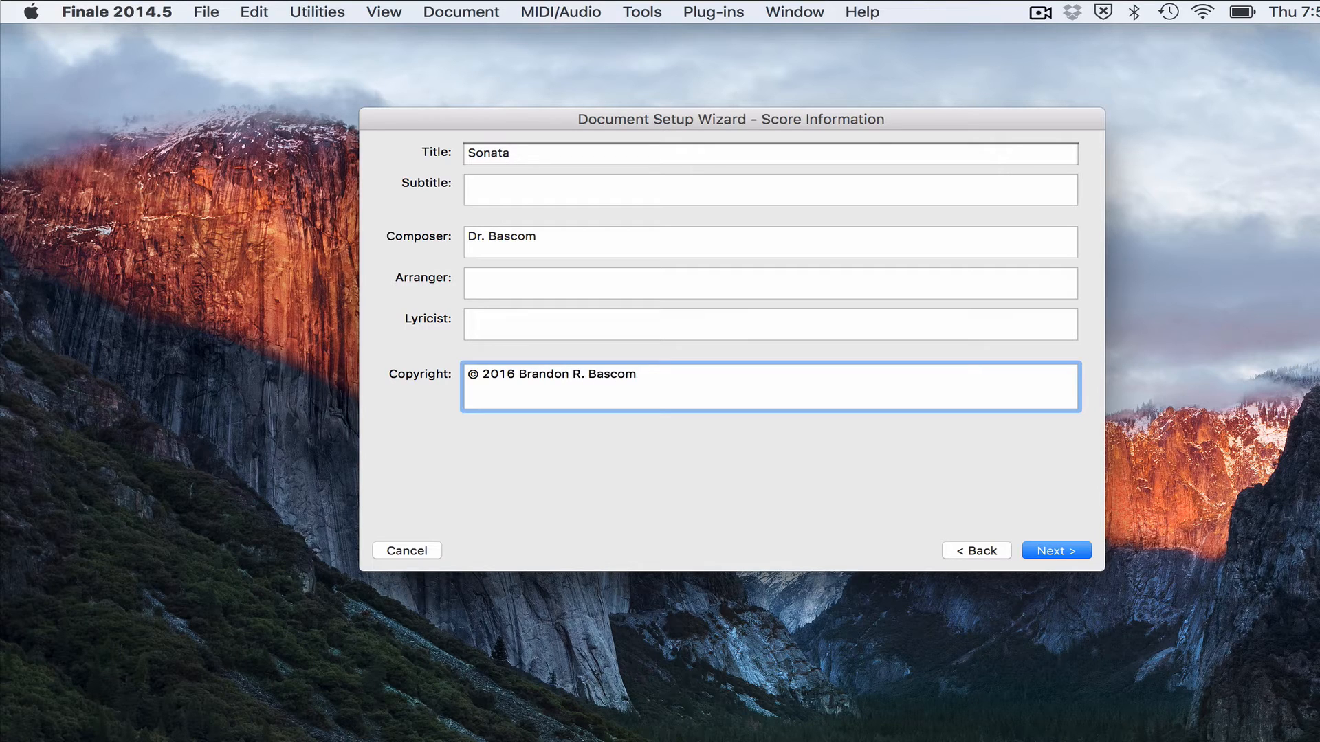
type(", All Rights Reser")
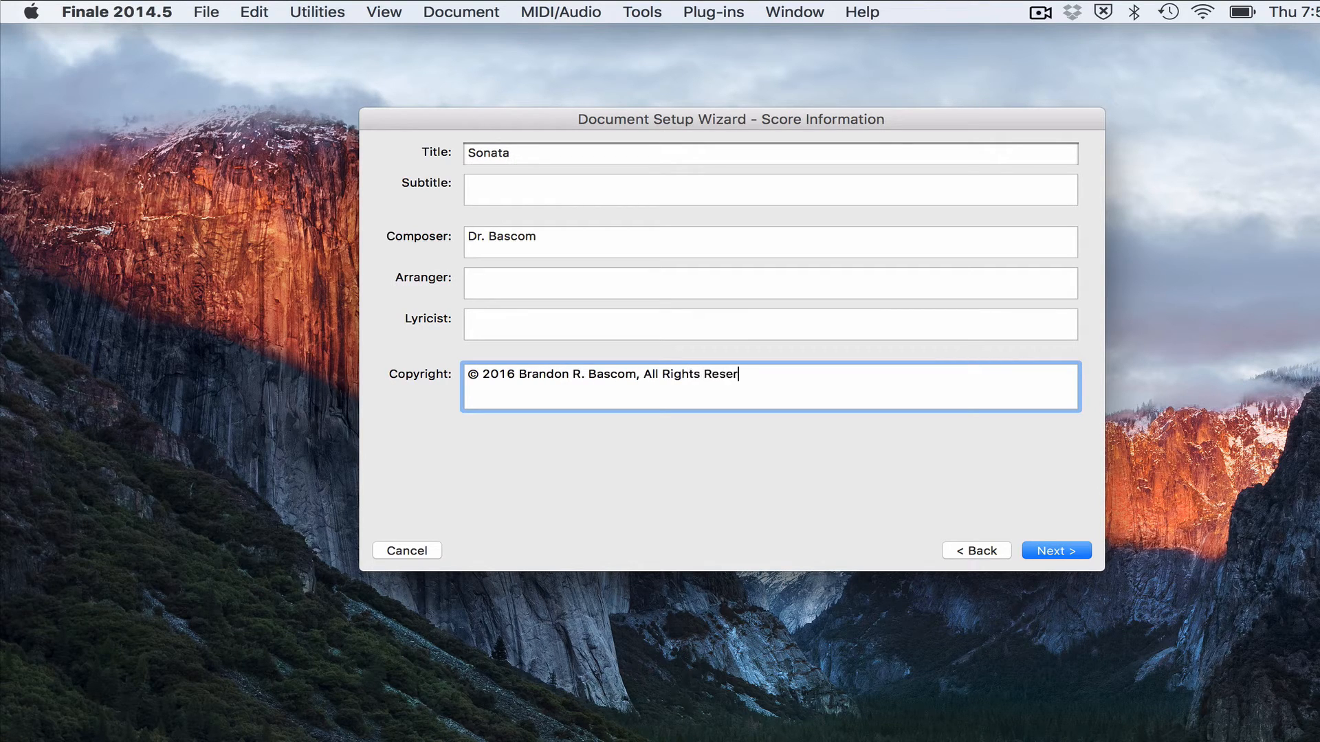
type("ved.")
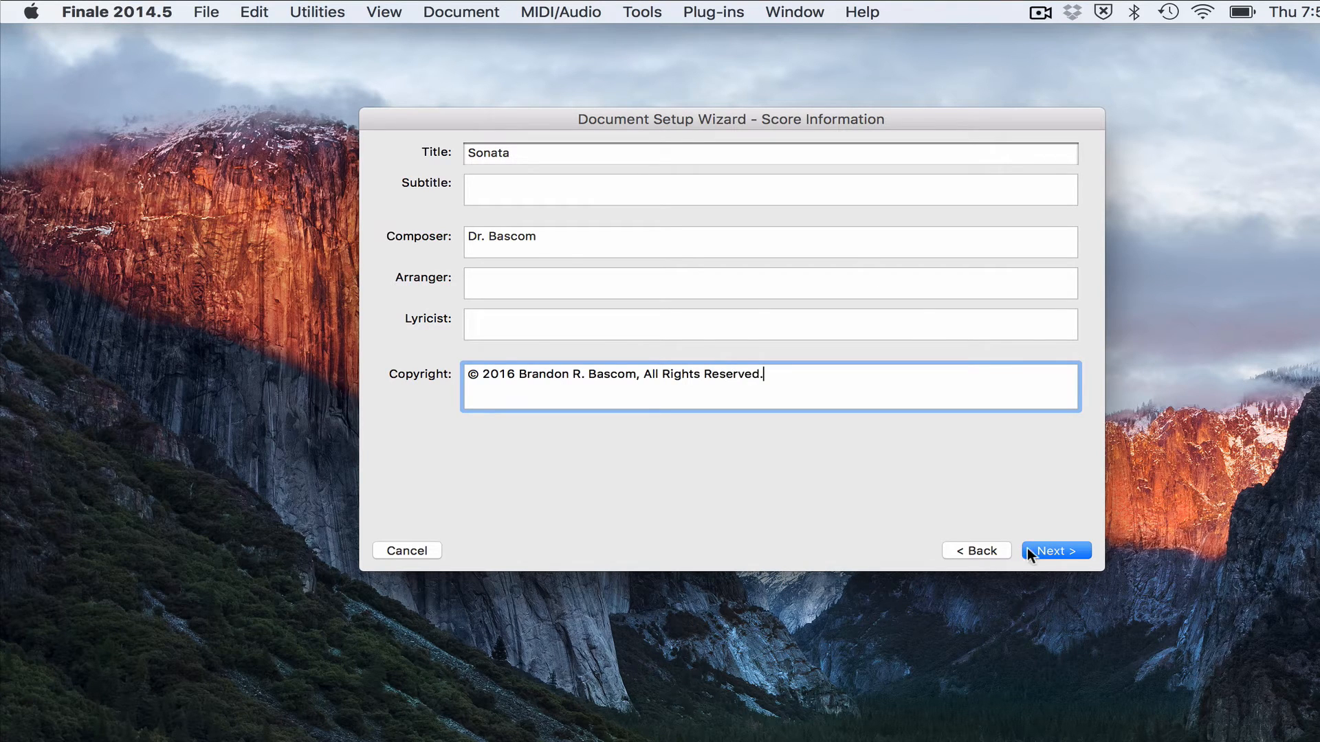
left_click(1056, 550)
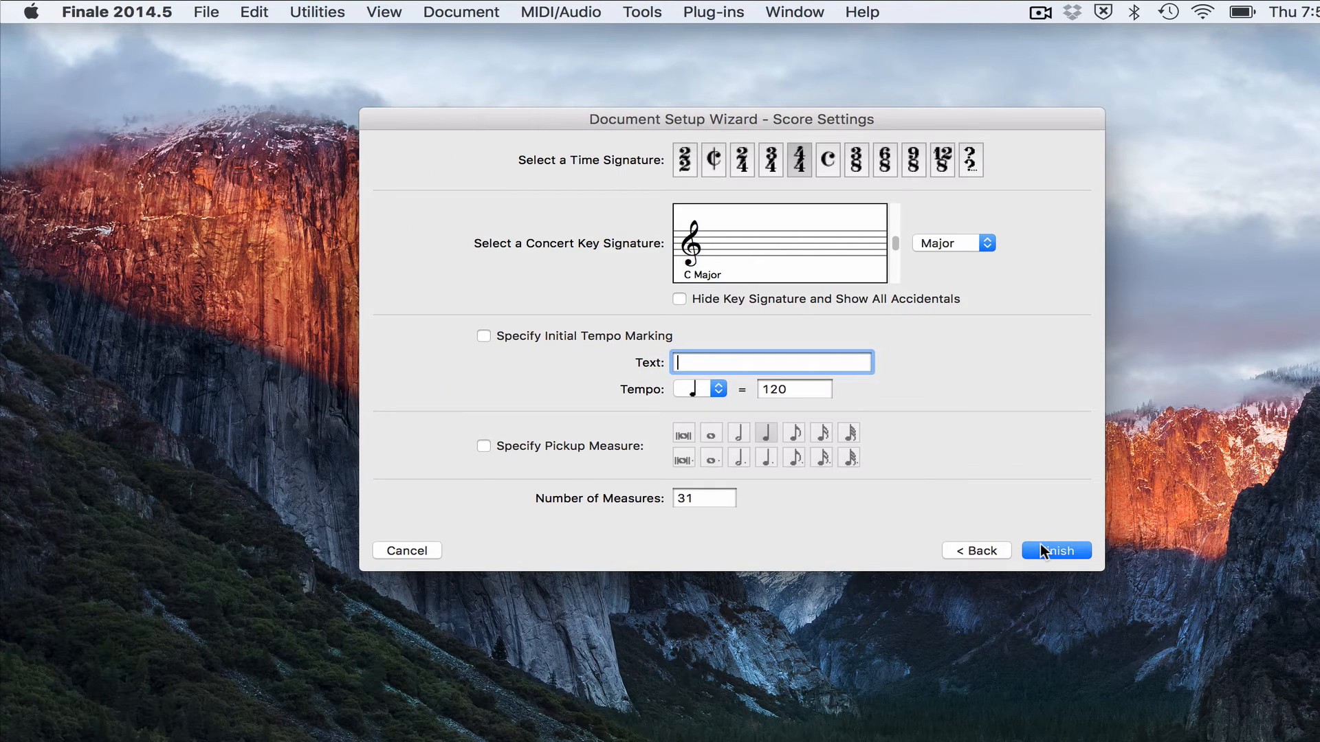
mouse_move(1098, 461)
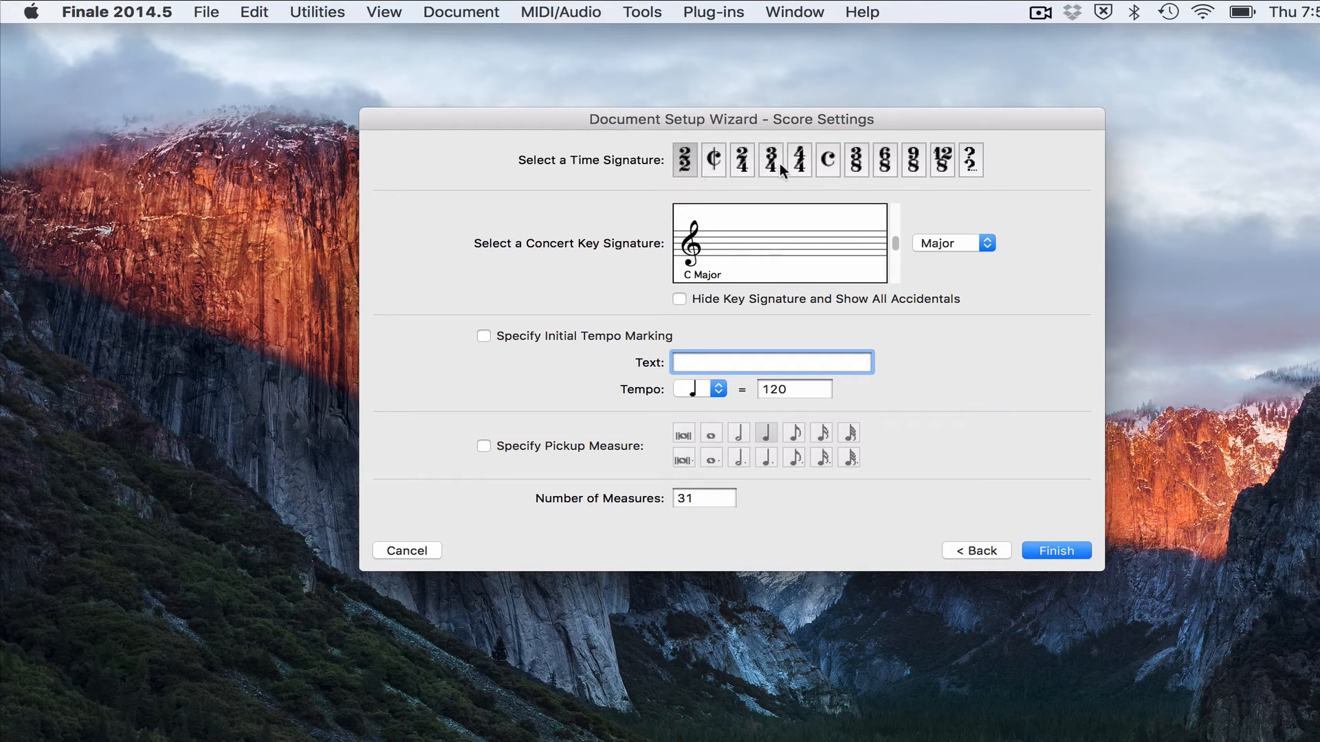
mouse_move(896, 246)
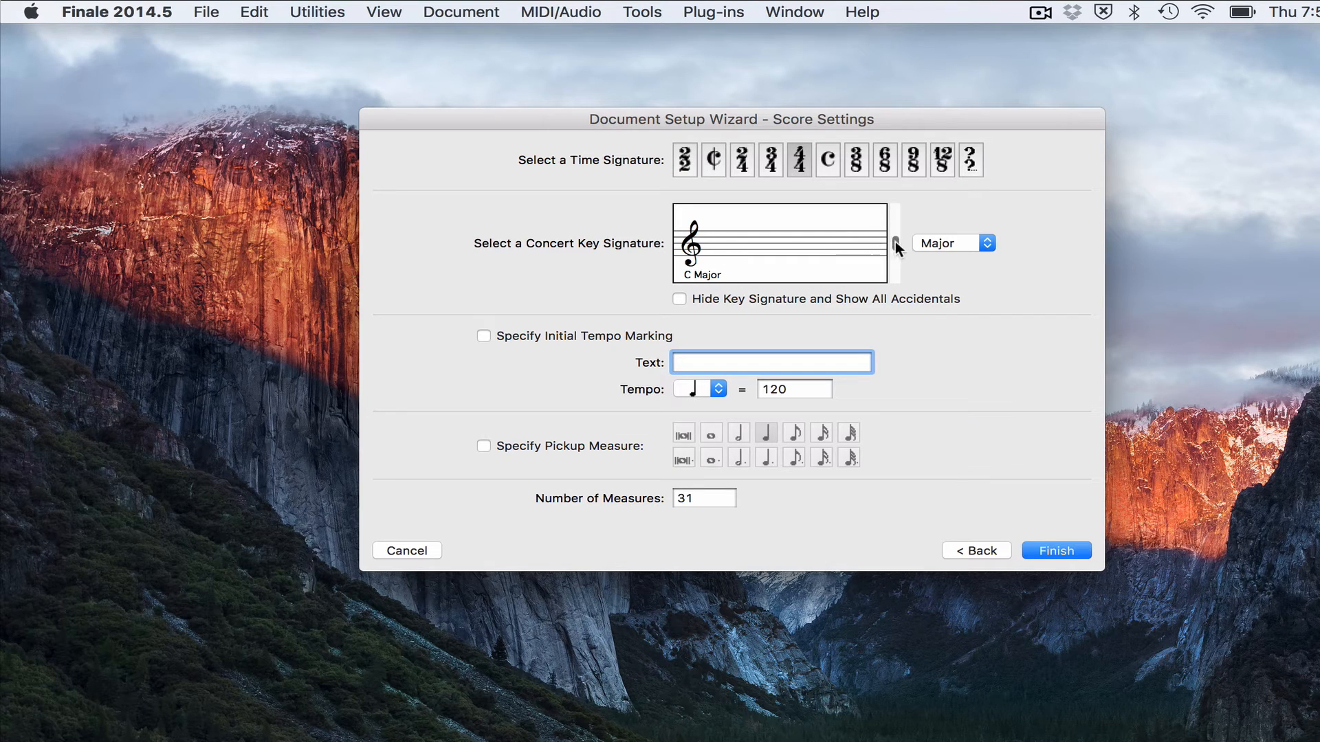
Step: Raise the concert key signature by one sharp to G major
left_click(895, 230)
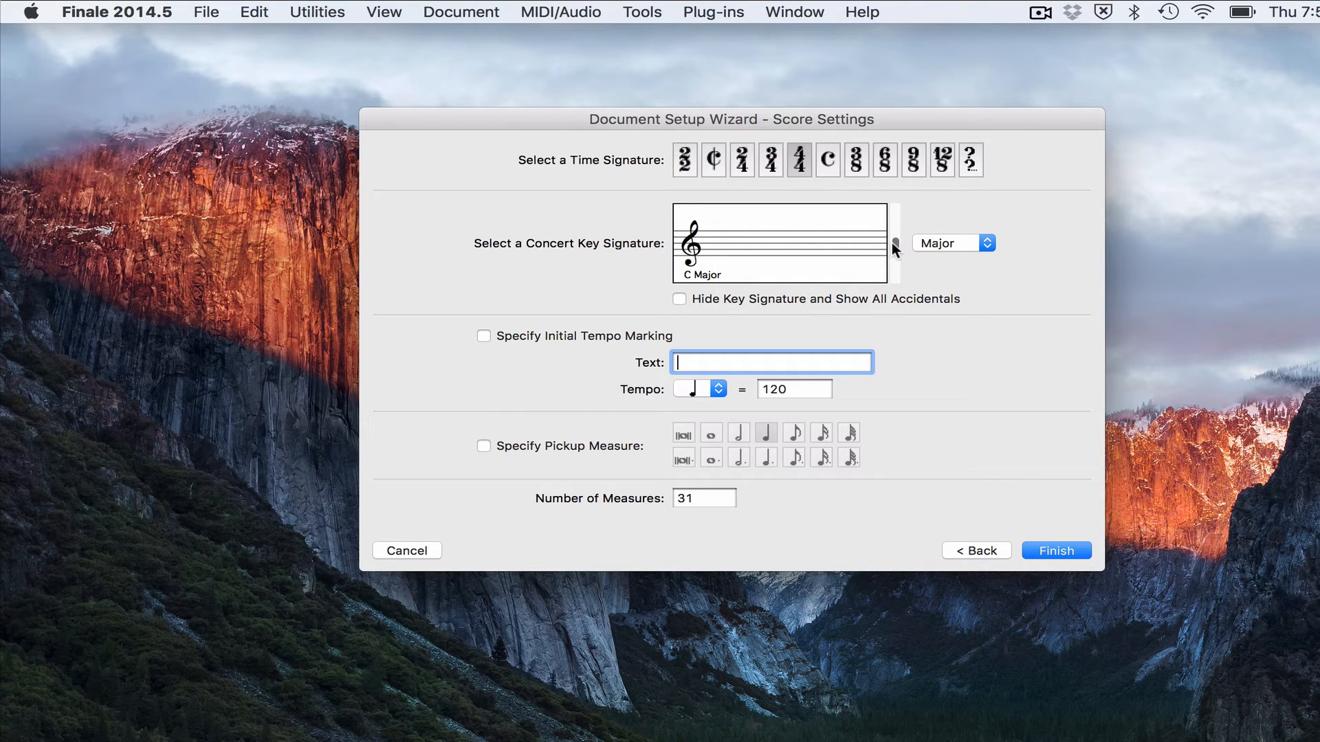
left_click(895, 235)
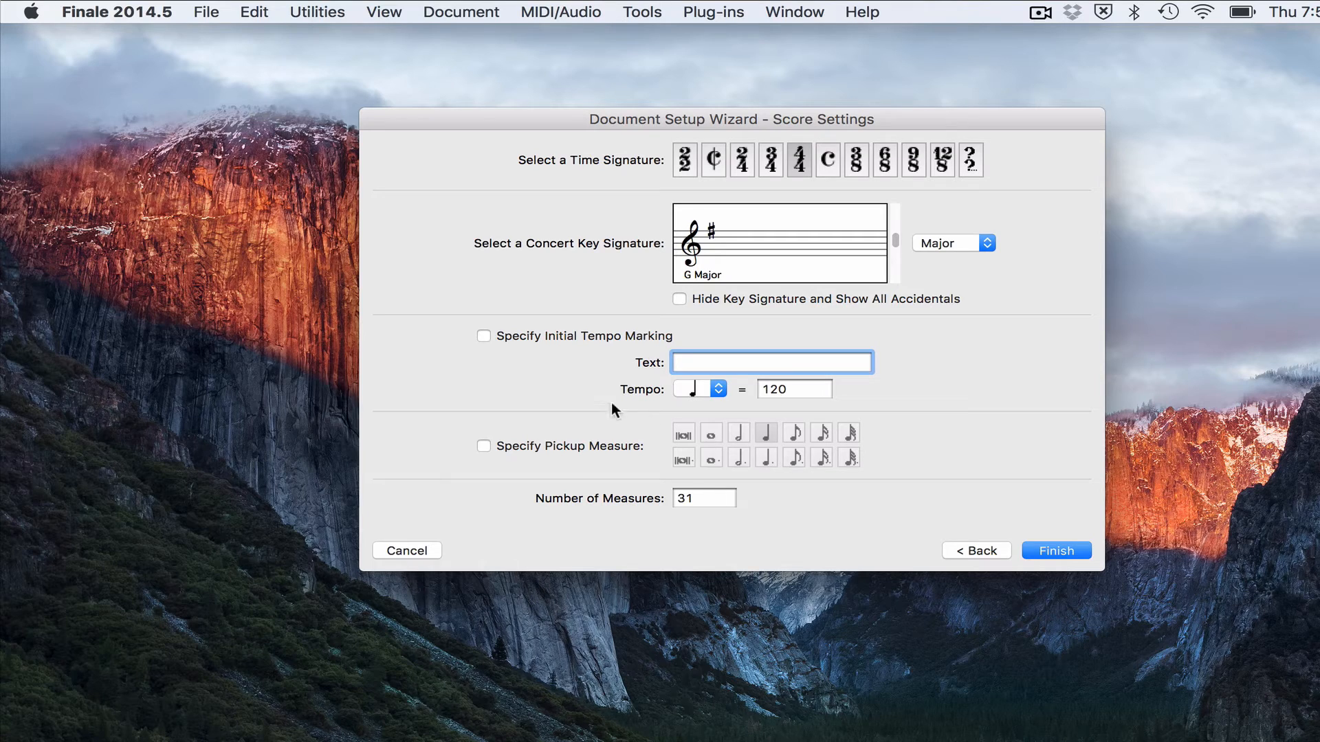
Step: Enable an initial tempo marking reading 'With Energy!' at quarter note = 120
left_click(483, 335)
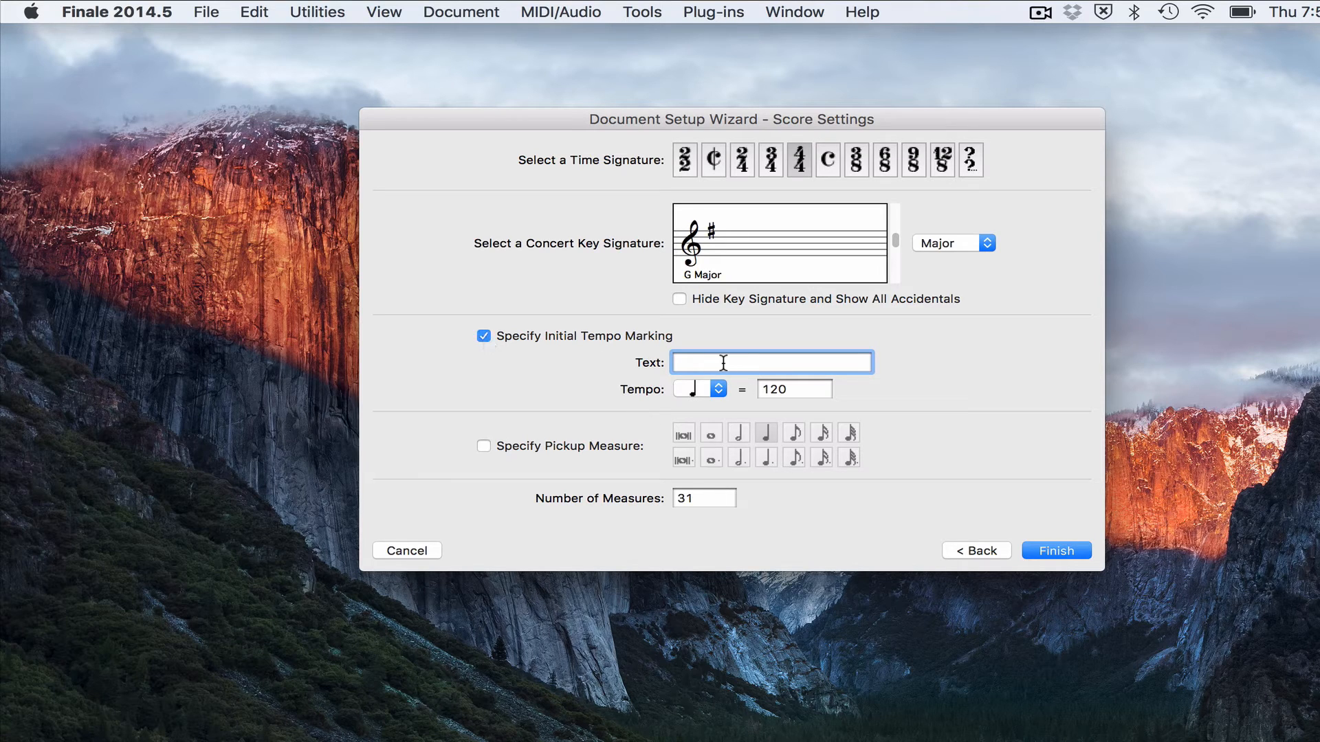
type("With Ener")
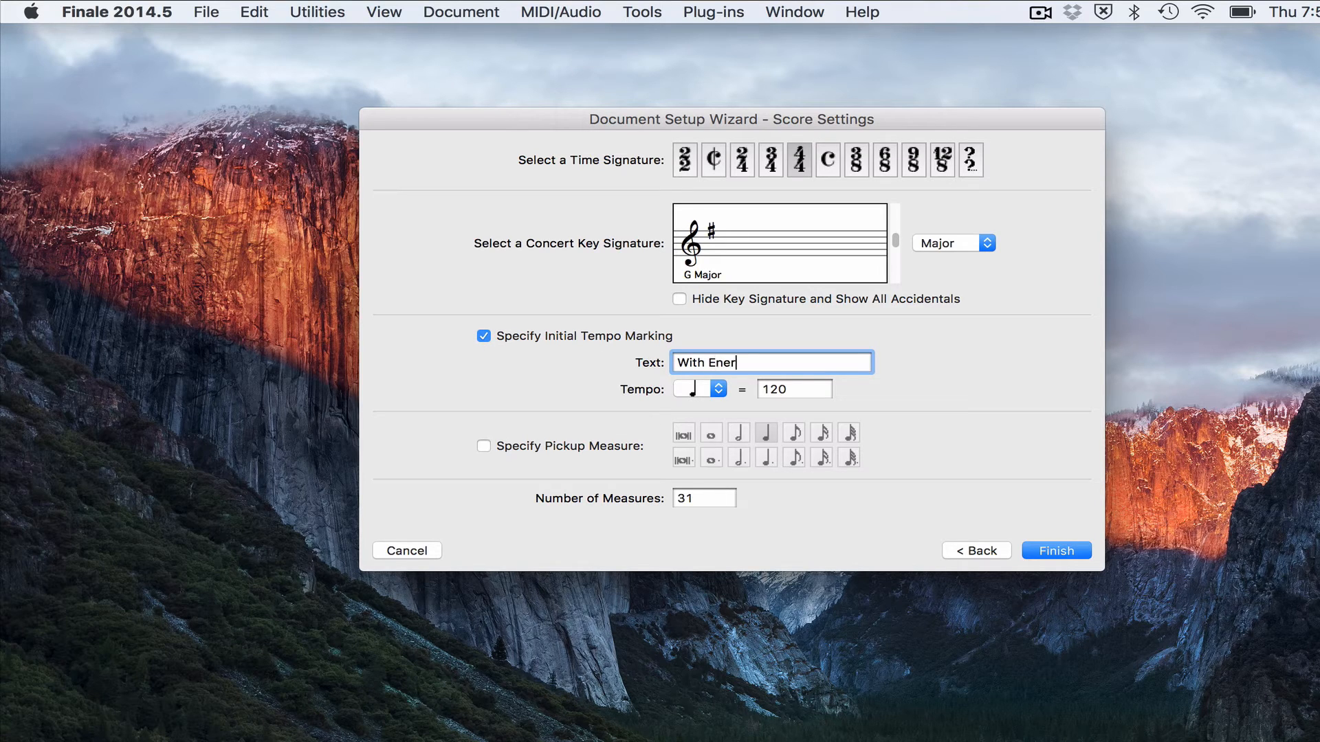
type("gy!")
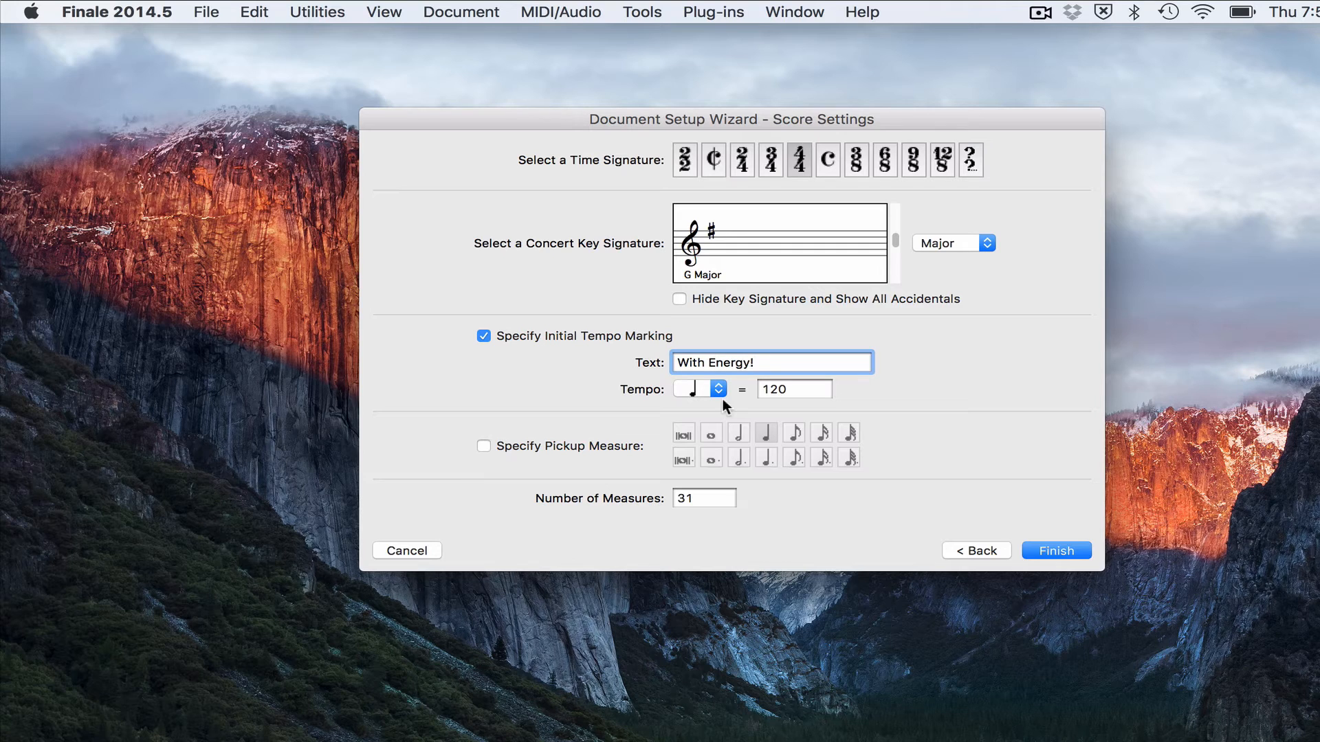
left_click(794, 389)
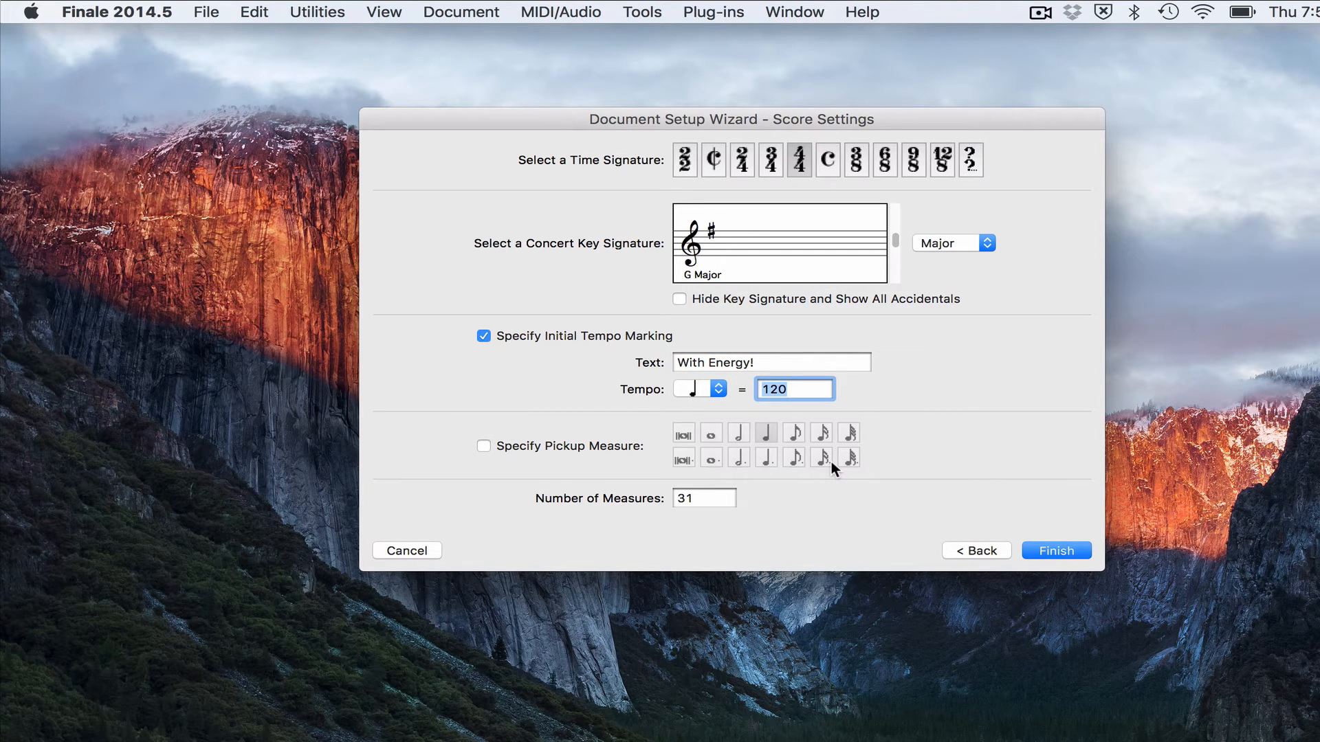
mouse_move(816, 393)
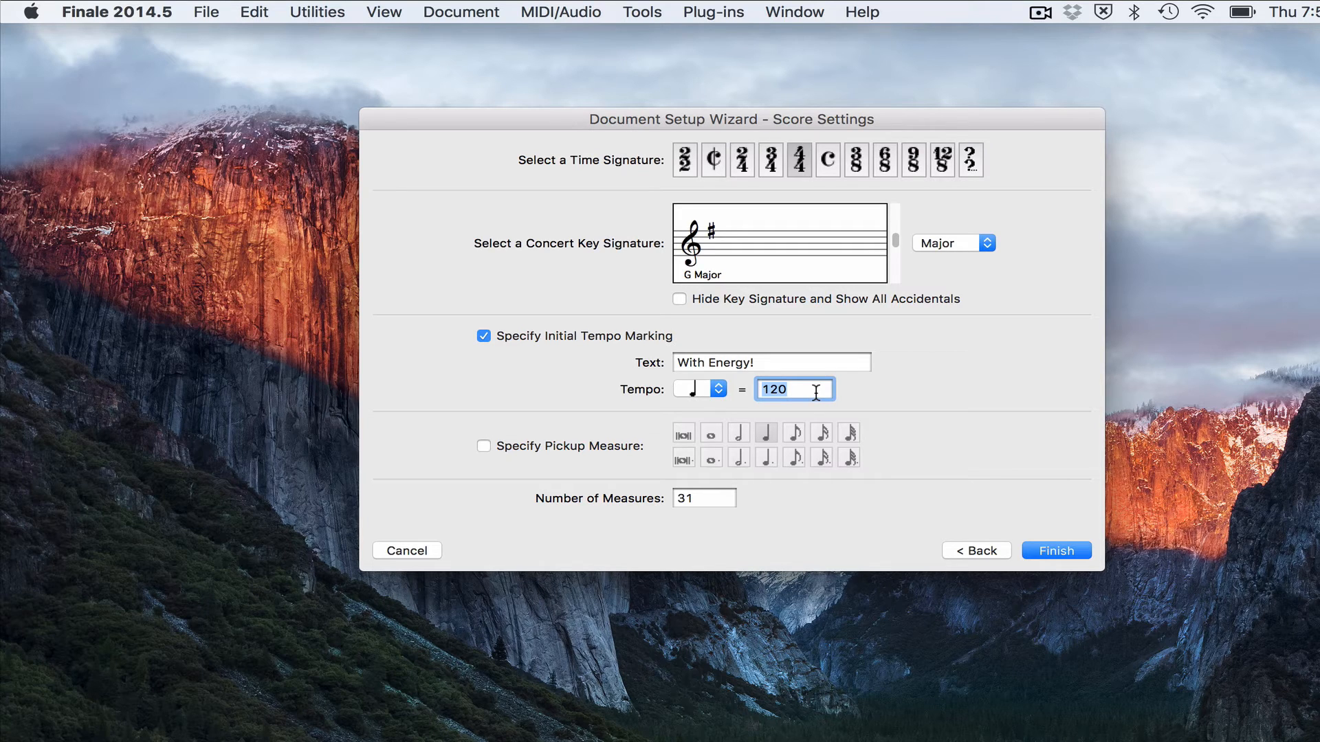
mouse_move(789, 389)
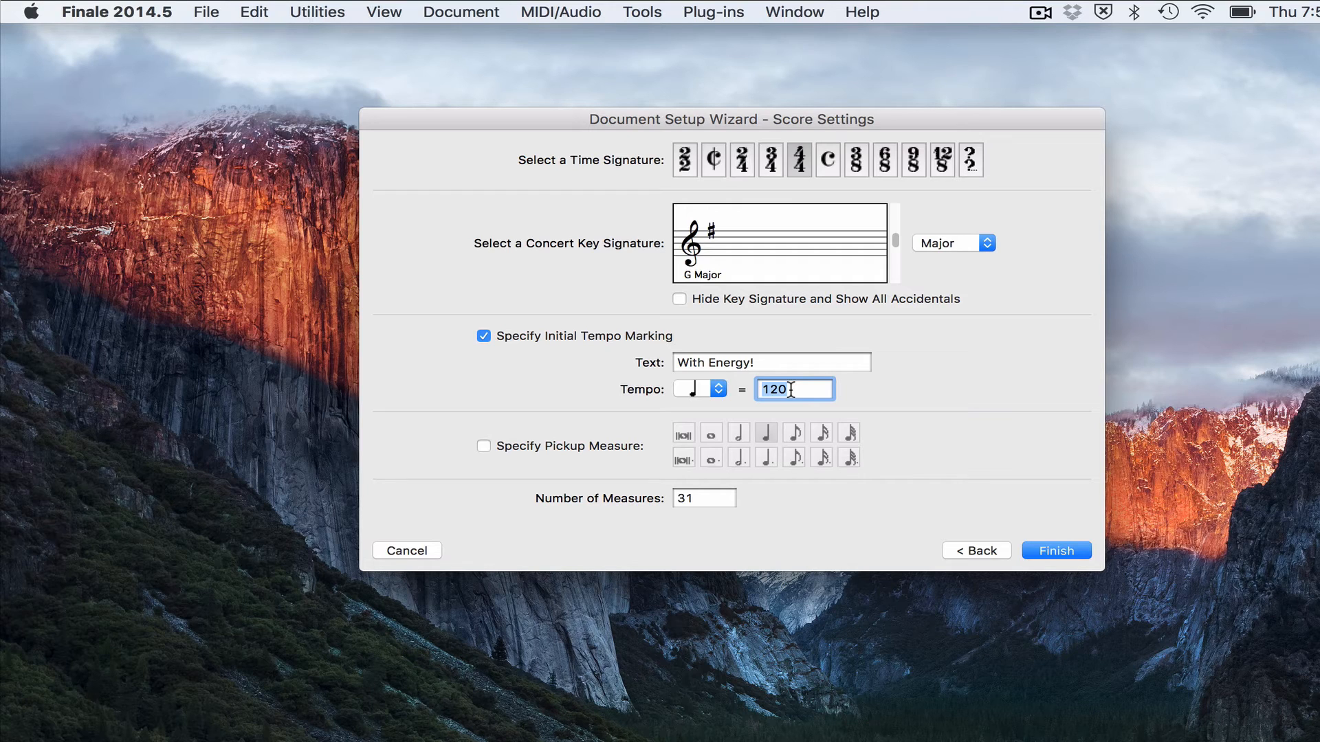
mouse_move(833, 433)
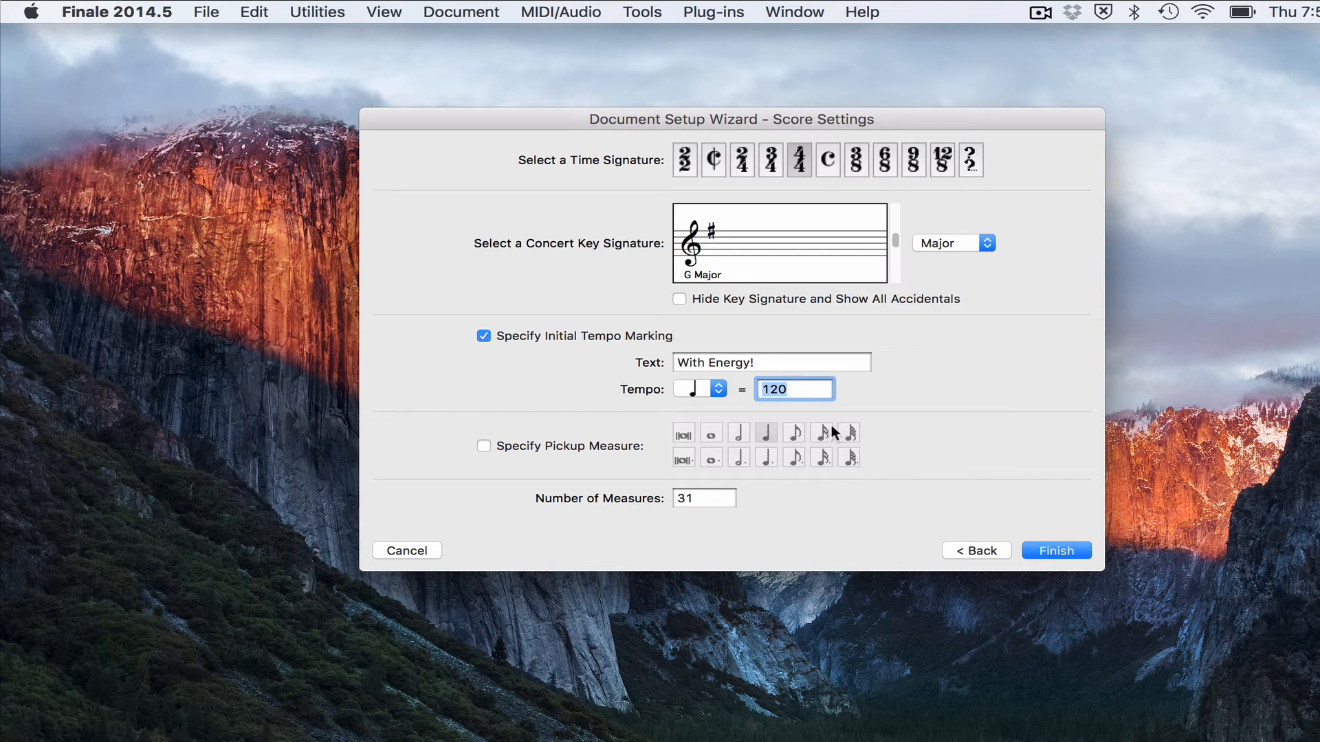
mouse_move(489, 448)
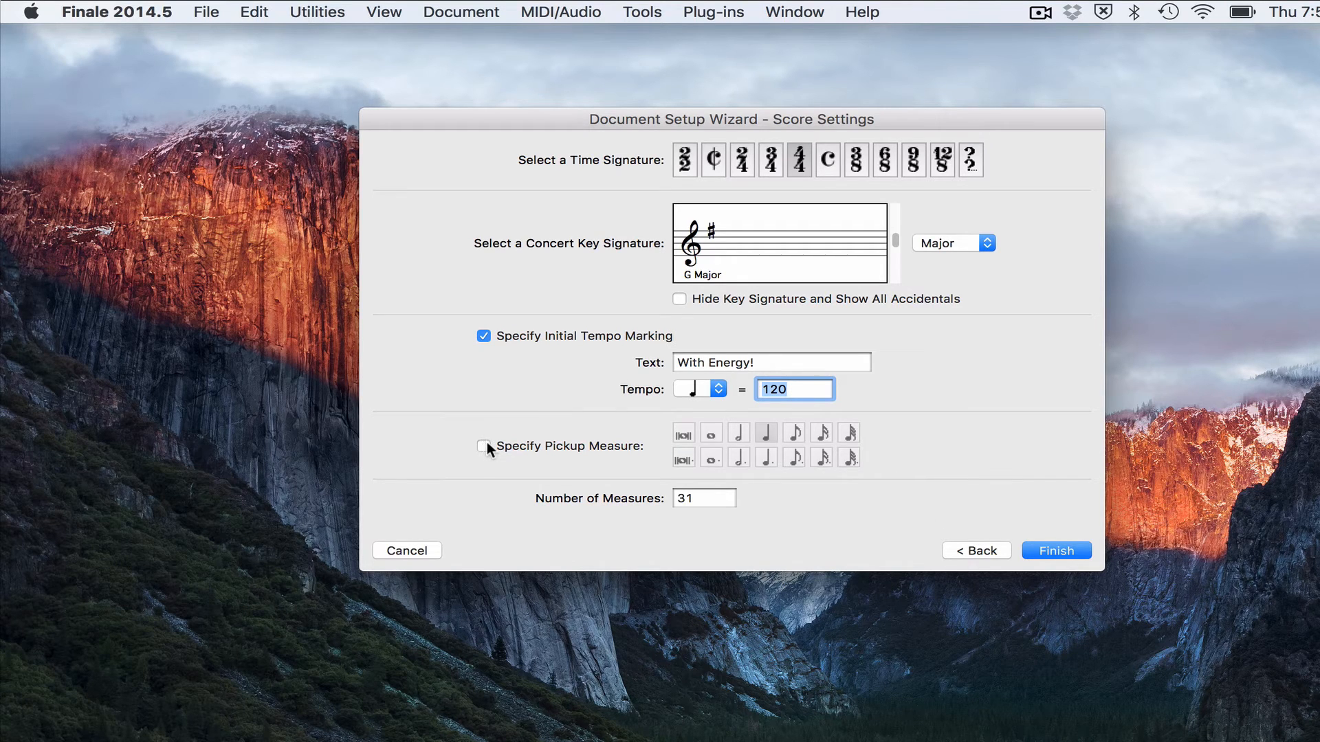
Step: Enable a quarter-note pickup measure and finish setup to create the Sonata score
left_click(482, 445)
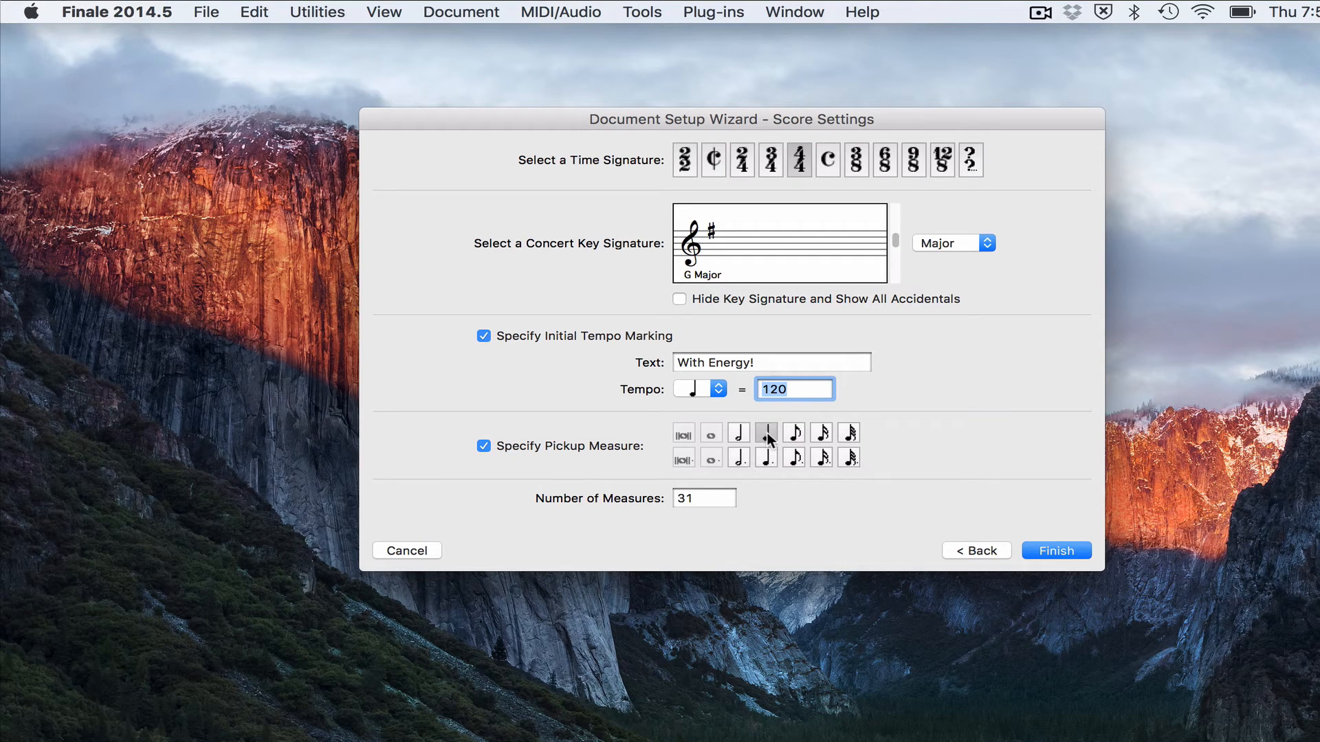
mouse_move(781, 433)
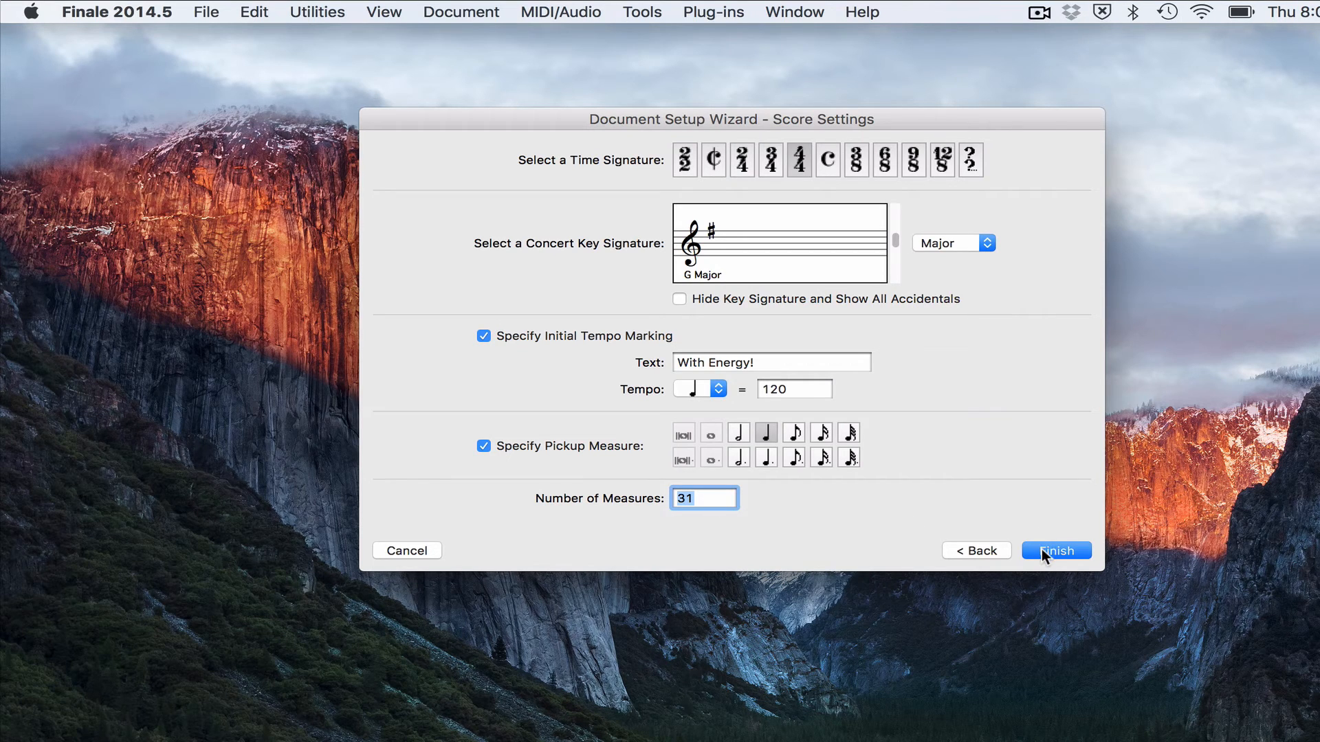
left_click(1055, 550)
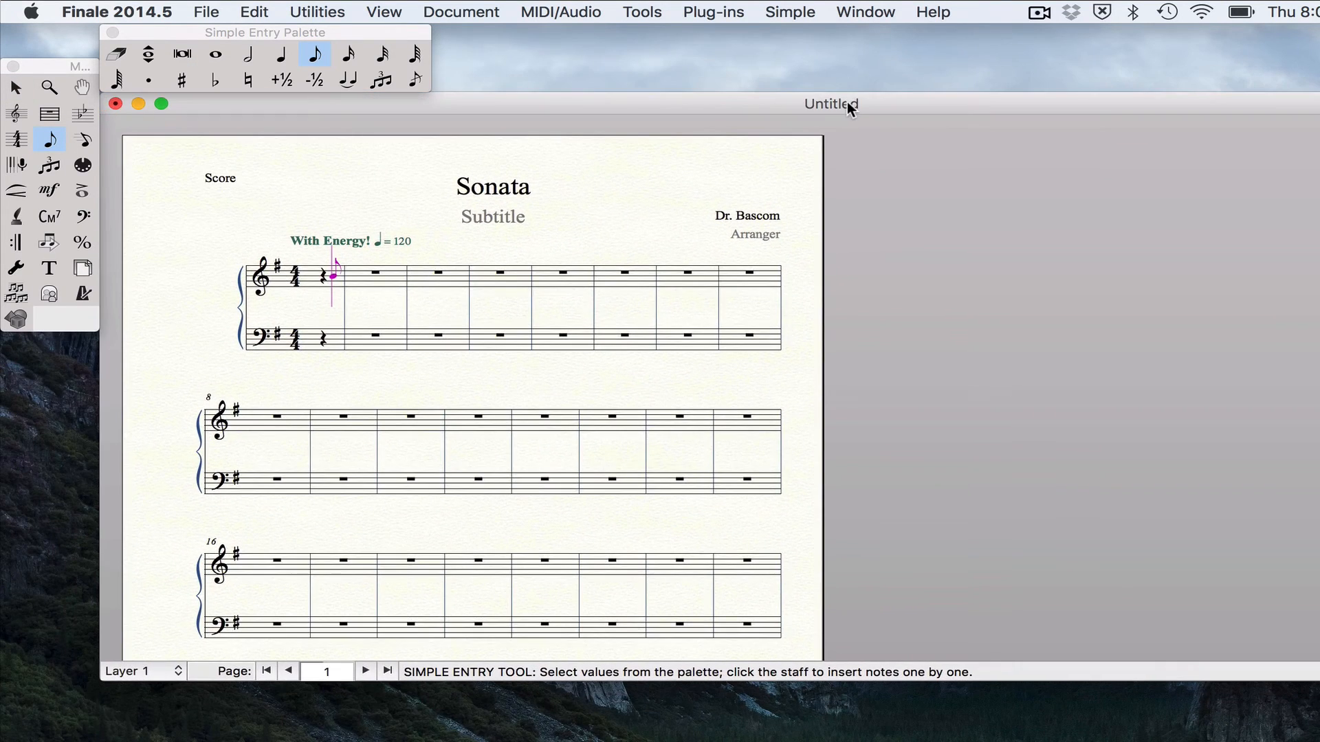
Step: Scroll through the new Sonata score and back, then activate the Selection Tool from the Main Tool Palette
scroll("down", 3)
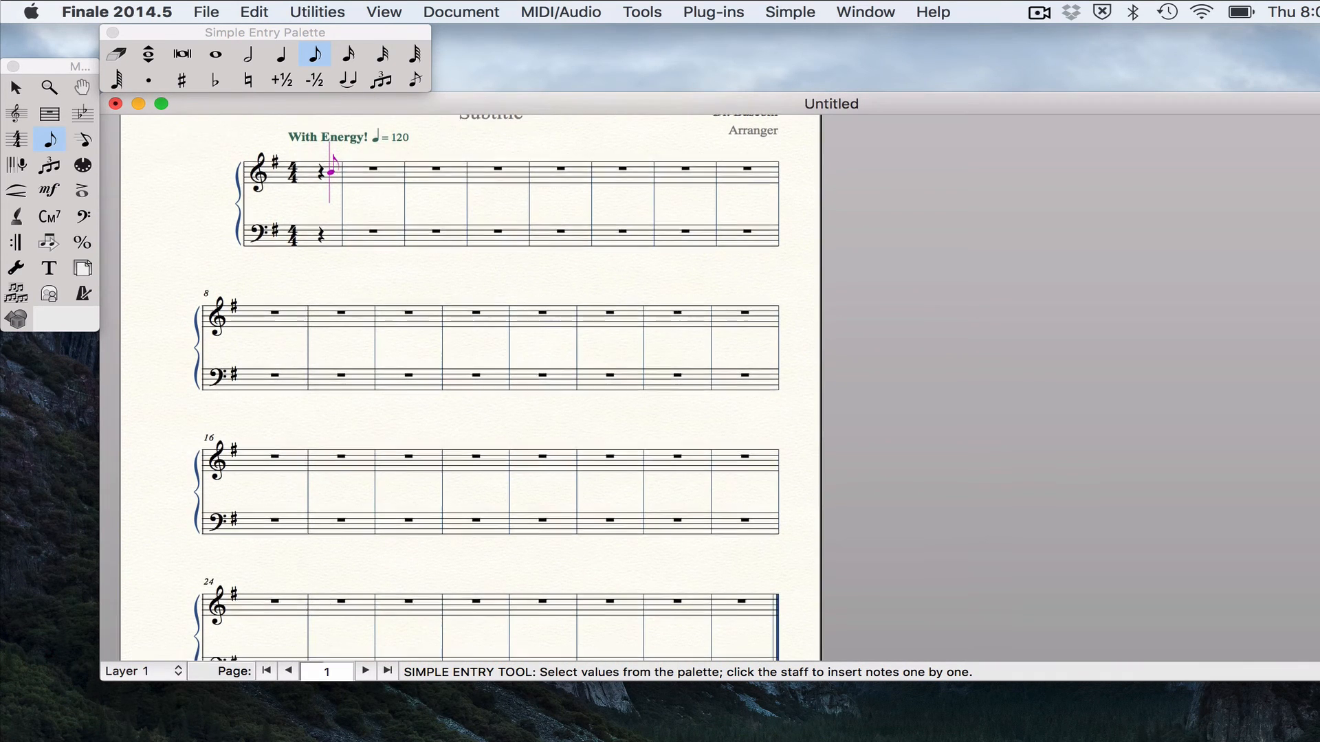
scroll("up", 3)
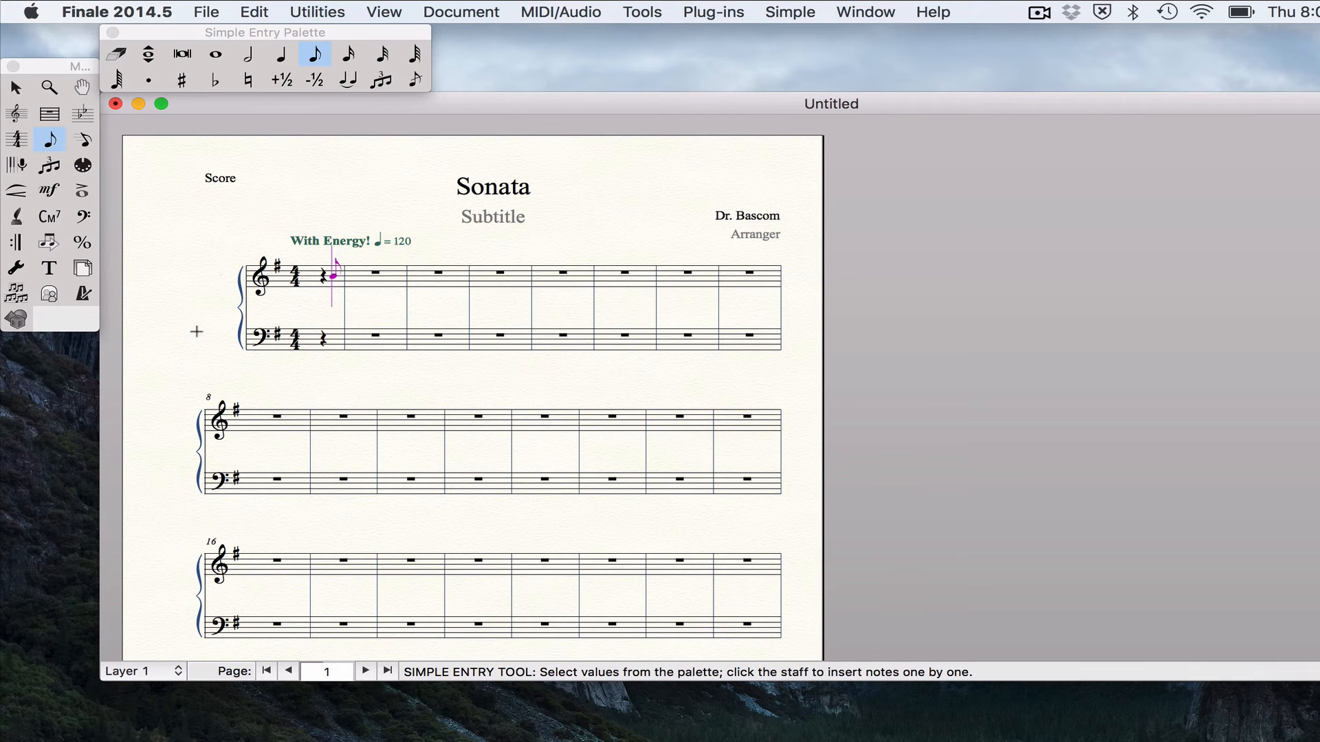
mouse_move(212, 324)
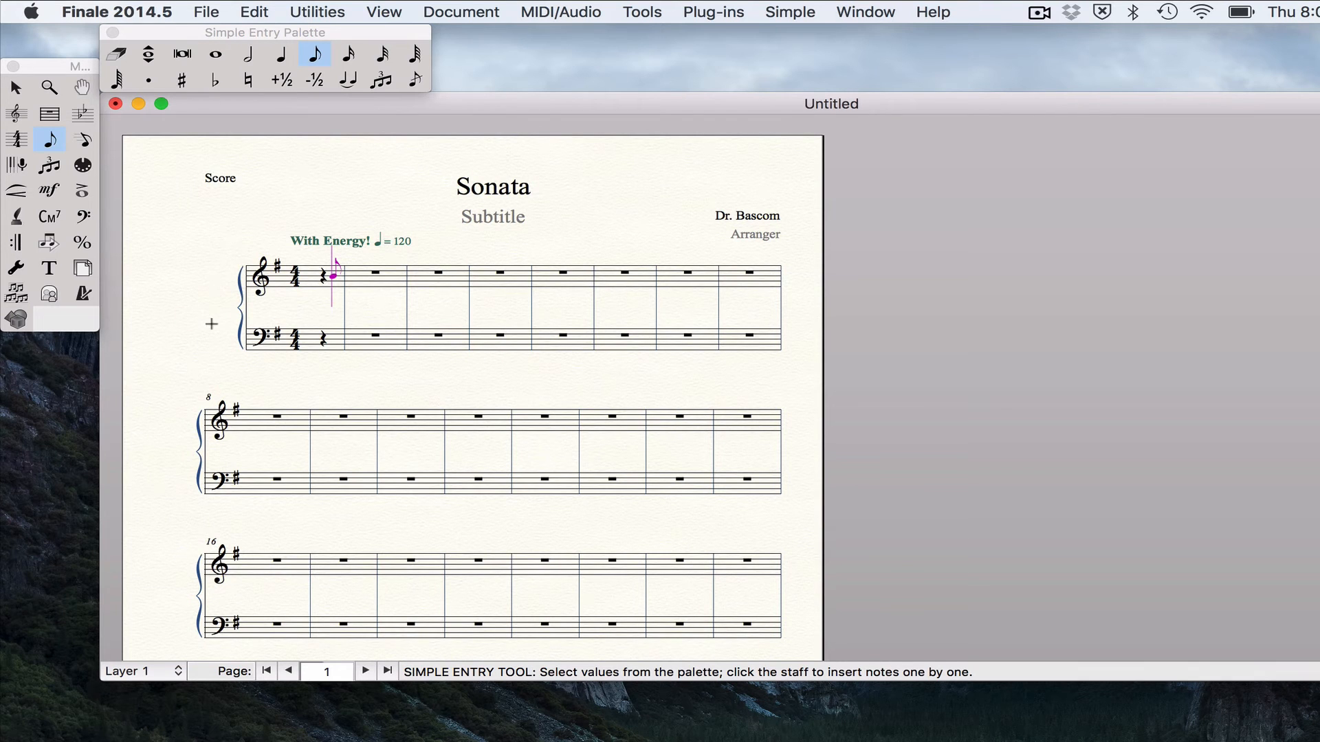
scroll("down", 3)
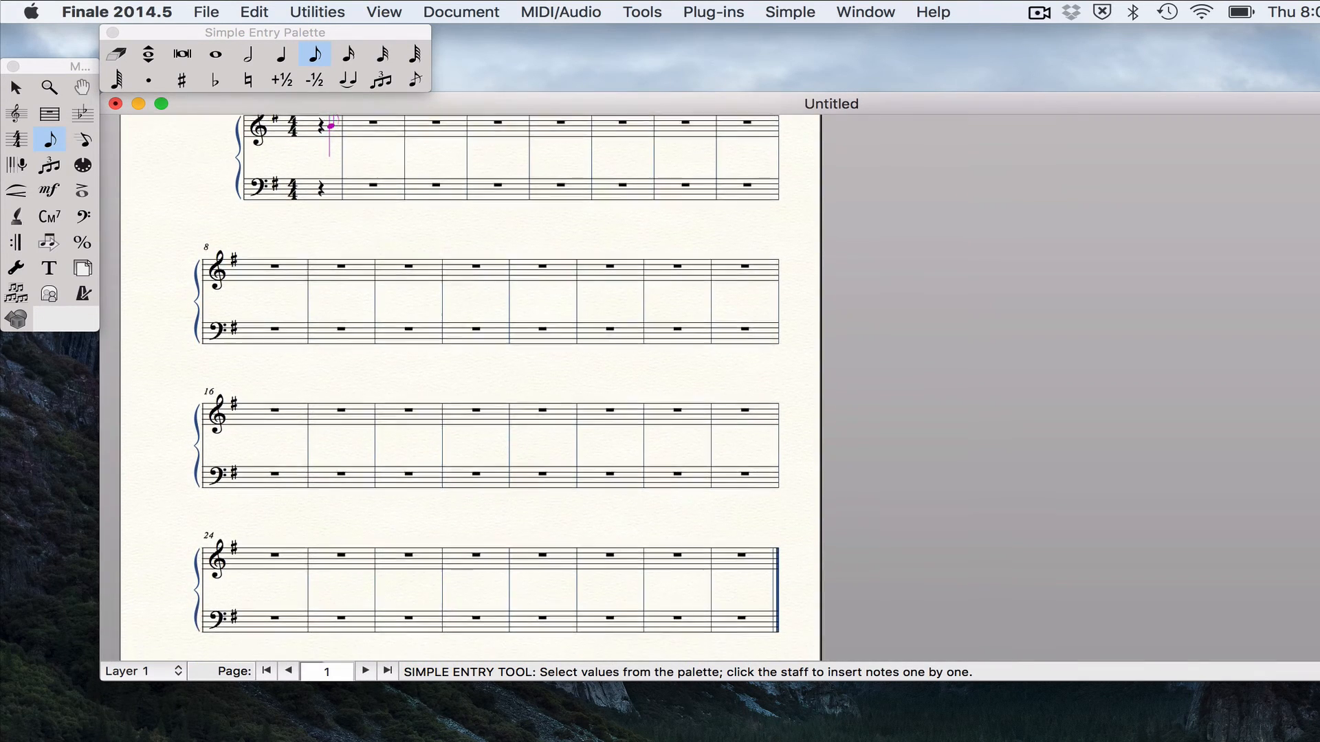
scroll("down", 3)
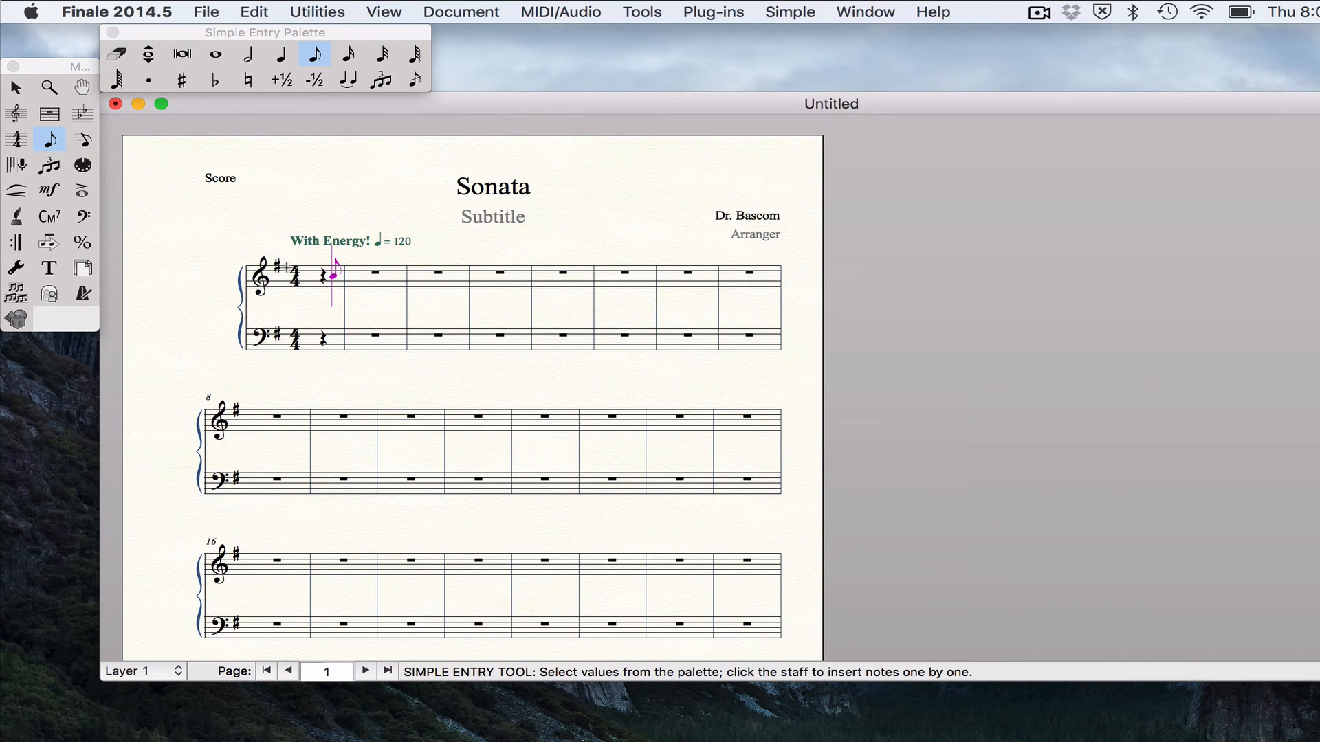
left_click(214, 53)
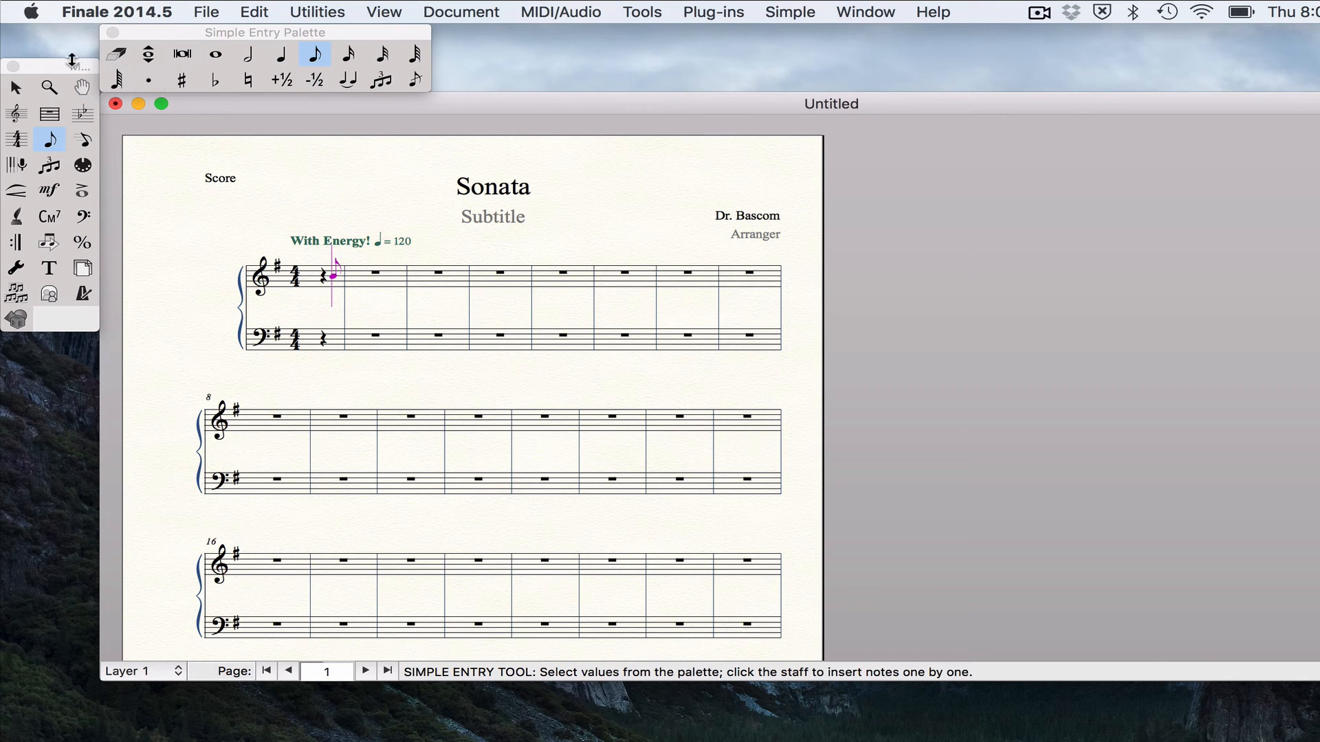
left_click(15, 85)
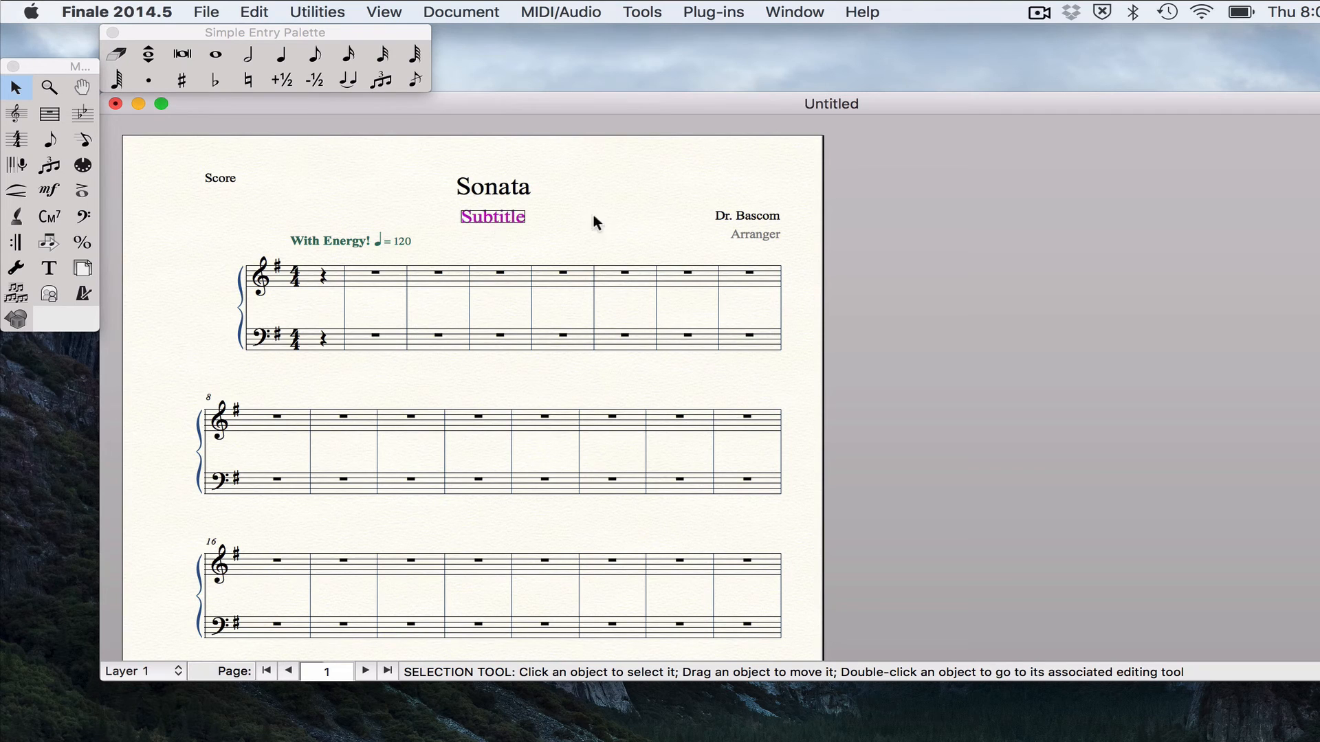
Step: Delete the Subtitle and Arranger placeholders, leaving title, composer and the 'With Energy!' marking
left_click(755, 233)
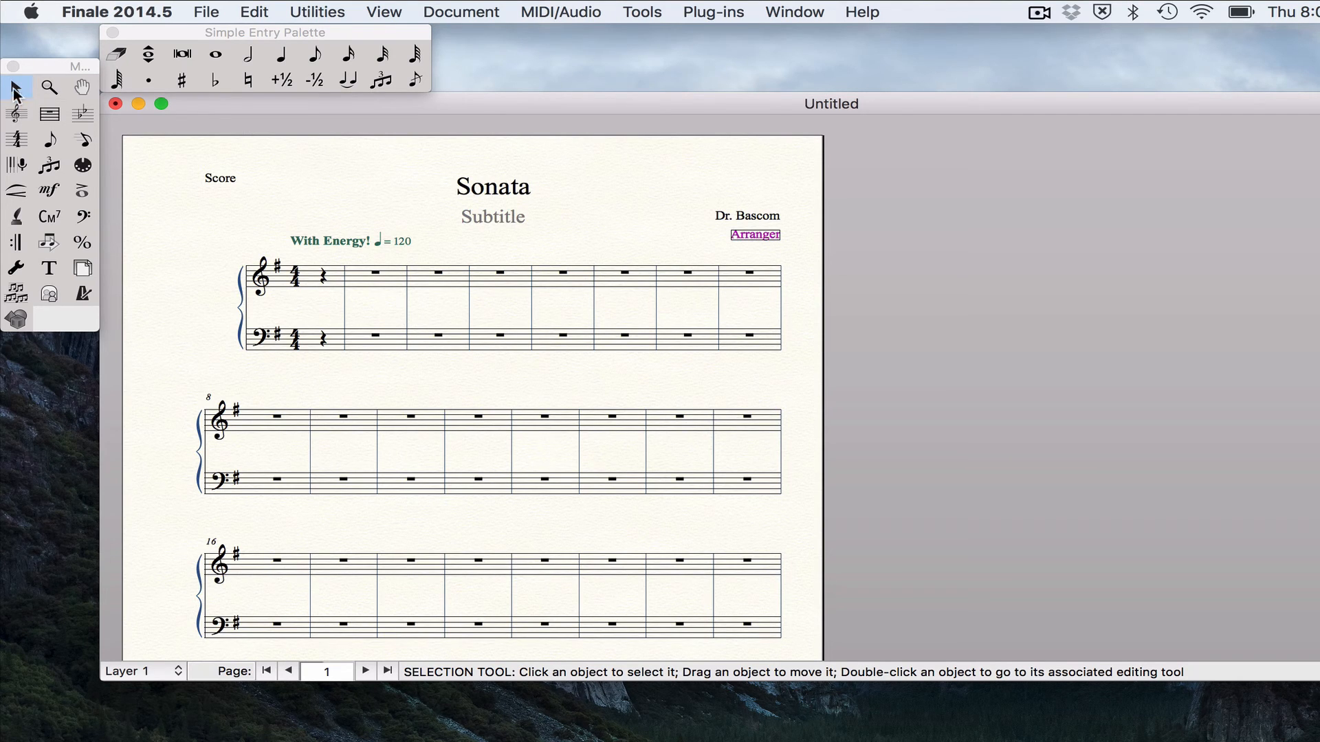
mouse_move(576, 188)
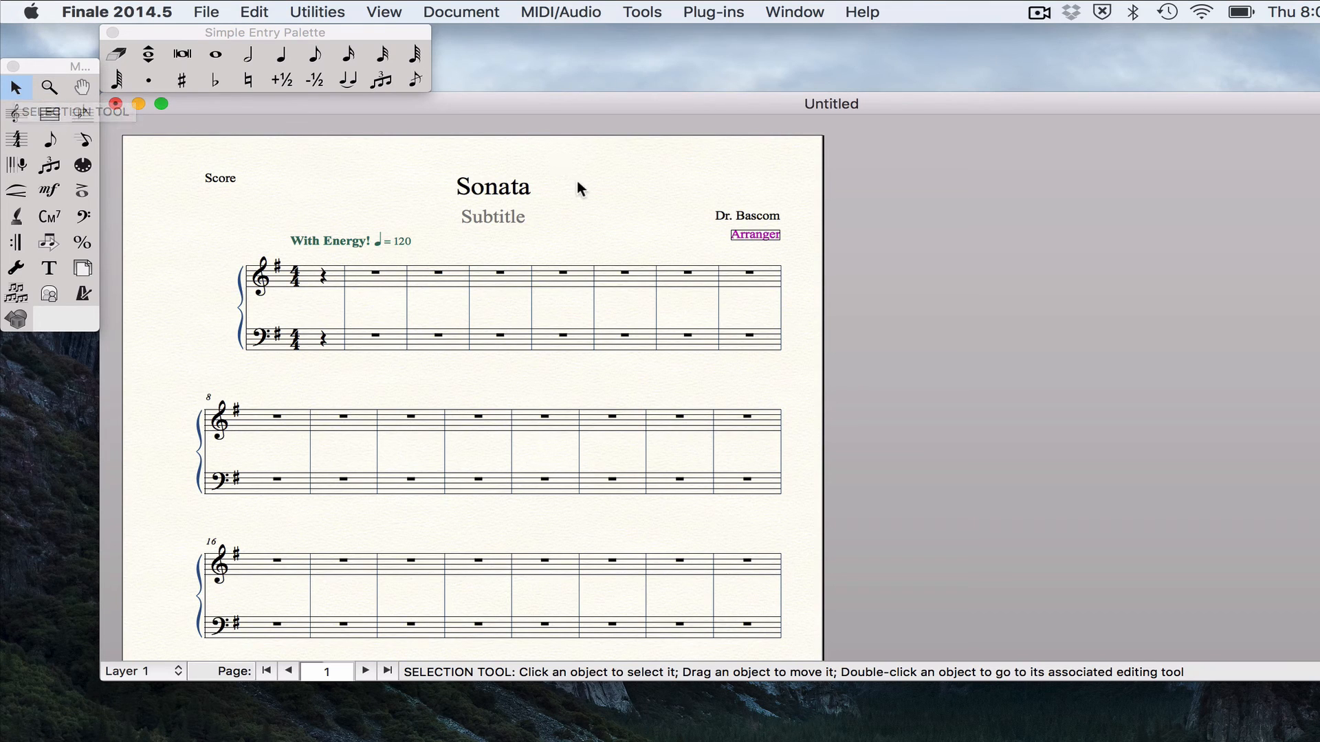
left_click(492, 215)
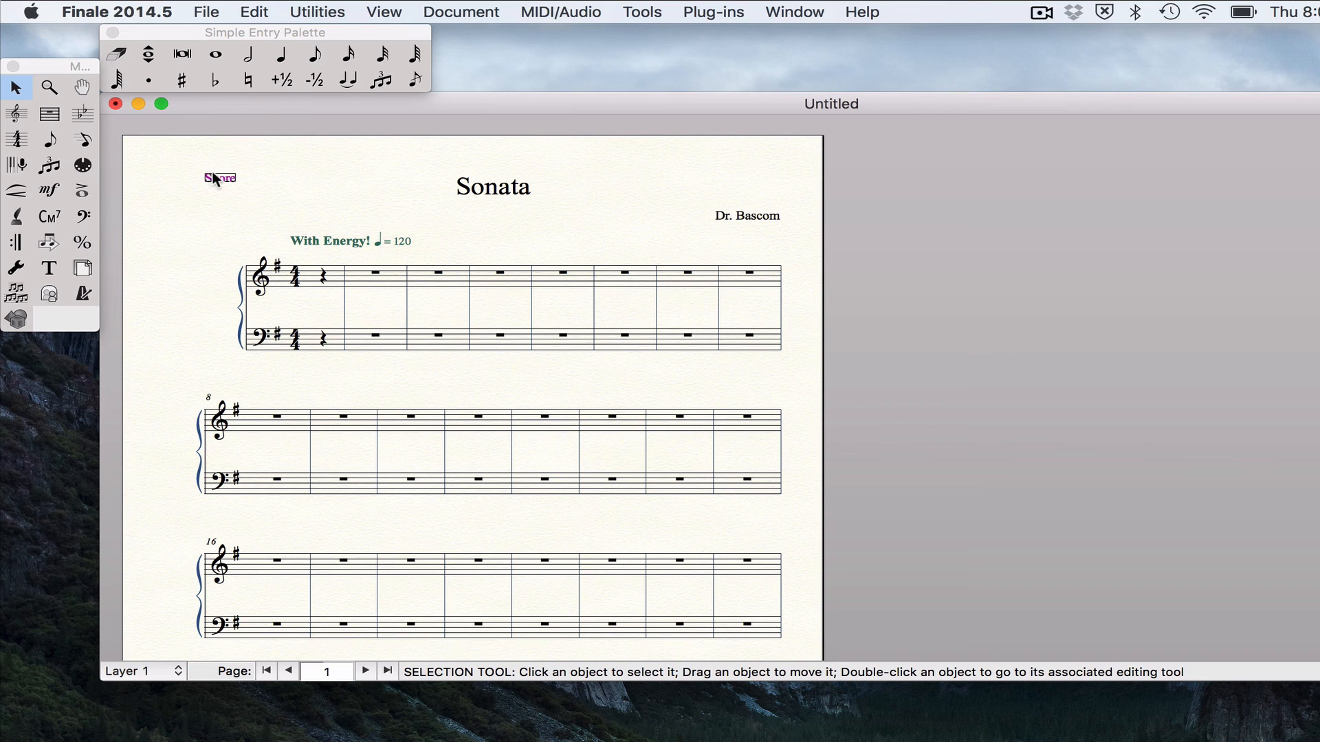
mouse_move(246, 190)
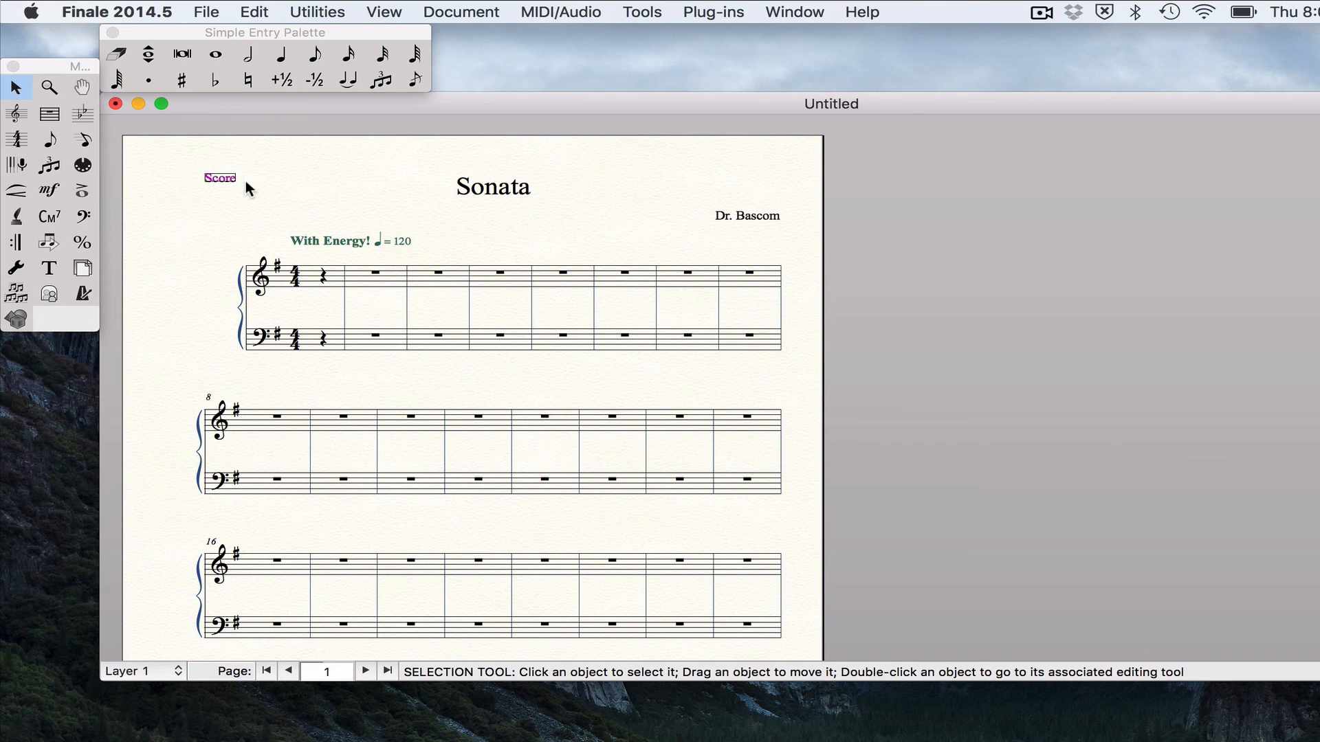
left_click(329, 242)
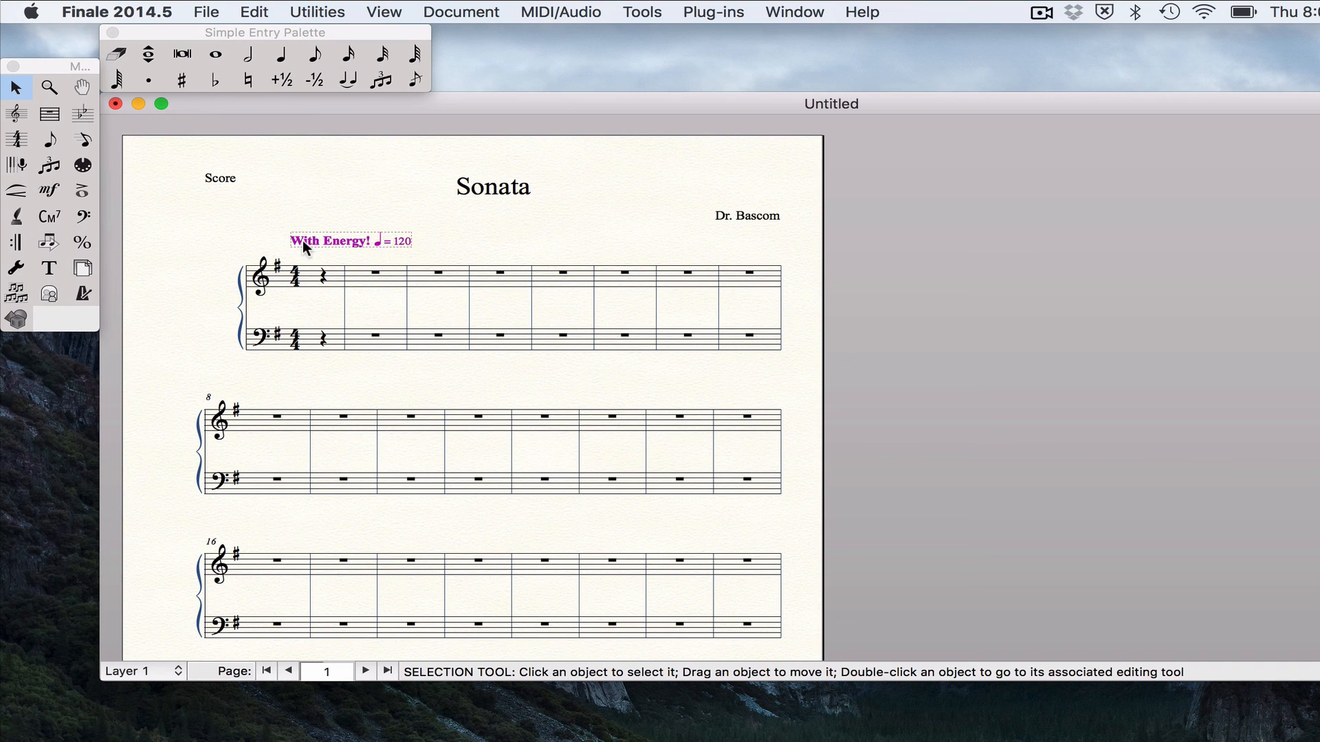
mouse_move(417, 253)
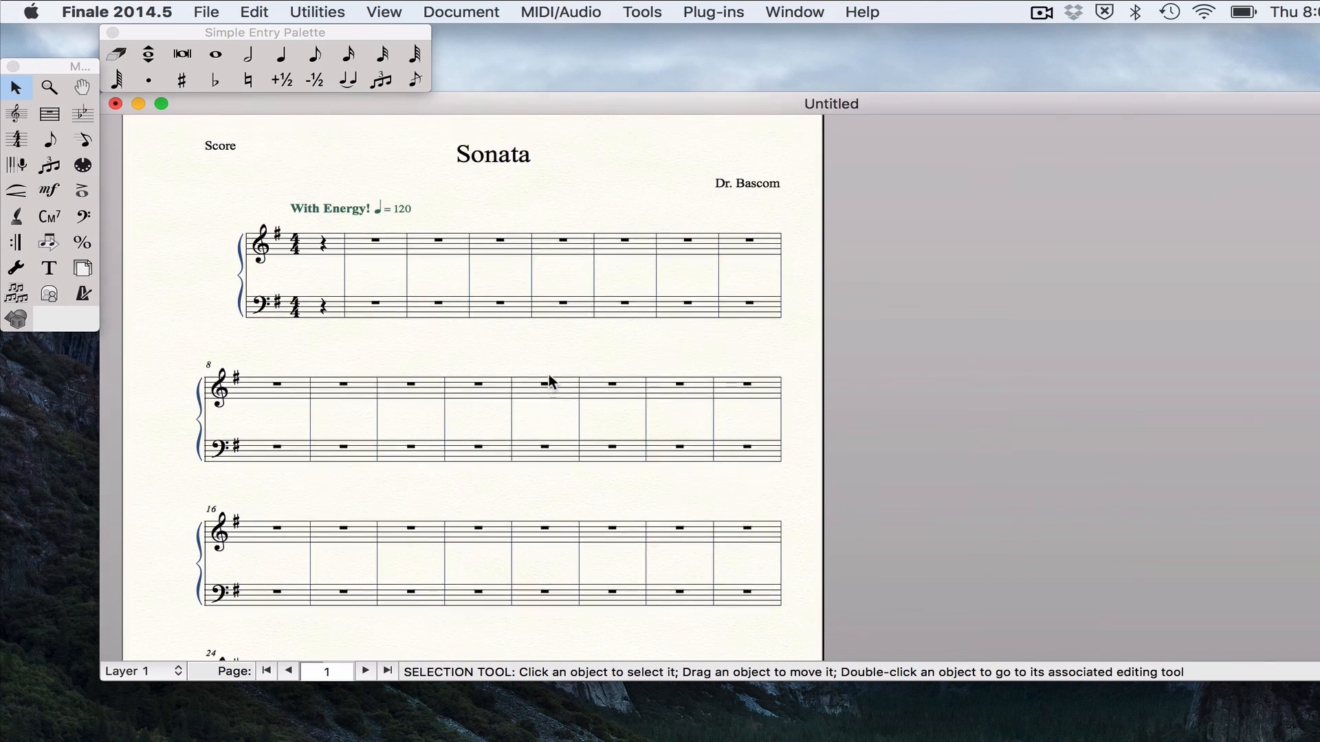
scroll("down", 3)
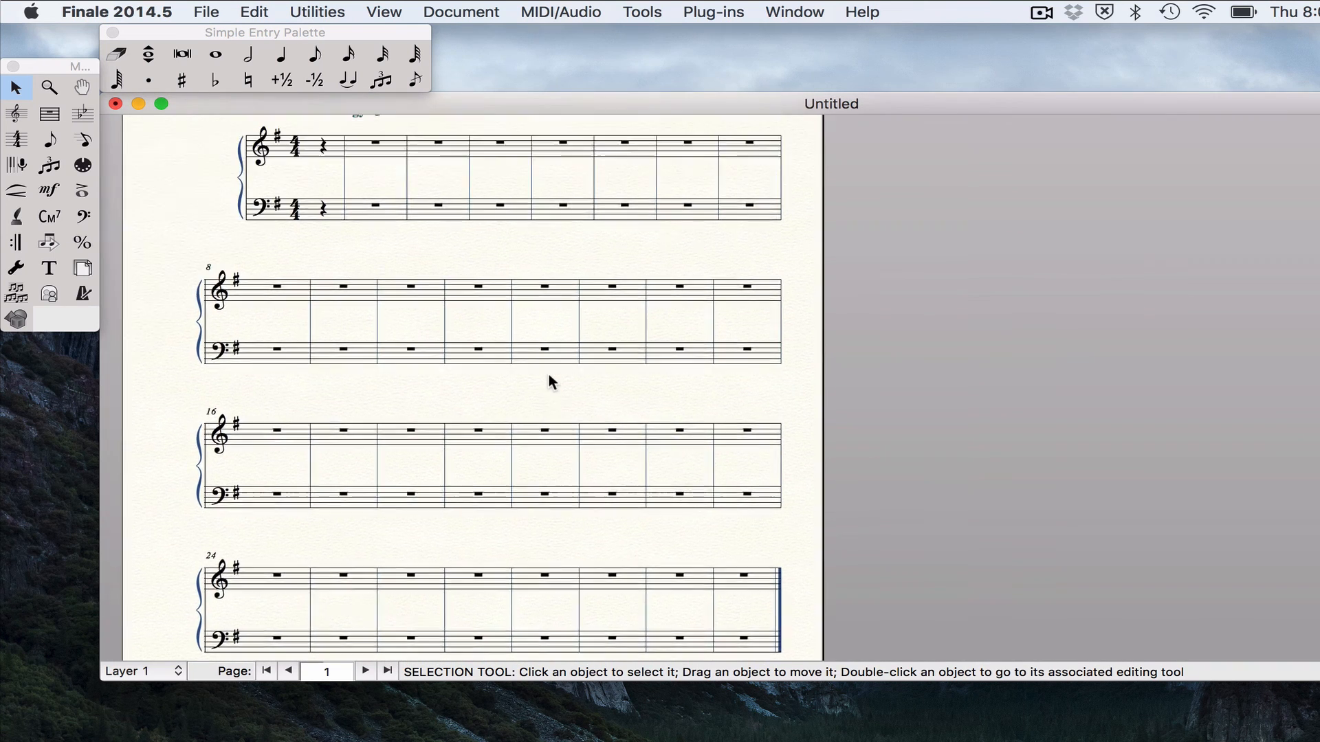
scroll("up", 3)
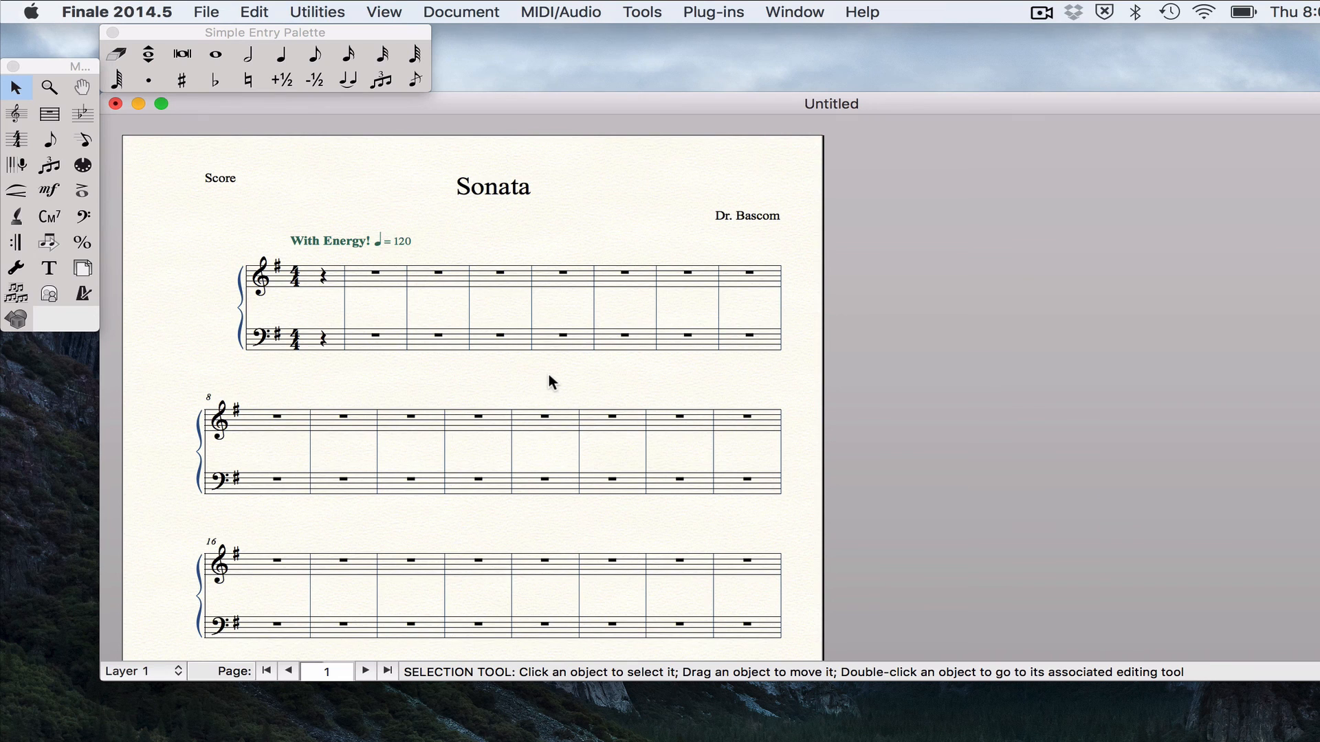